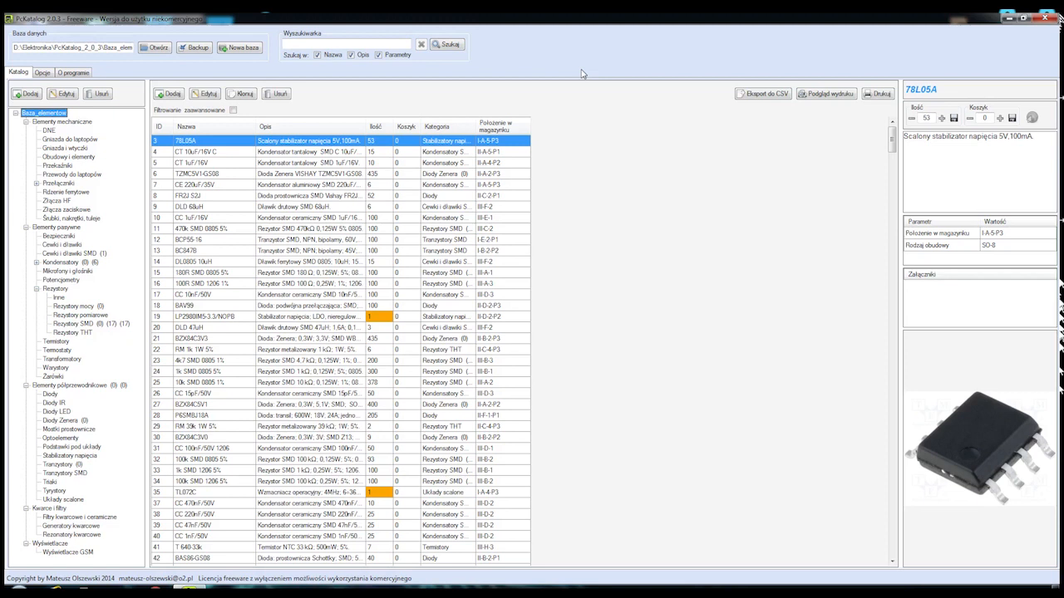
{"action": "mouse_move", "coordinate": [582, 74]}
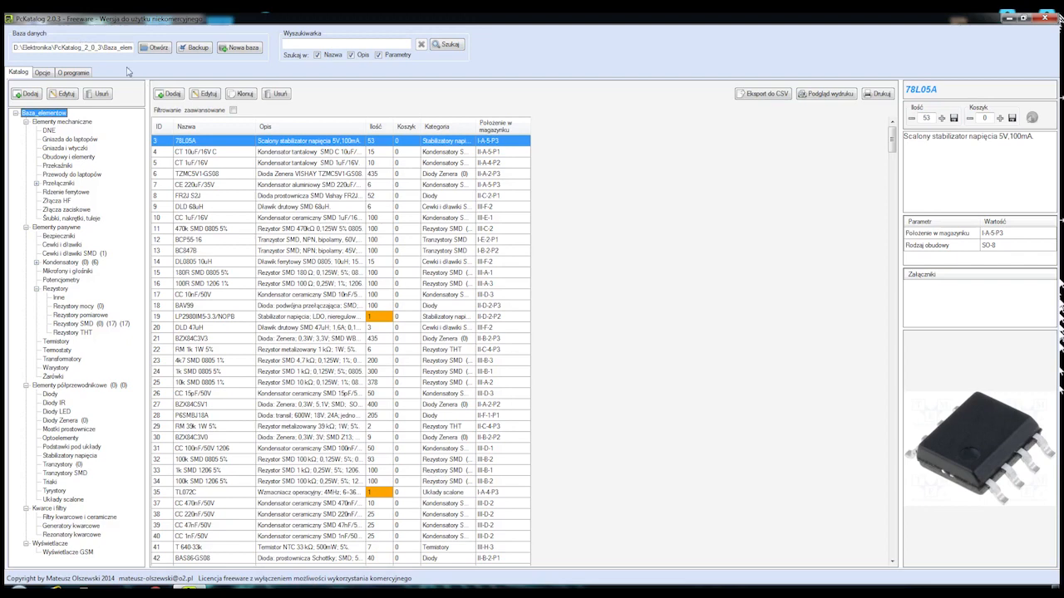
{"action": "mouse_move", "coordinate": [133, 39]}
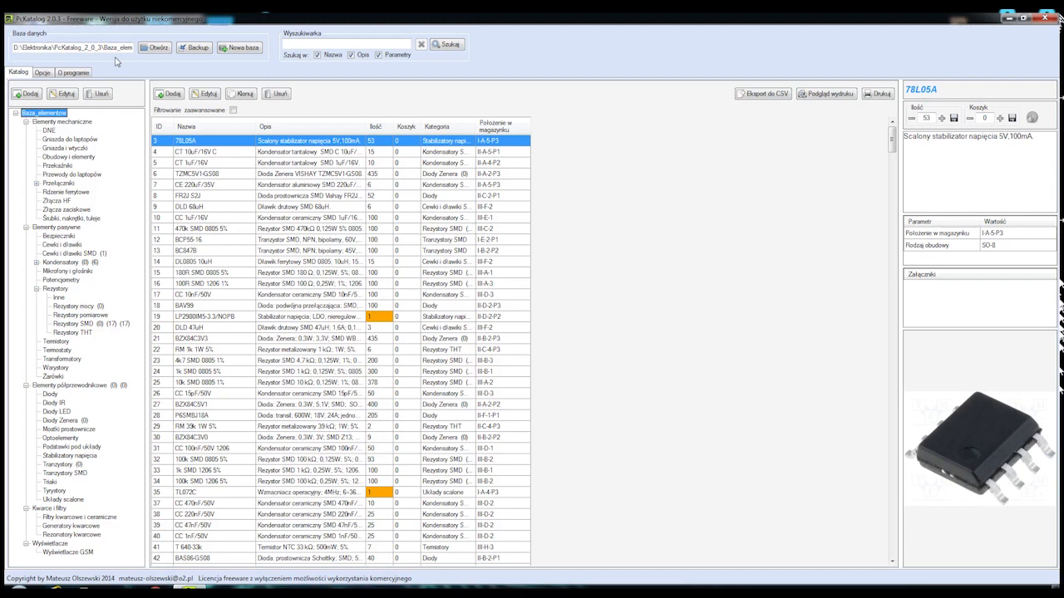
{"action": "mouse_move", "coordinate": [241, 68]}
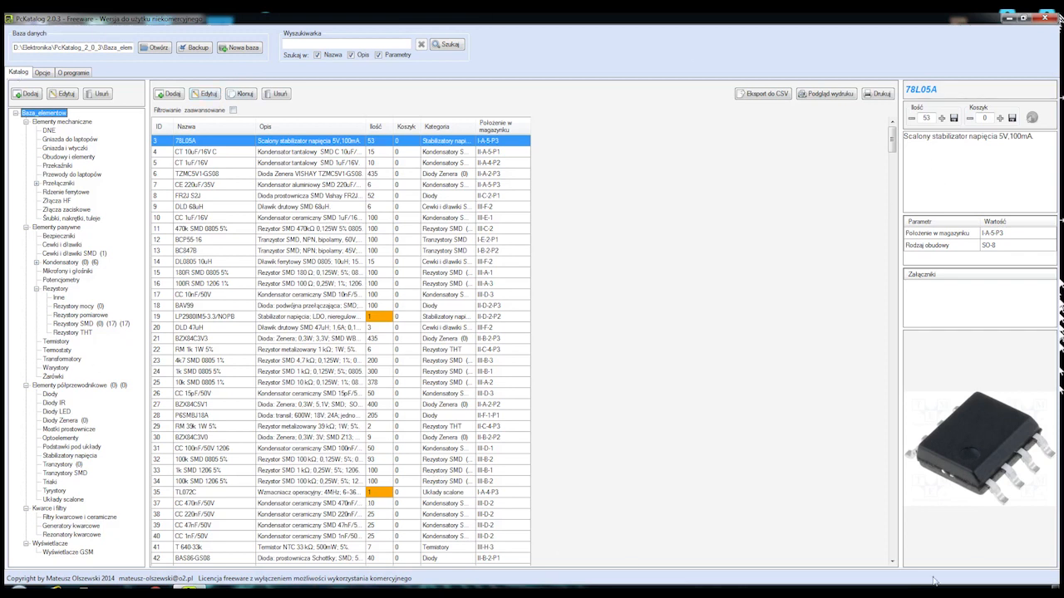
{"action": "mouse_move", "coordinate": [594, 58]}
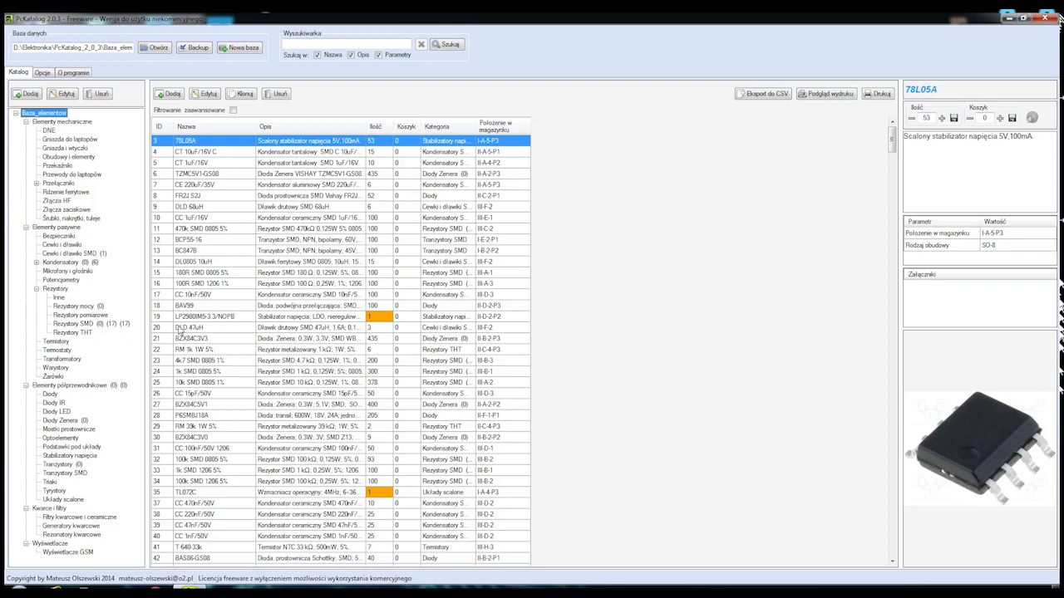
{"action": "mouse_move", "coordinate": [24, 363]}
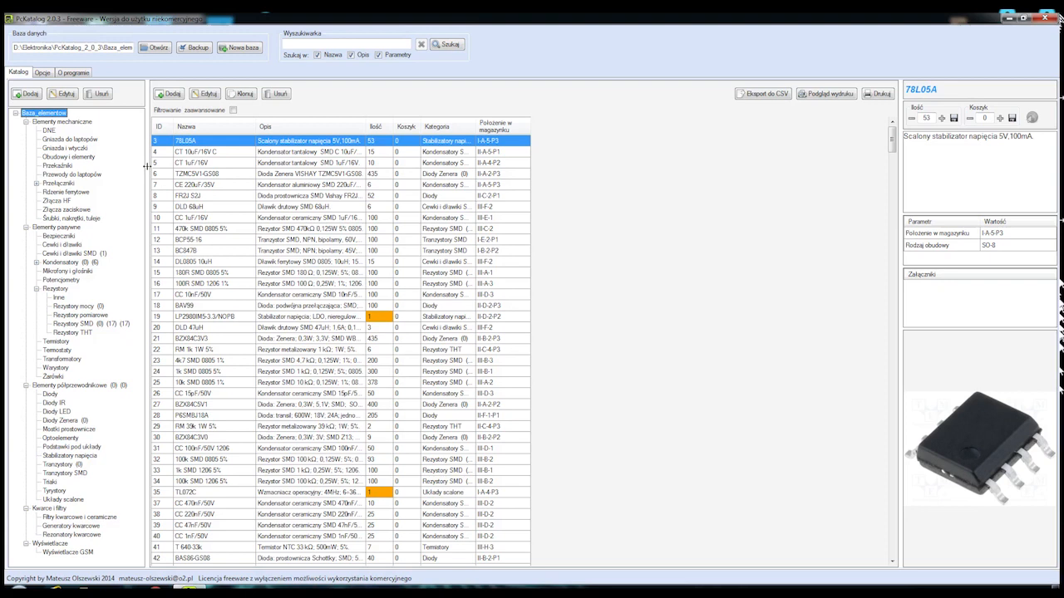
{"action": "mouse_move", "coordinate": [89, 487]}
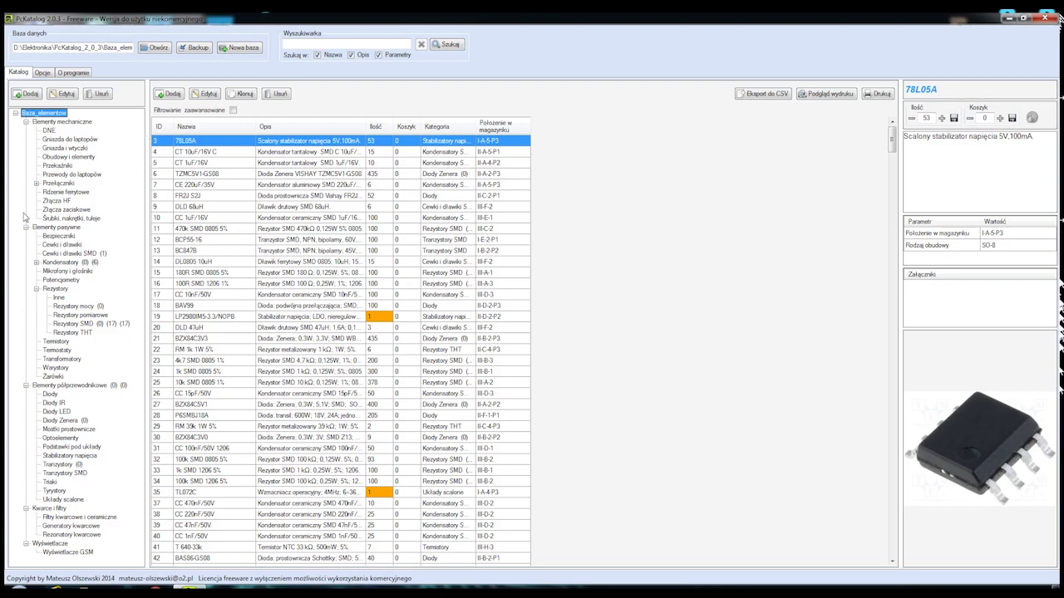
{"action": "mouse_move", "coordinate": [71, 169]}
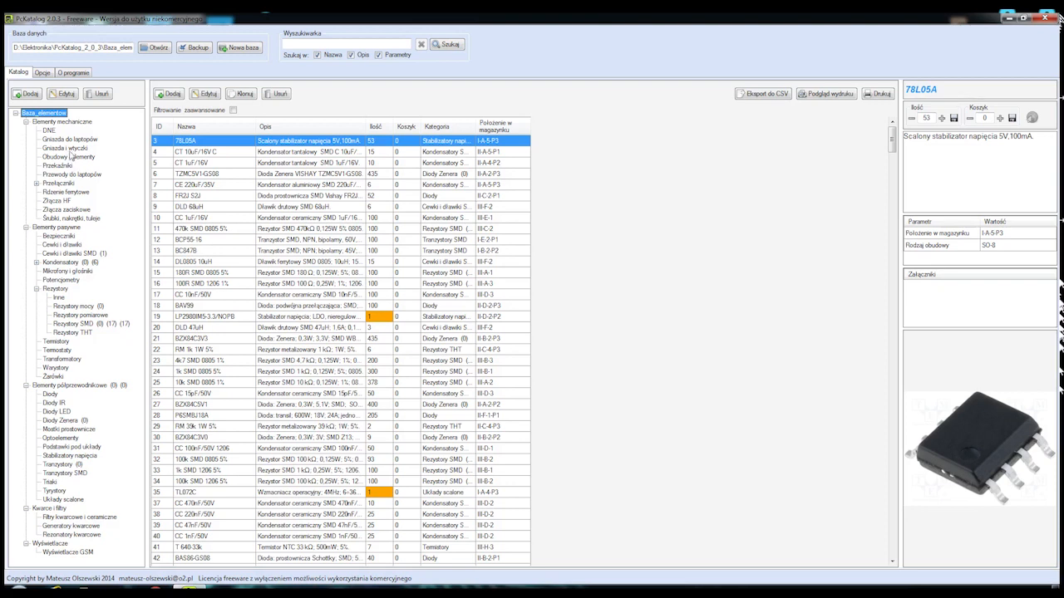
{"action": "mouse_move", "coordinate": [74, 129]}
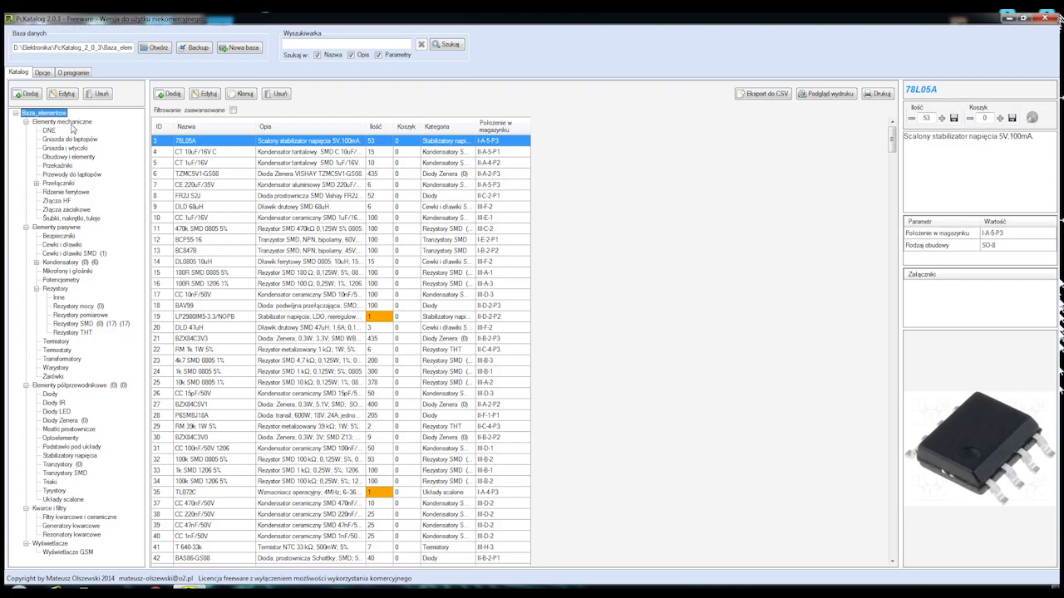
{"action": "mouse_move", "coordinate": [69, 148]}
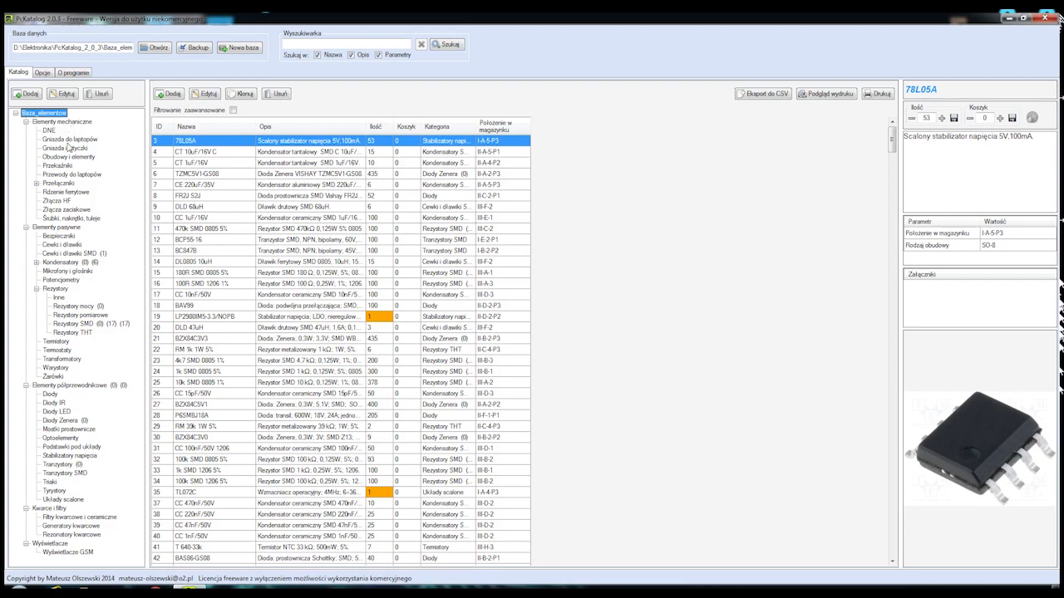
{"action": "mouse_move", "coordinate": [83, 251]}
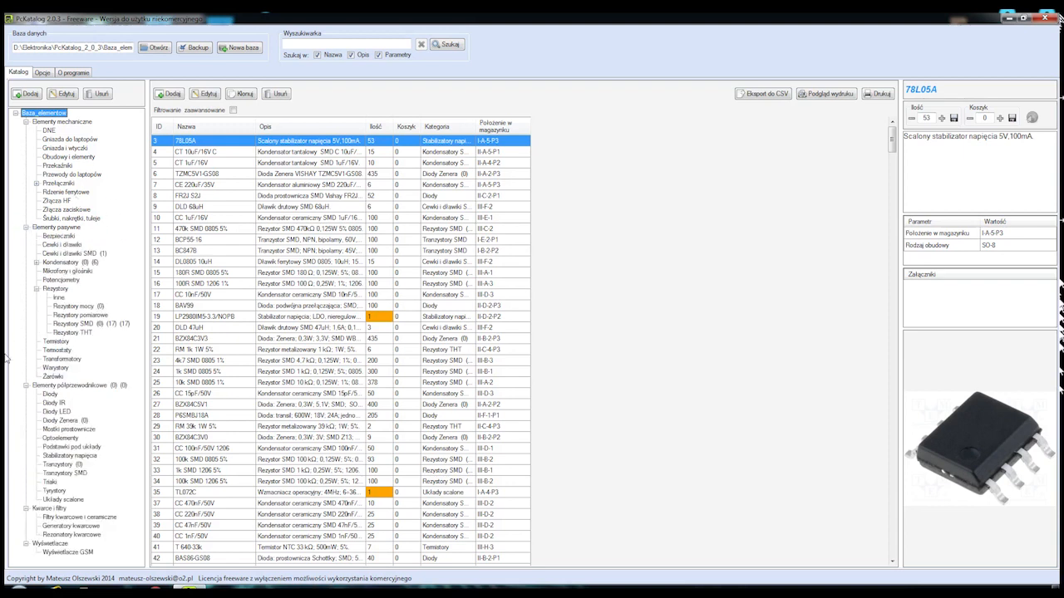
{"action": "mouse_move", "coordinate": [60, 132]}
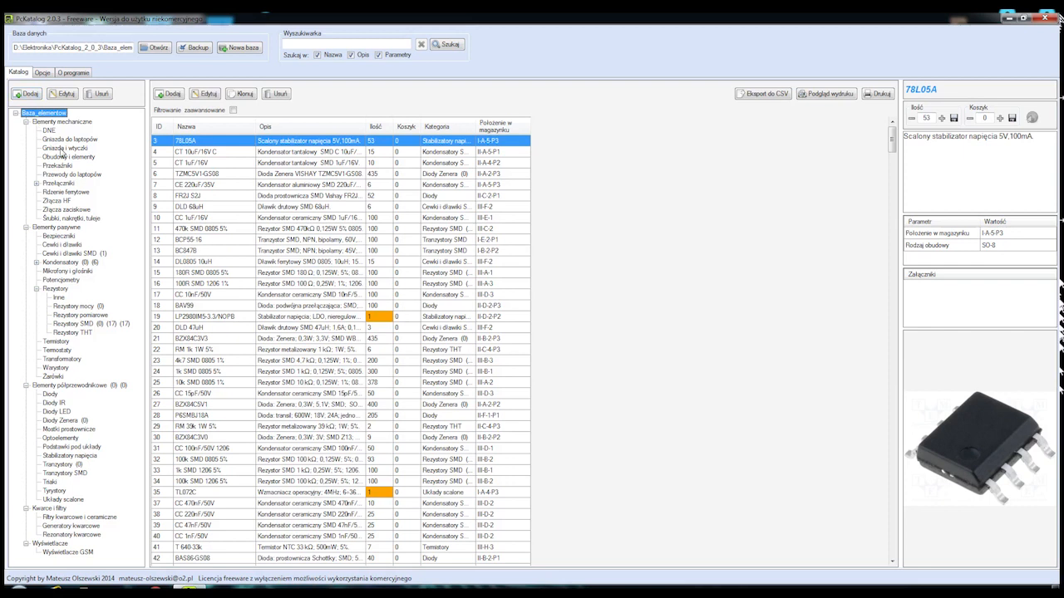
{"action": "mouse_move", "coordinate": [65, 208]}
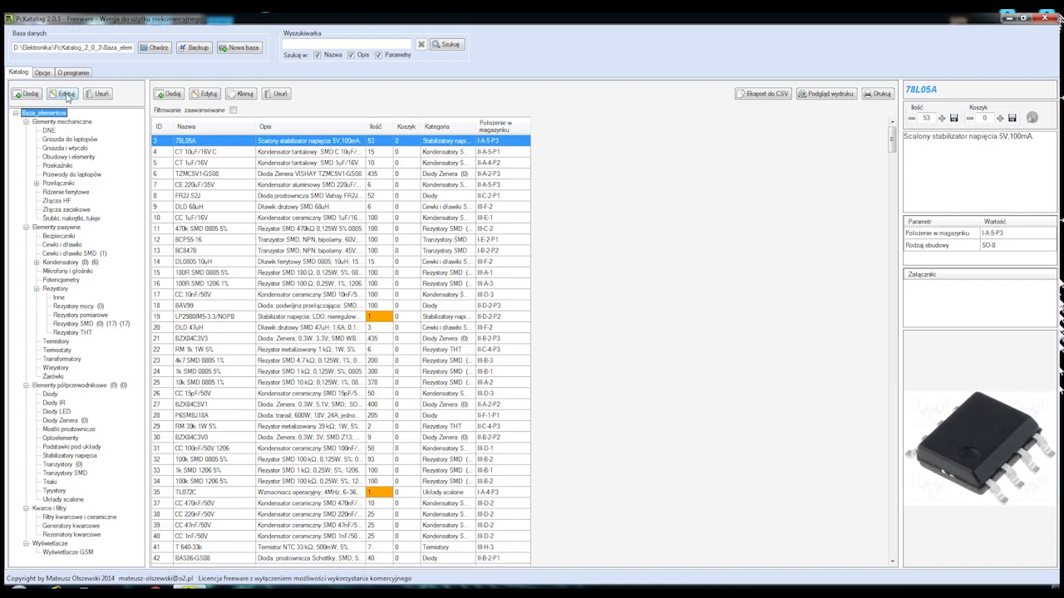
{"action": "mouse_move", "coordinate": [104, 97]}
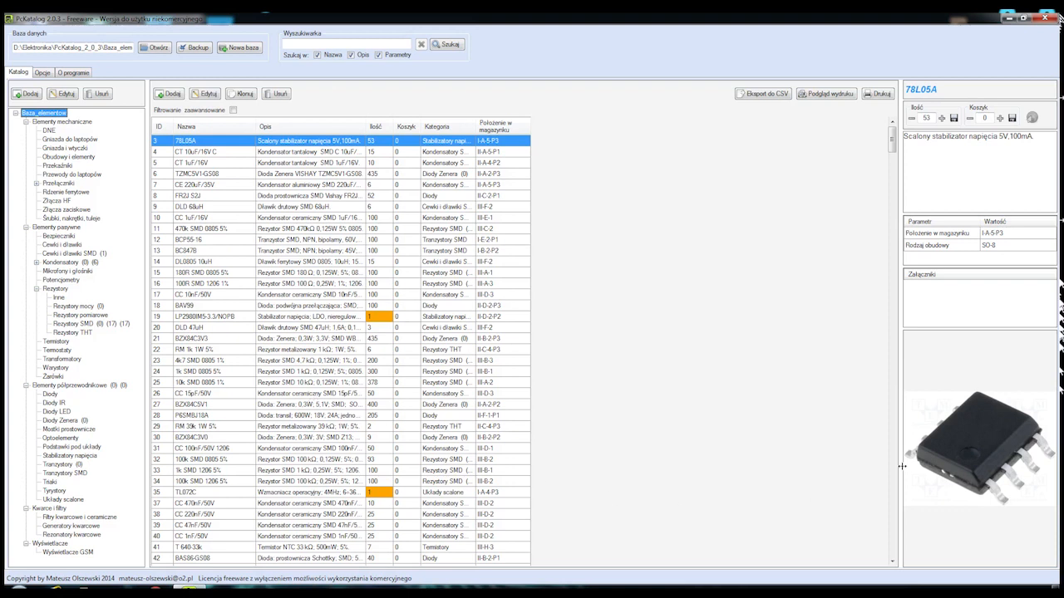
{"action": "mouse_move", "coordinate": [524, 342]}
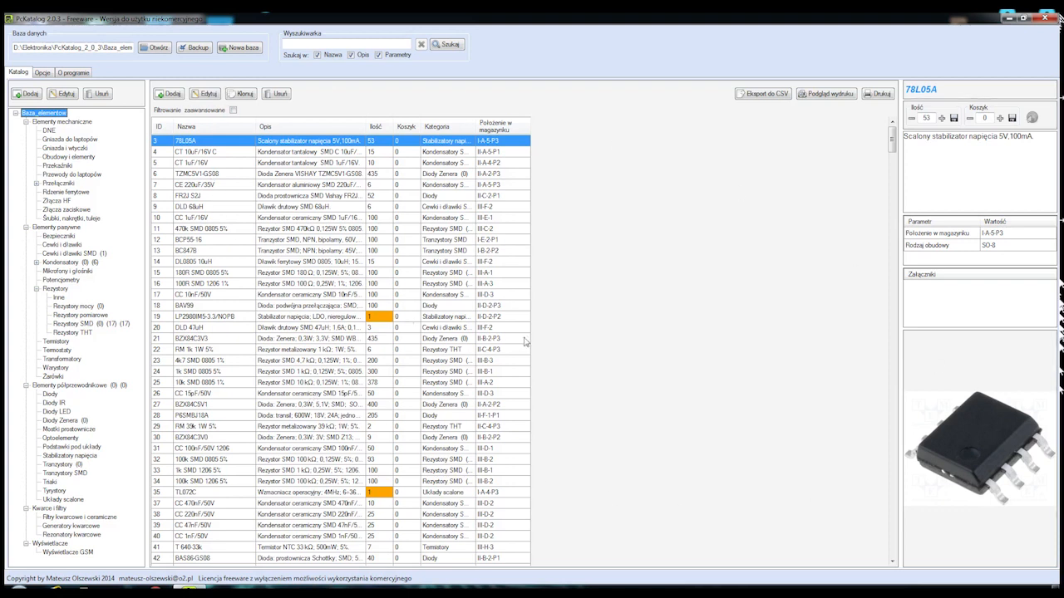
{"action": "mouse_move", "coordinate": [646, 195]}
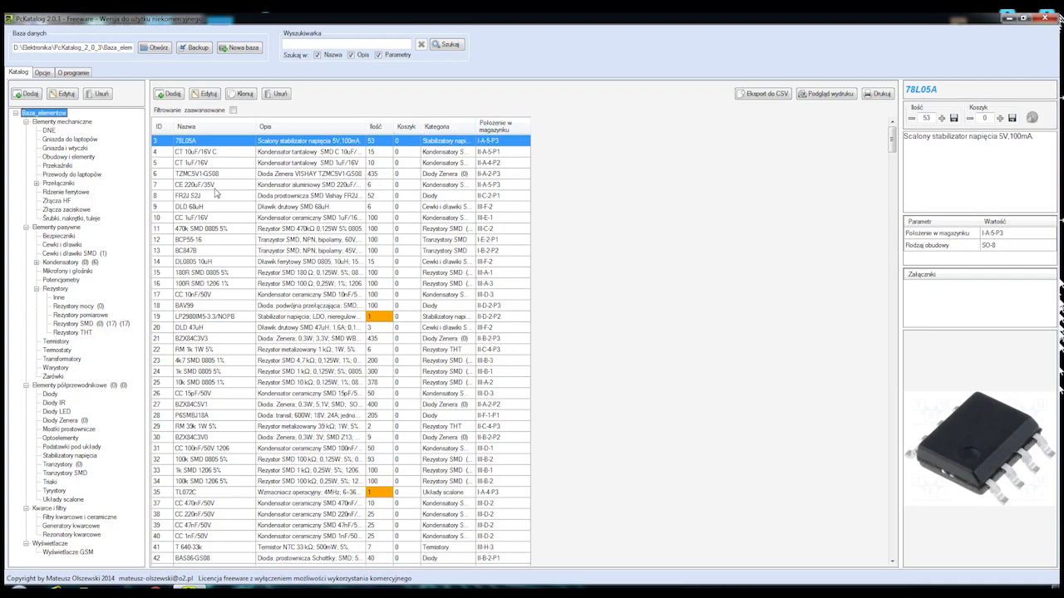
{"action": "mouse_move", "coordinate": [239, 324]}
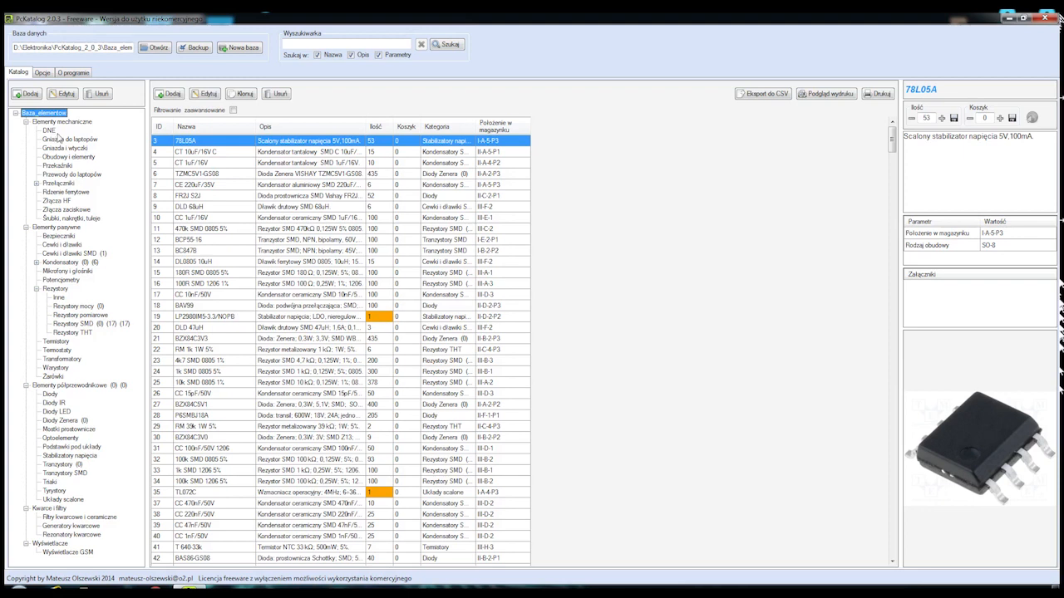
{"action": "mouse_move", "coordinate": [62, 207]}
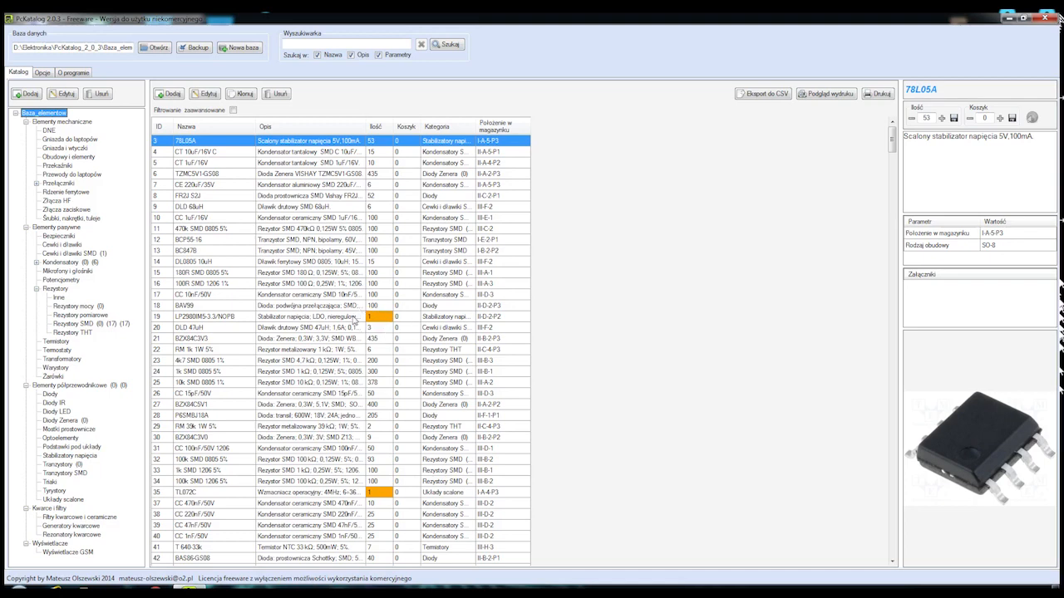
{"action": "mouse_move", "coordinate": [380, 329]}
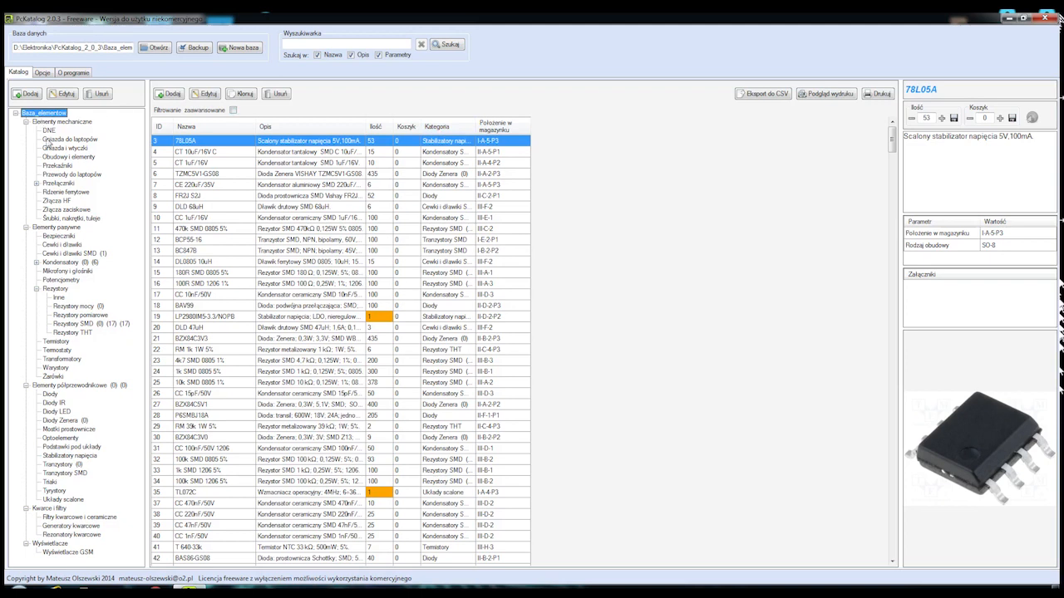
{"action": "mouse_move", "coordinate": [413, 152]}
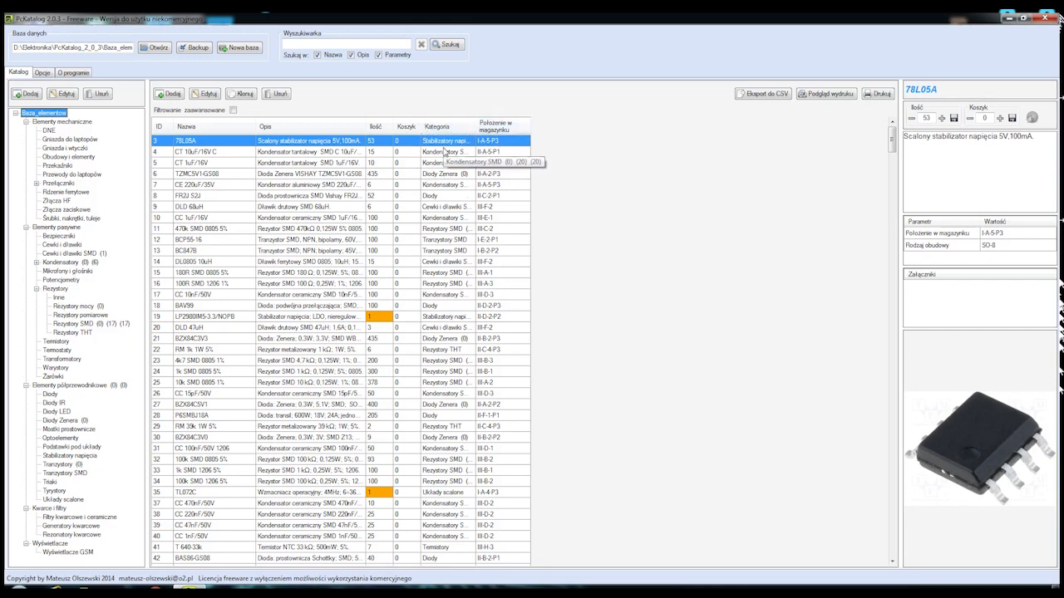
{"action": "mouse_move", "coordinate": [541, 116]}
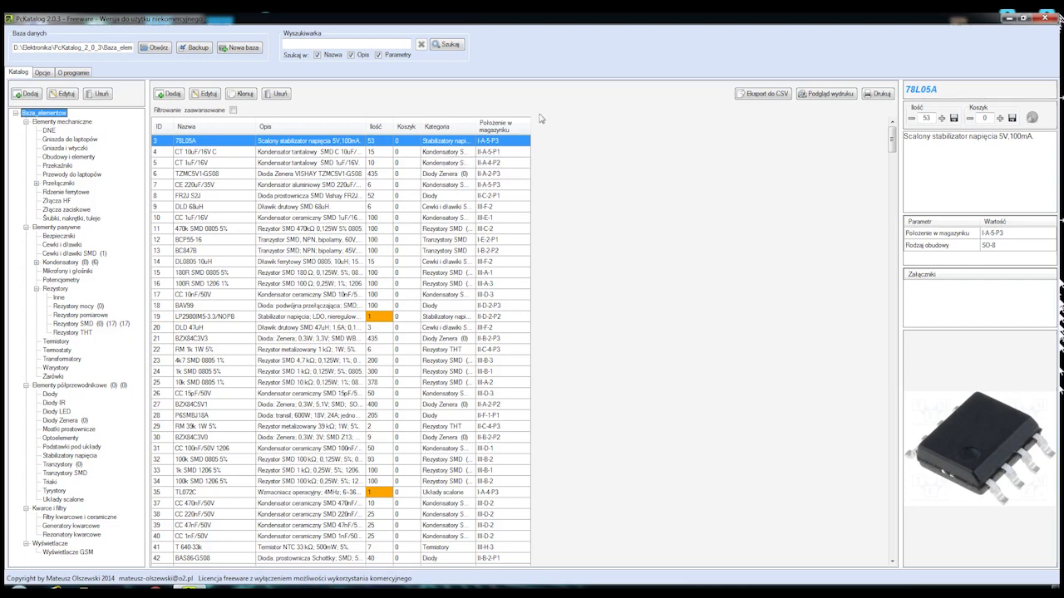
{"action": "mouse_move", "coordinate": [480, 158]}
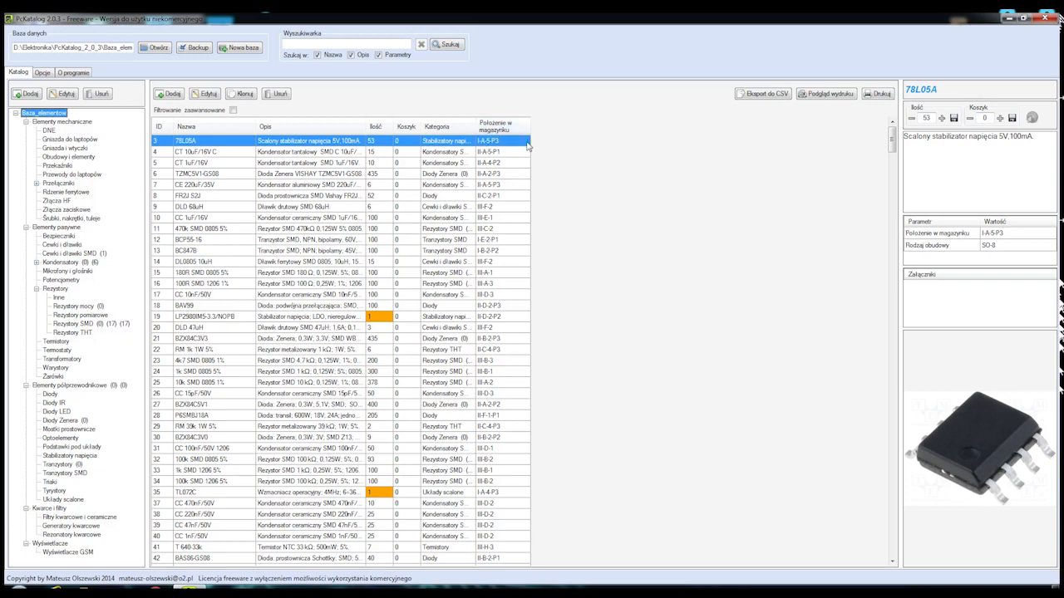
{"action": "mouse_move", "coordinate": [347, 185]}
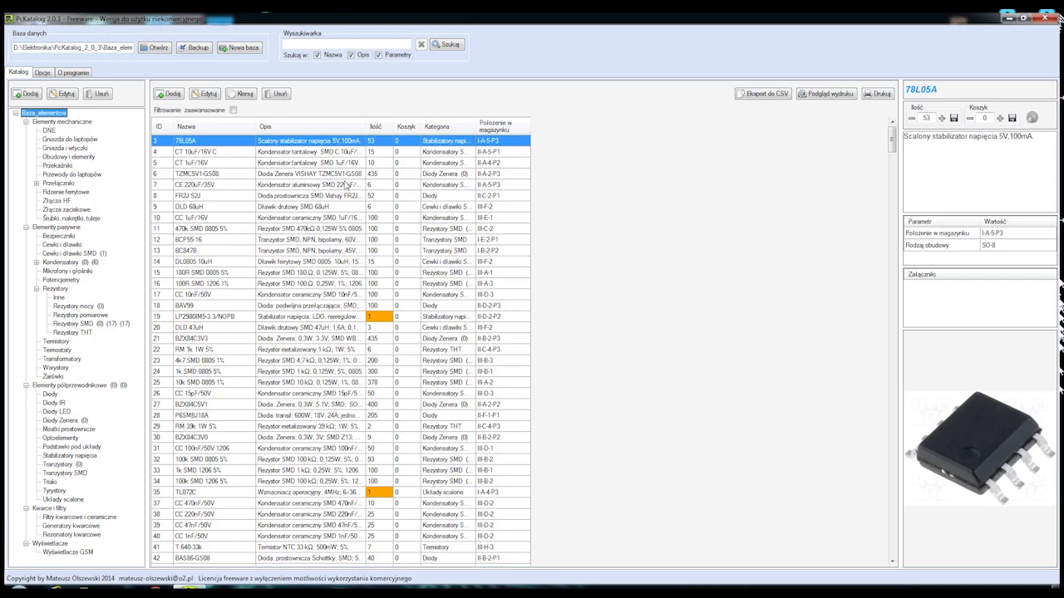
{"action": "mouse_move", "coordinate": [332, 184]}
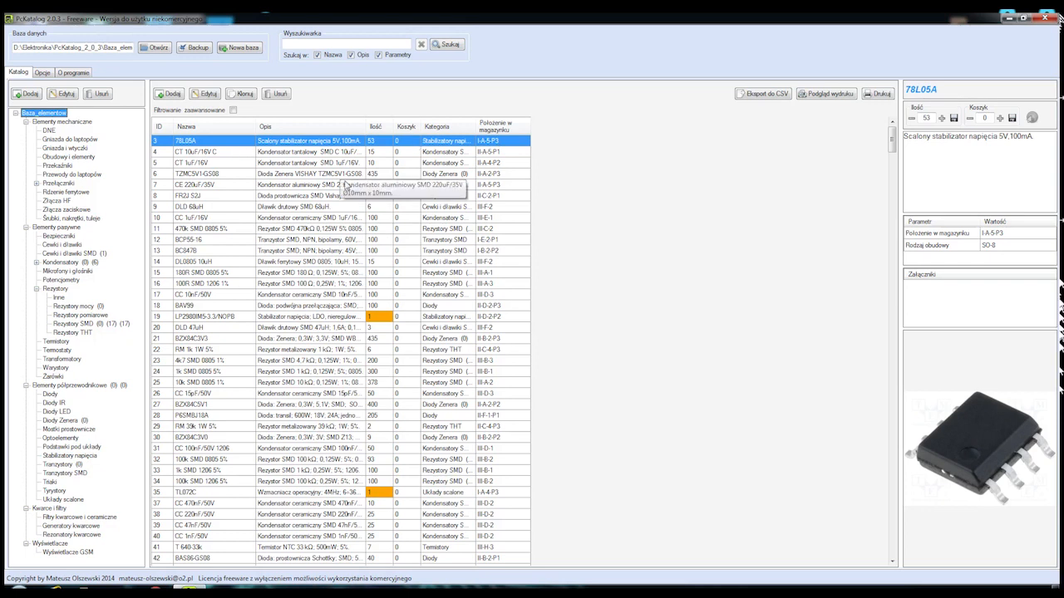
{"action": "mouse_move", "coordinate": [536, 161]}
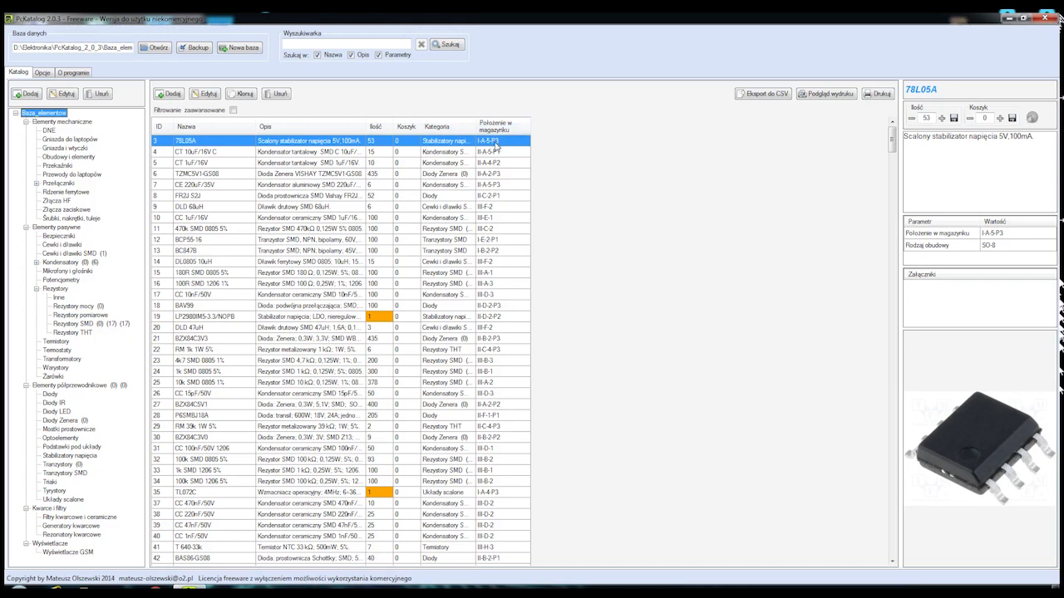
{"action": "mouse_move", "coordinate": [604, 149]}
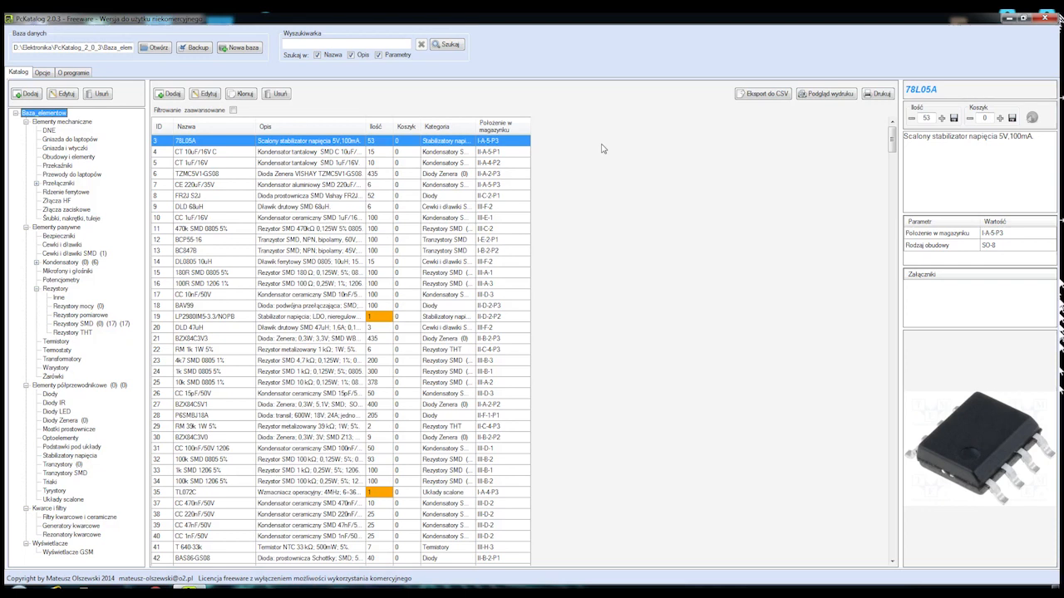
{"action": "mouse_move", "coordinate": [503, 355]}
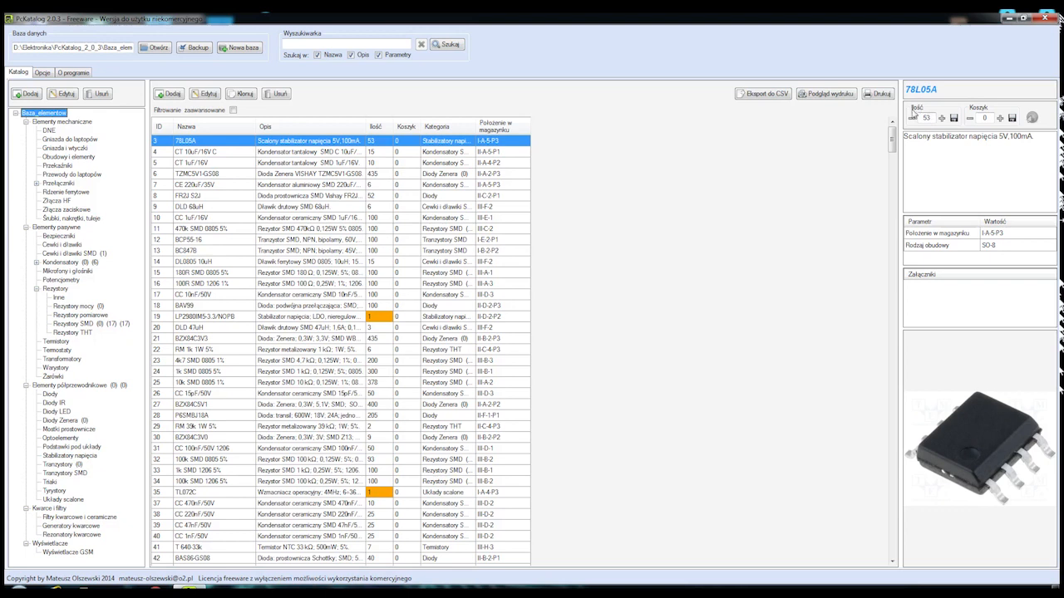
{"action": "mouse_move", "coordinate": [923, 110]}
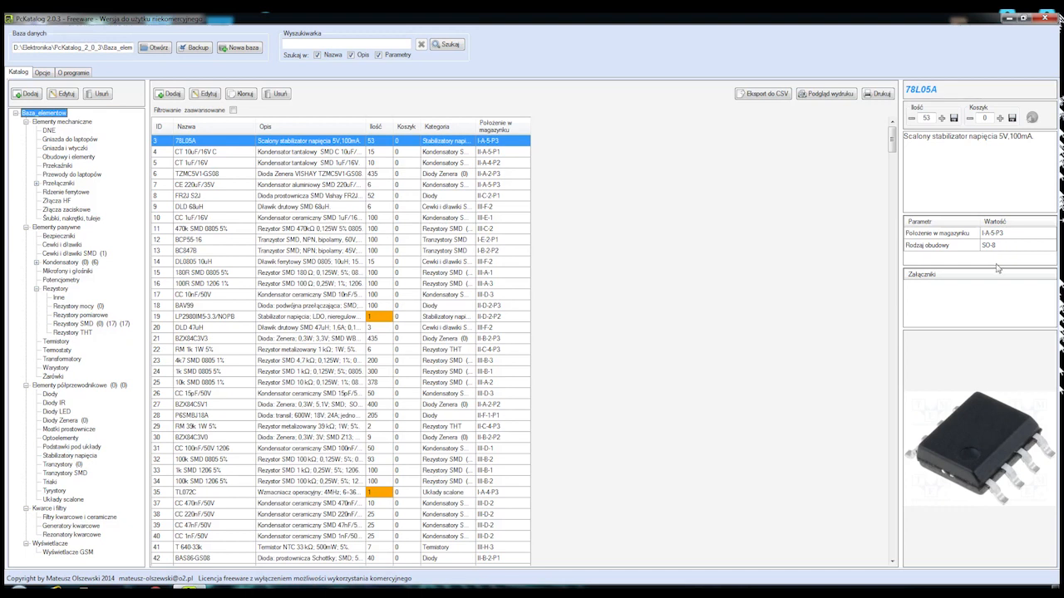
{"action": "mouse_move", "coordinate": [997, 382]}
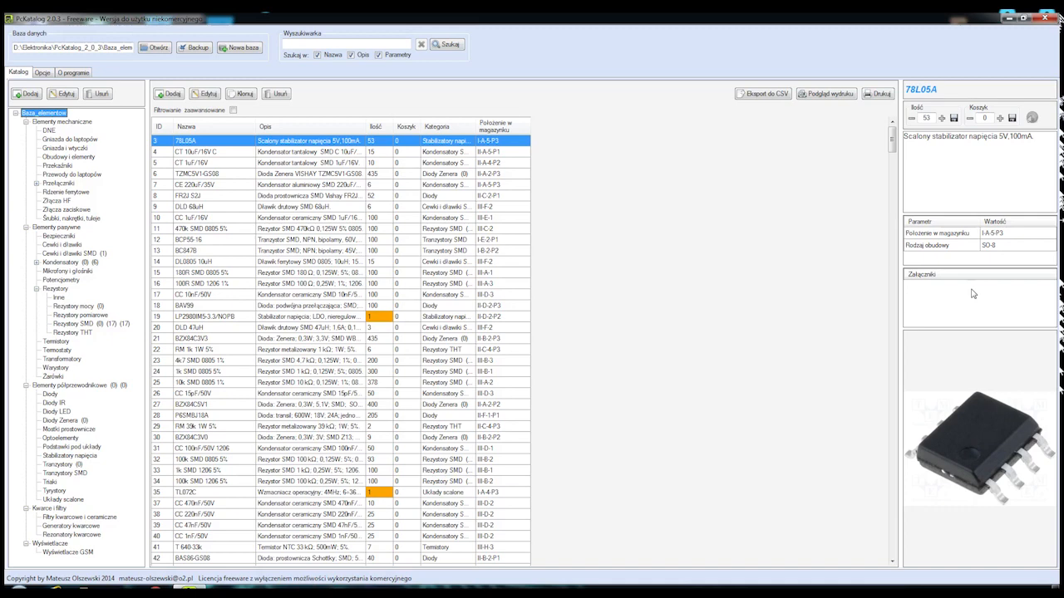
{"action": "mouse_move", "coordinate": [957, 391]}
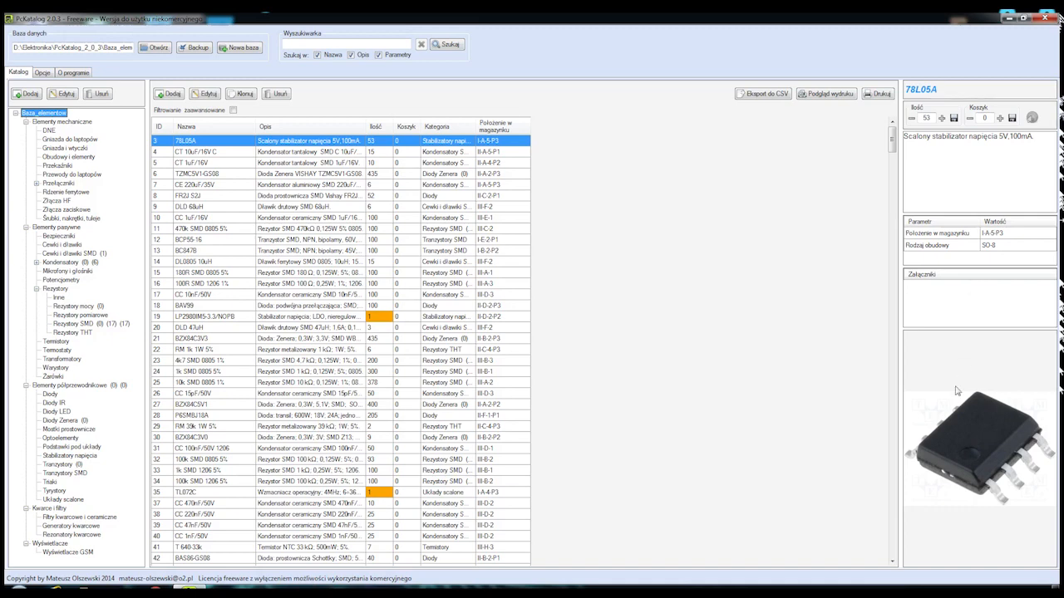
Select the CT 10uF/16V C capacitor row to show quantity 15 at II-A-5-P1.
{"action": "left_click", "coordinate": [955, 274]}
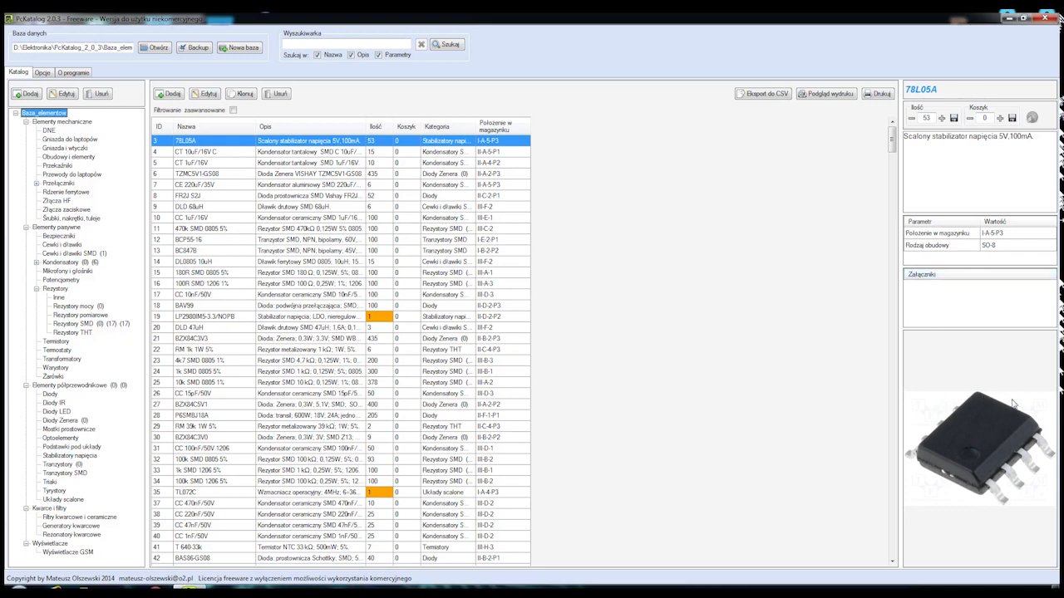
{"action": "mouse_move", "coordinate": [940, 457]}
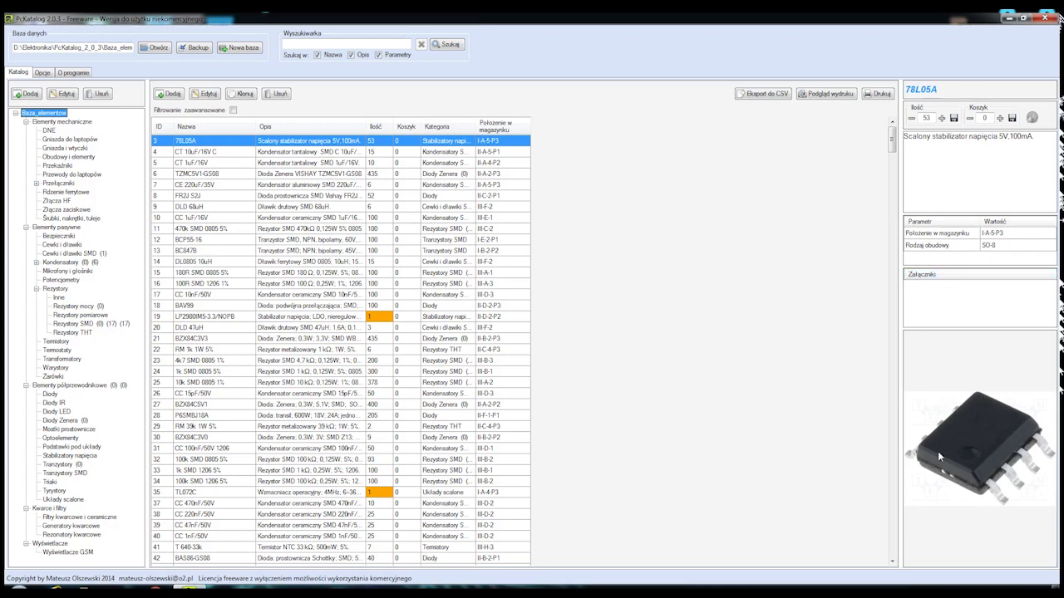
{"action": "mouse_move", "coordinate": [1001, 449]}
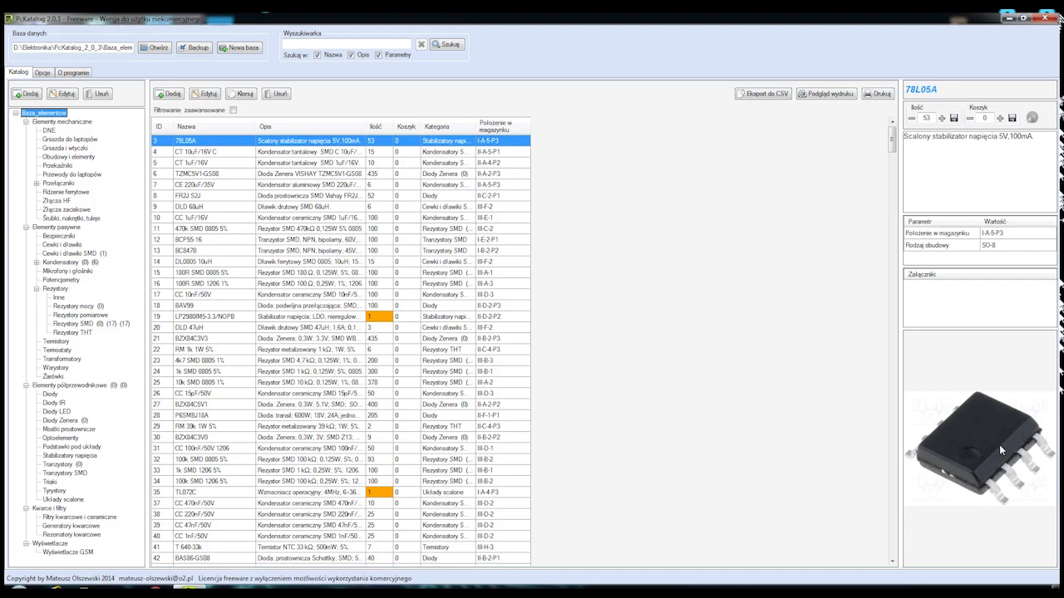
{"action": "mouse_move", "coordinate": [920, 441]}
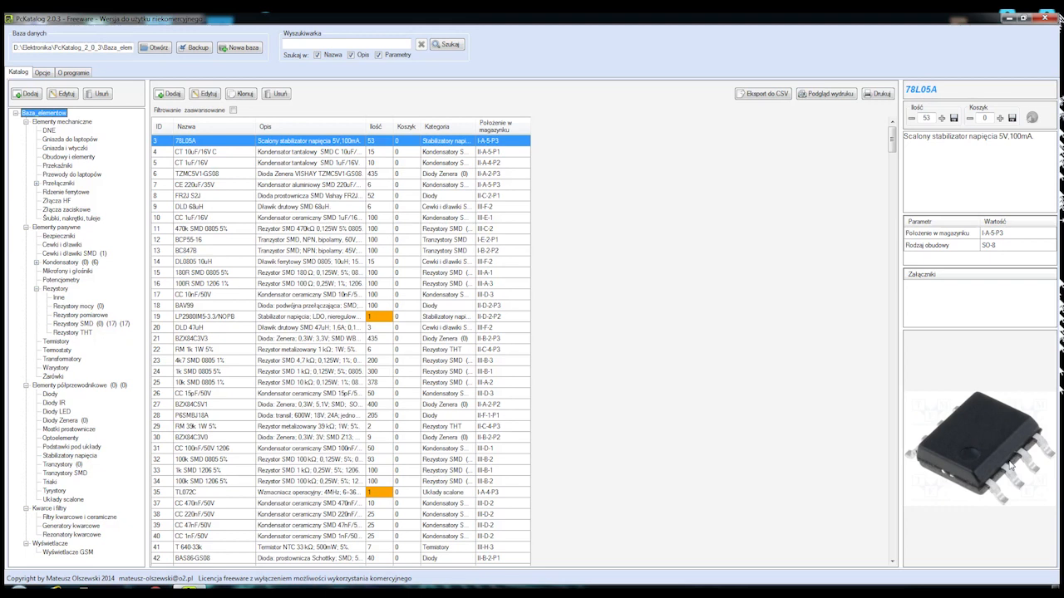
{"action": "mouse_move", "coordinate": [960, 452]}
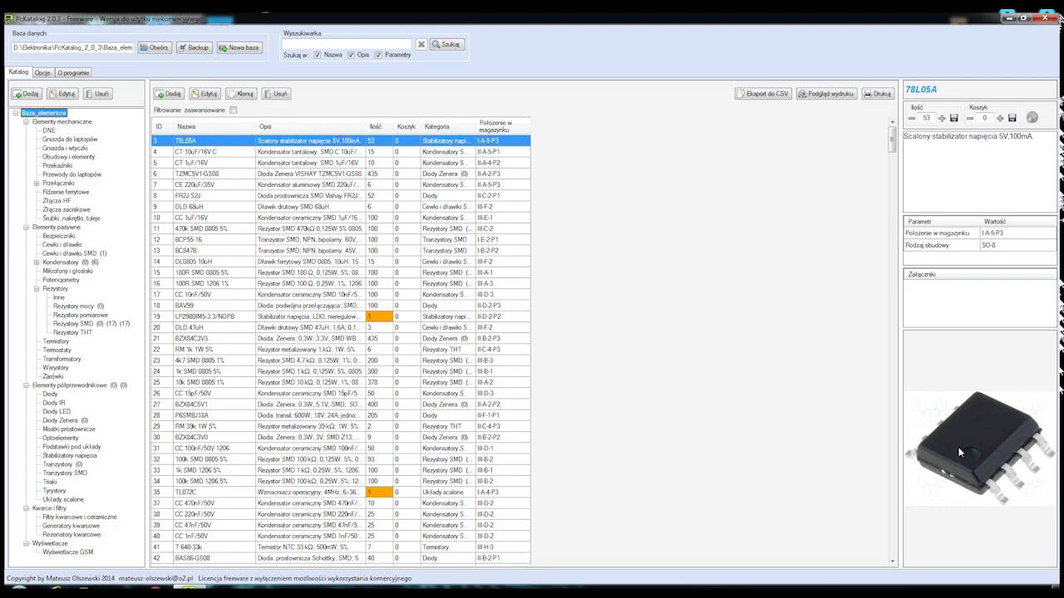
{"action": "mouse_move", "coordinate": [958, 451]}
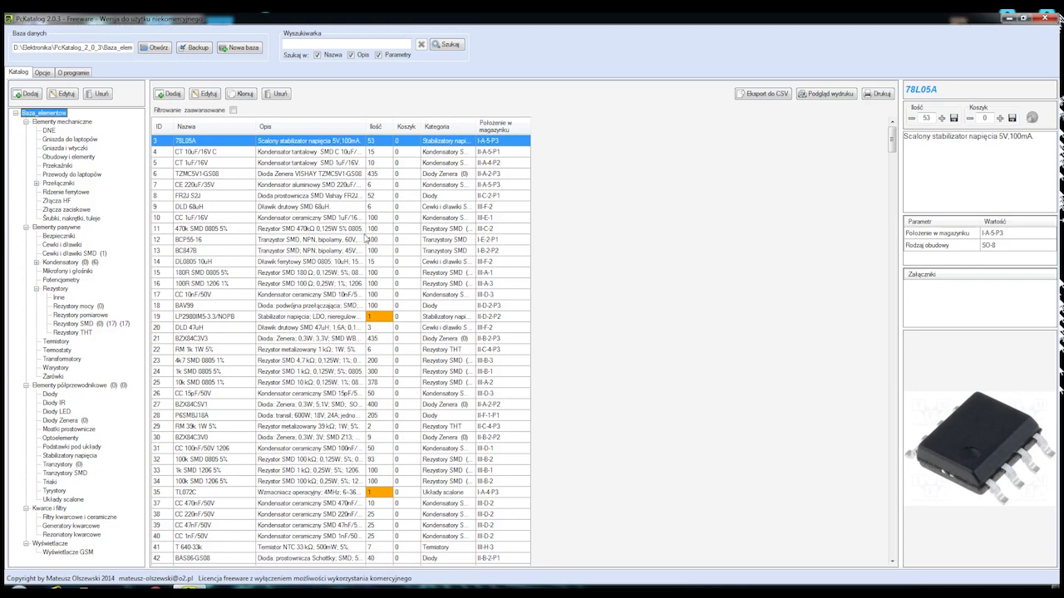
{"action": "mouse_move", "coordinate": [486, 285]}
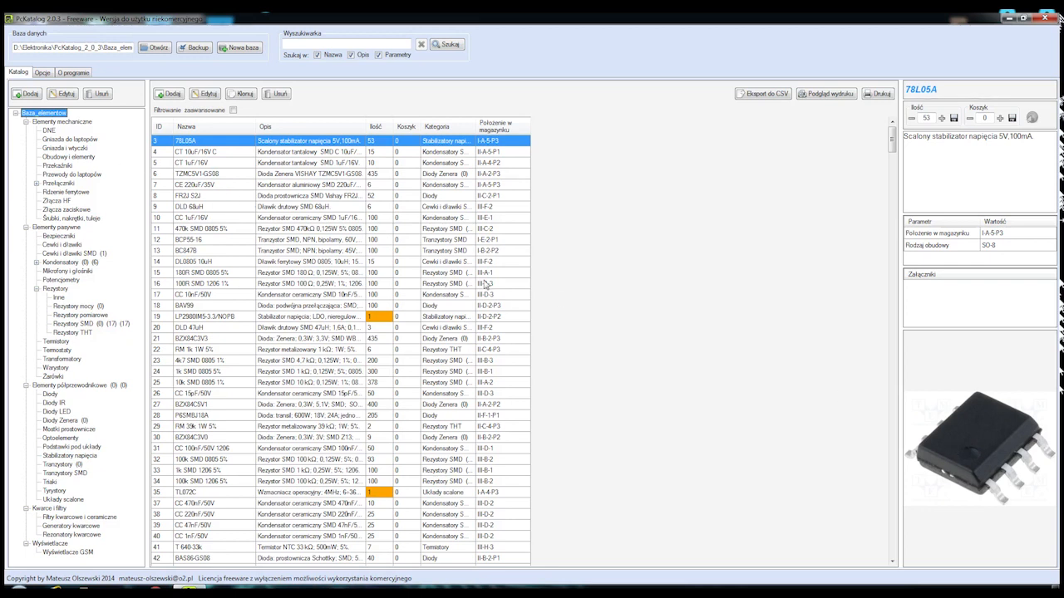
{"action": "mouse_move", "coordinate": [545, 134]}
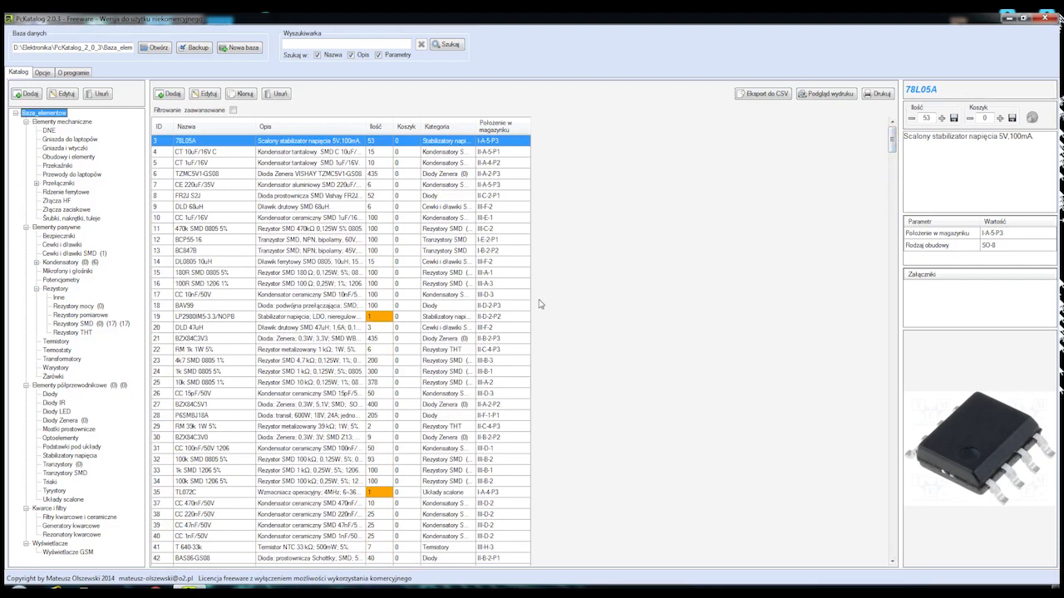
{"action": "mouse_move", "coordinate": [189, 181]}
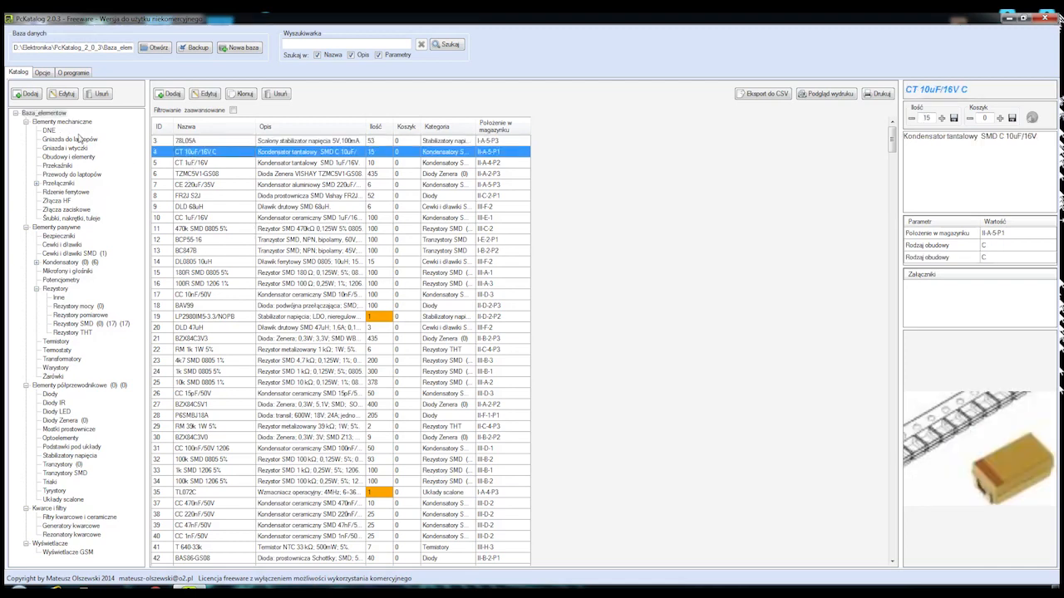
Switch between all mechanical components and only the DNE copper wire items.
{"action": "left_click", "coordinate": [62, 121]}
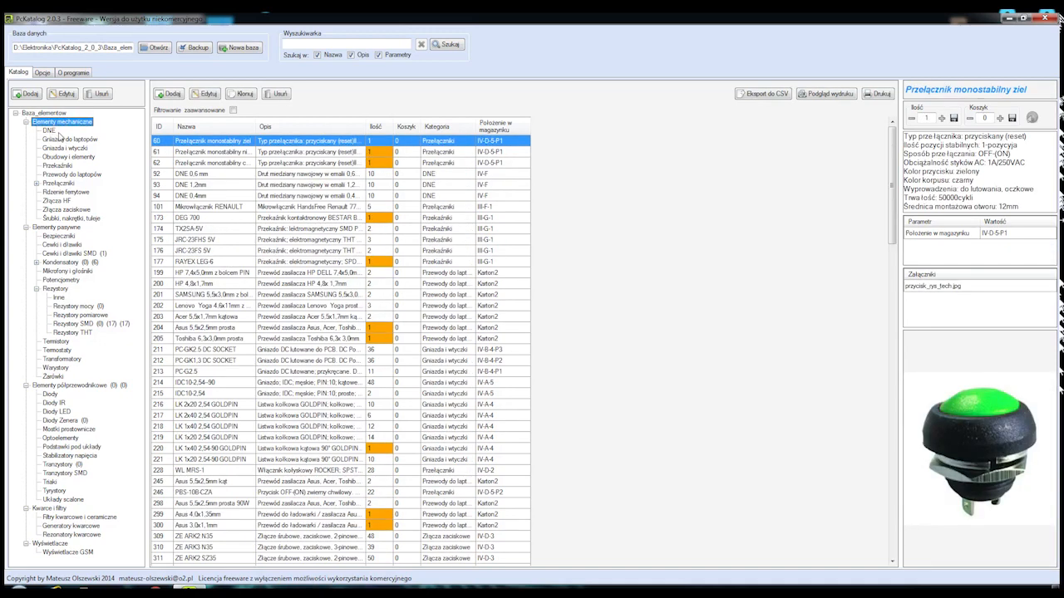
{"action": "left_click", "coordinate": [48, 130]}
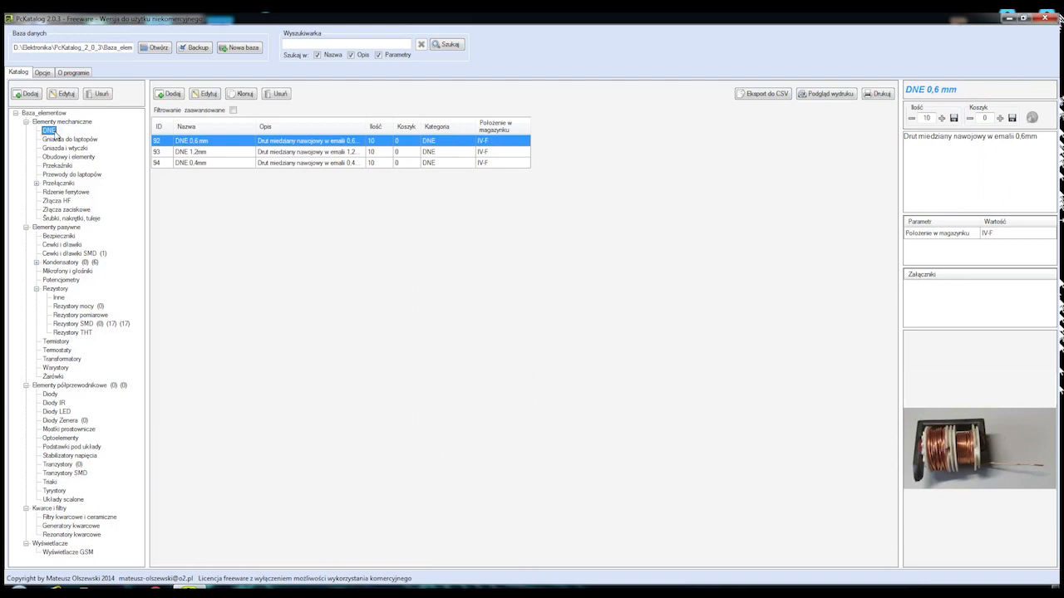
{"action": "left_click", "coordinate": [62, 121]}
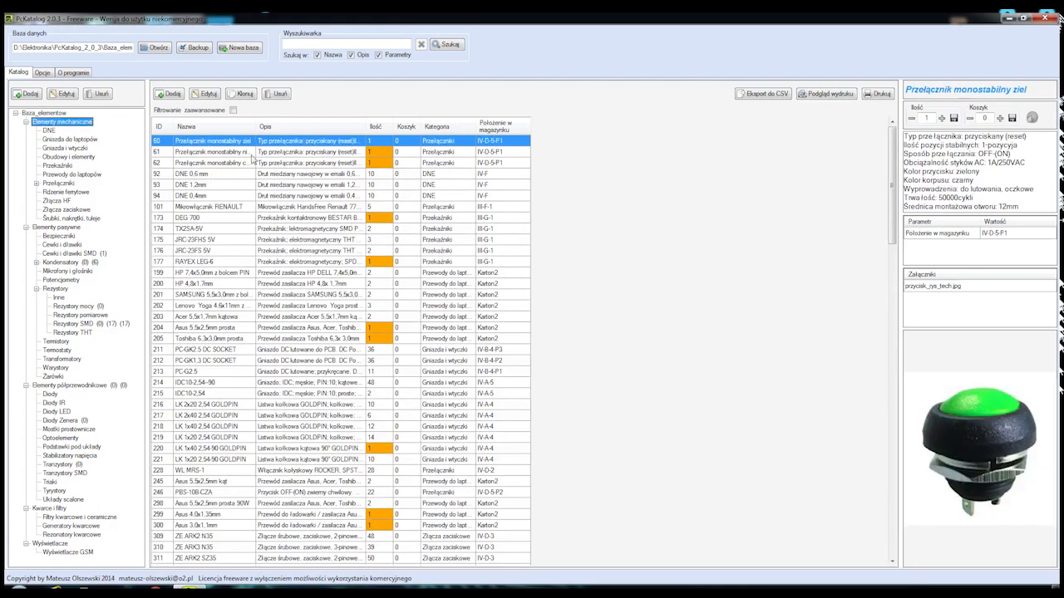
View Lenovo Yoga, DC socket, Samsung and Renault microswitch details, then list laptop cords and thermistors.
{"action": "left_click", "coordinate": [211, 151]}
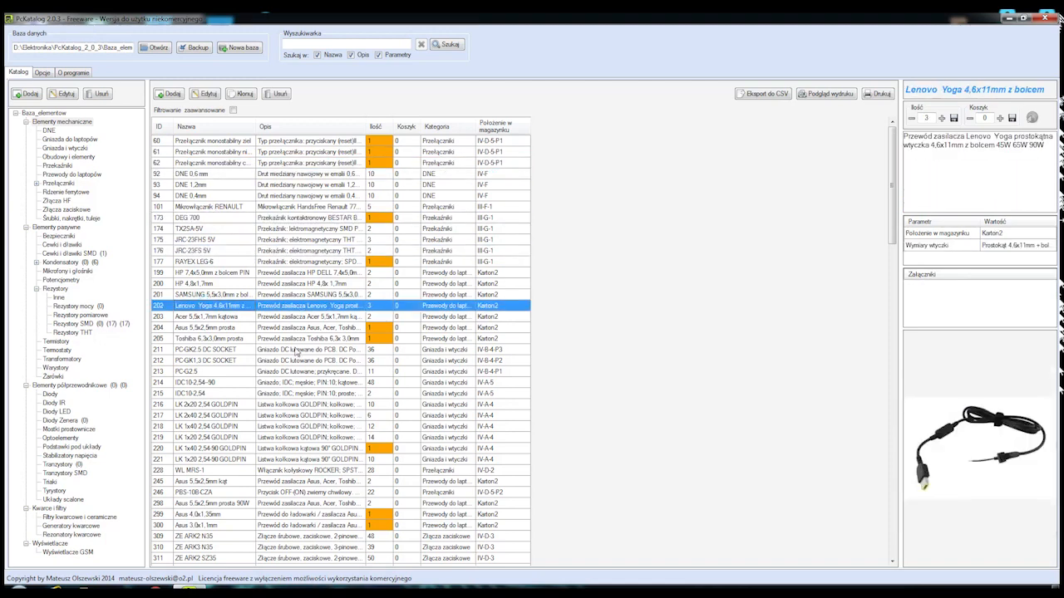
{"action": "left_click", "coordinate": [208, 360]}
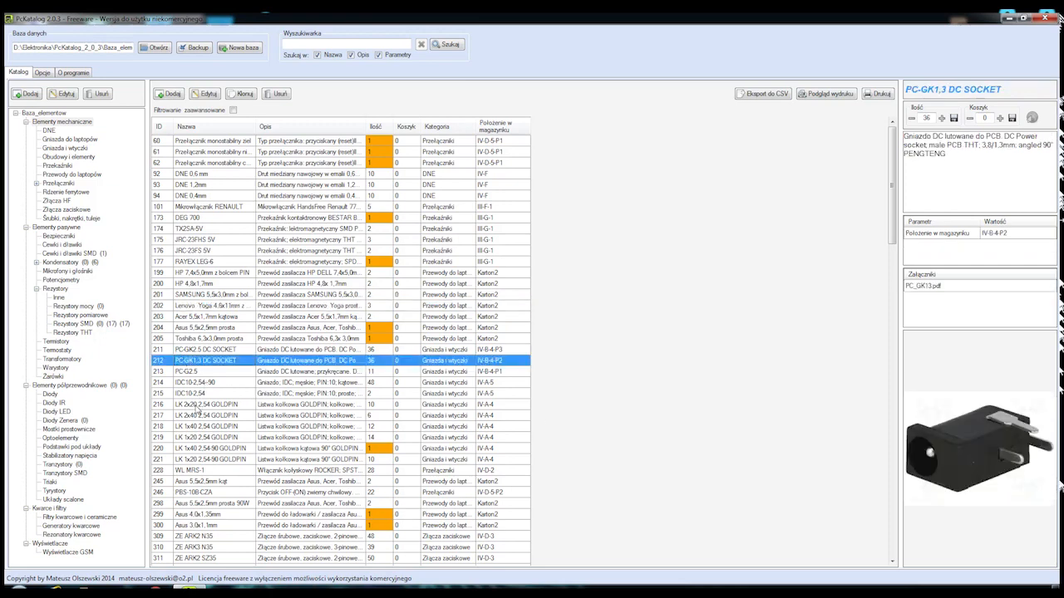
{"action": "left_click", "coordinate": [212, 294]}
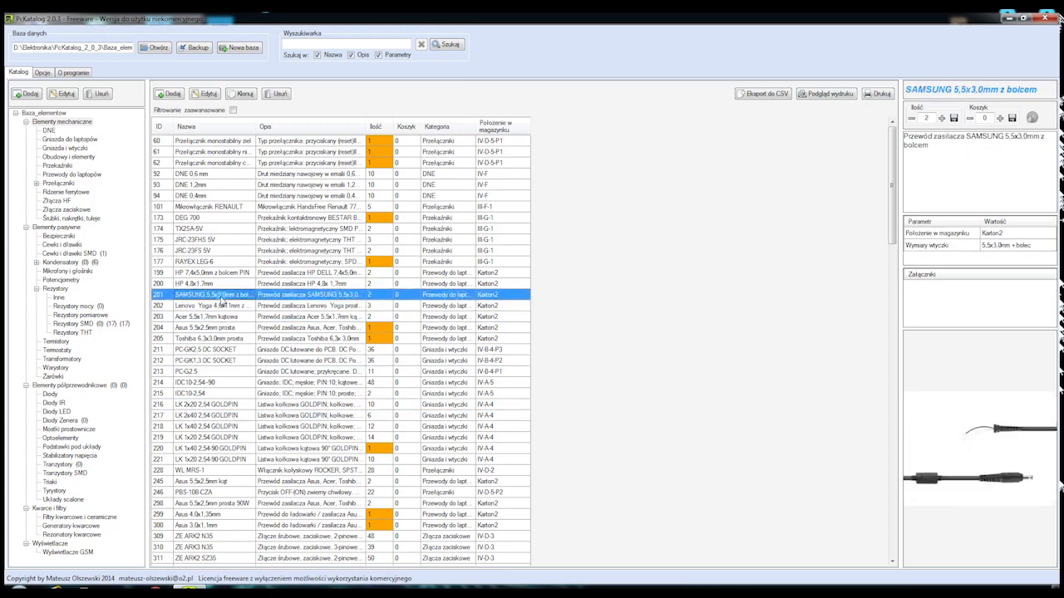
{"action": "left_click", "coordinate": [212, 206]}
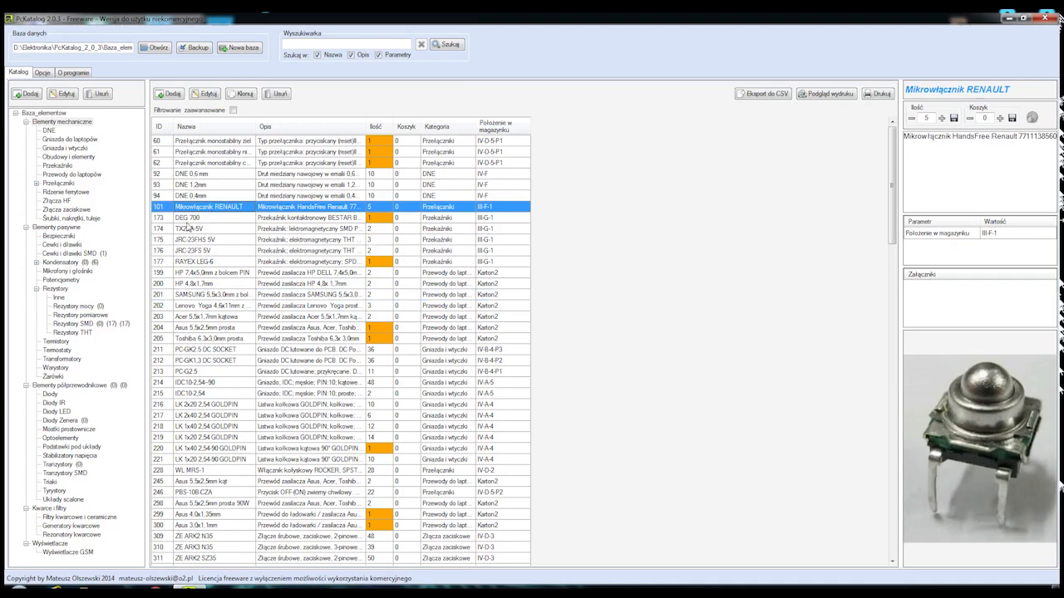
{"action": "left_click", "coordinate": [66, 139]}
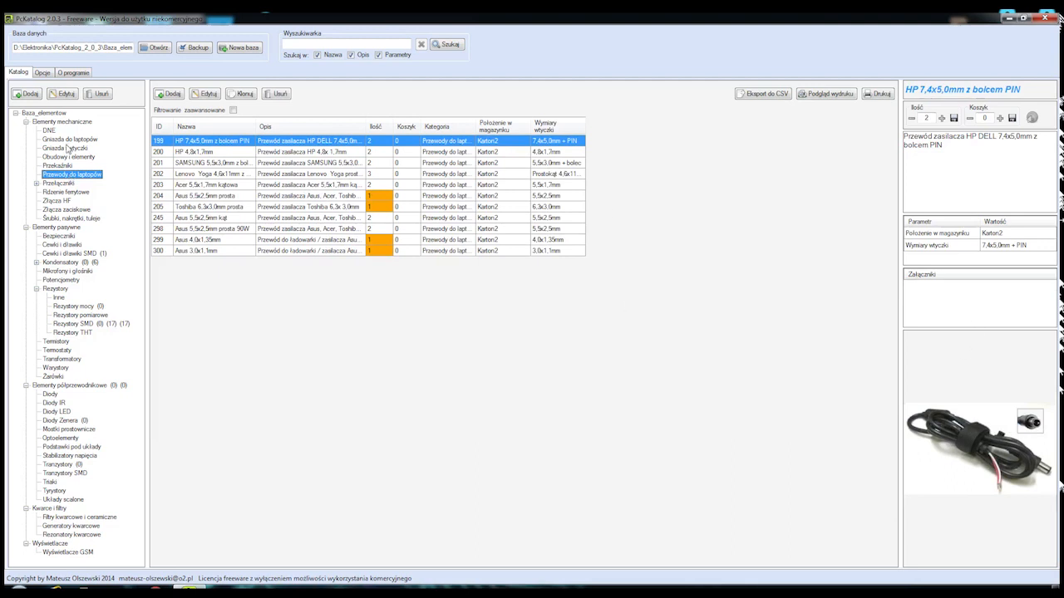
{"action": "left_click", "coordinate": [56, 341]}
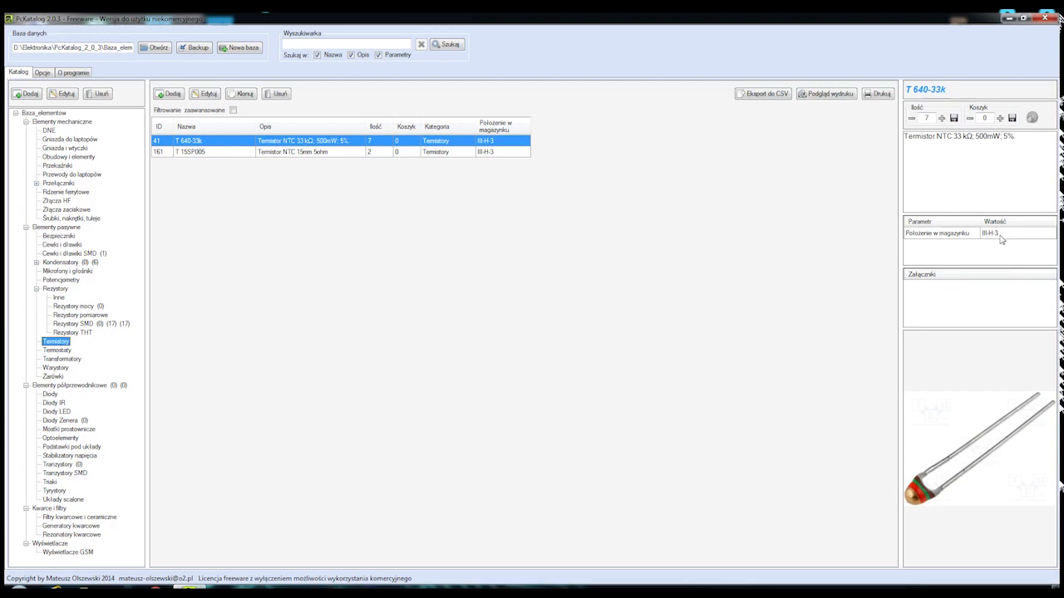
{"action": "mouse_move", "coordinate": [997, 240]}
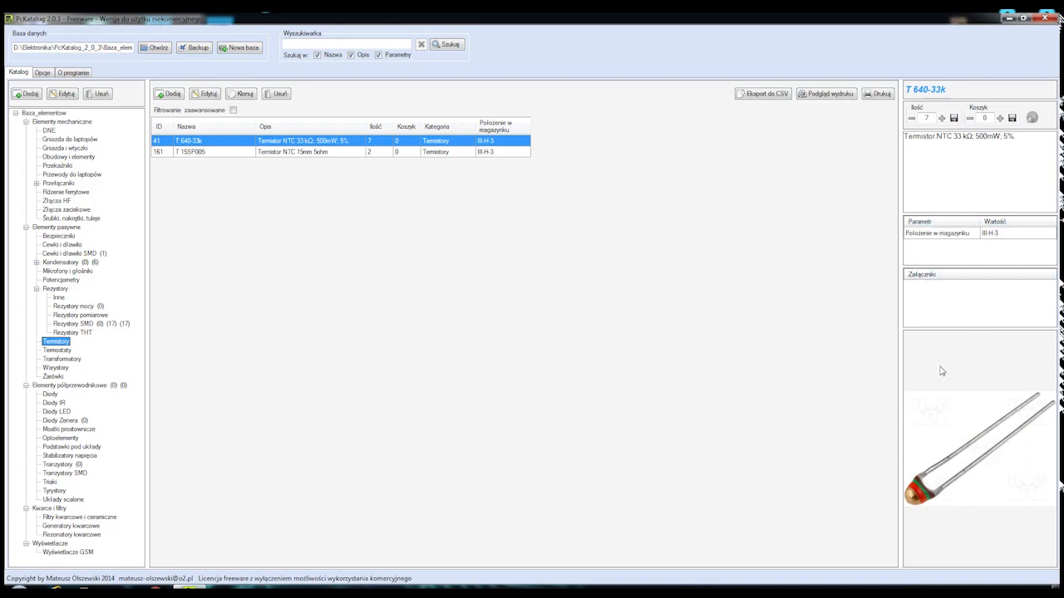
{"action": "mouse_move", "coordinate": [140, 533]}
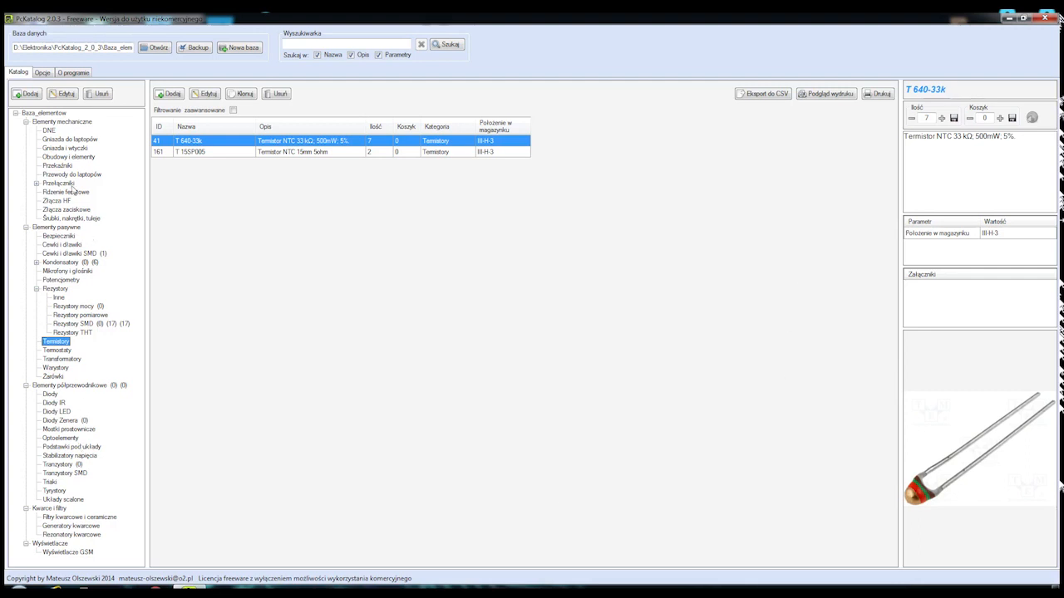
{"action": "mouse_move", "coordinate": [85, 359]}
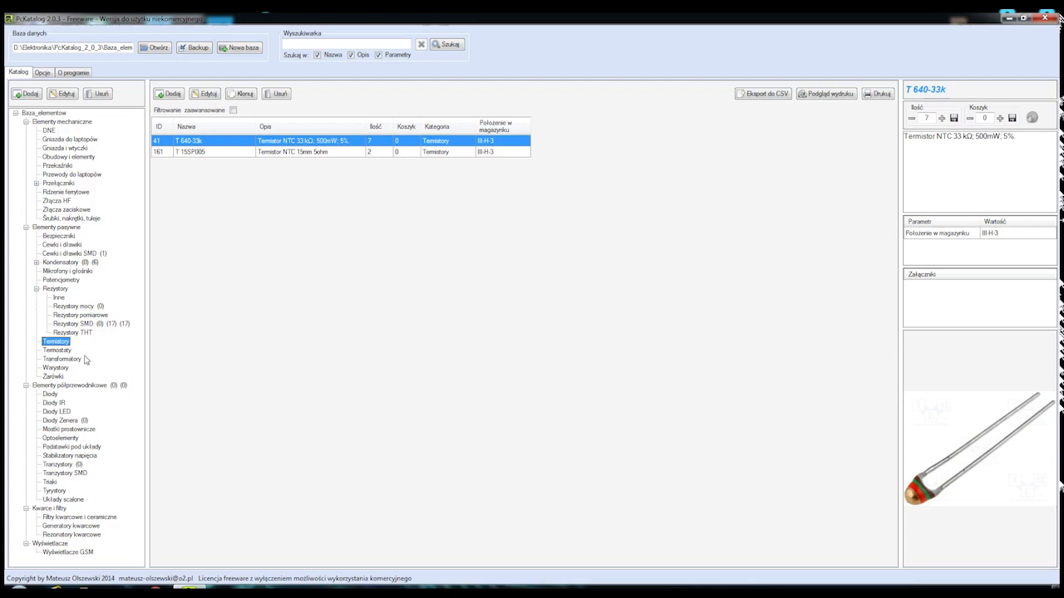
{"action": "mouse_move", "coordinate": [94, 241]}
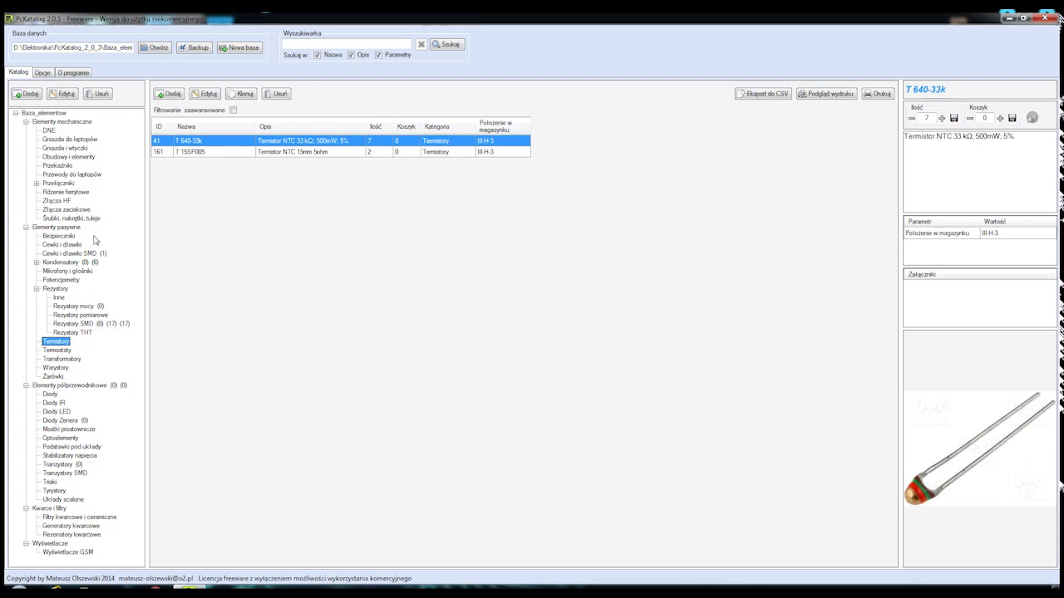
{"action": "mouse_move", "coordinate": [88, 465]}
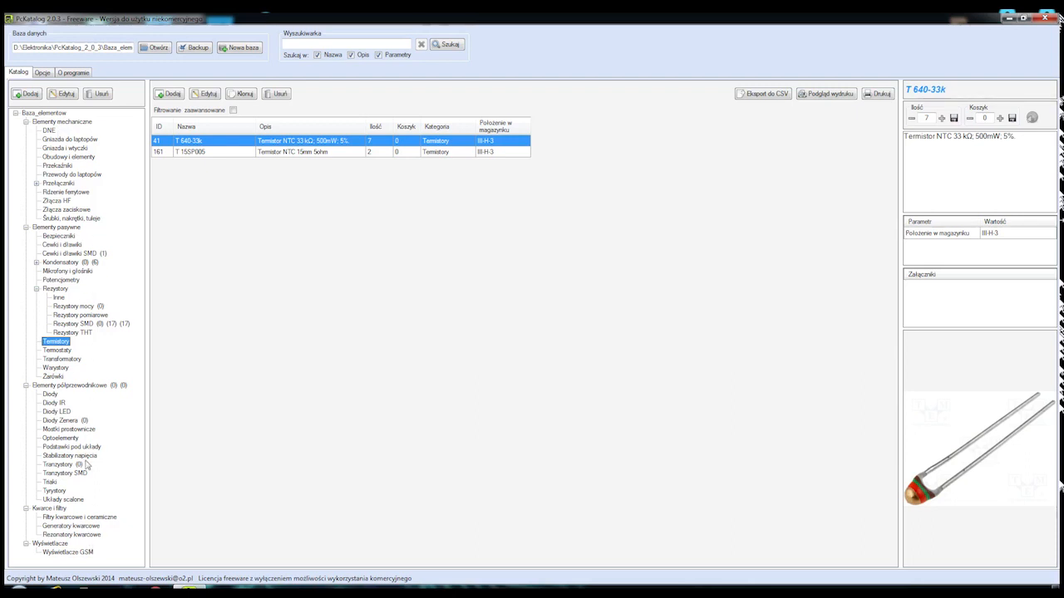
{"action": "mouse_move", "coordinate": [87, 455]}
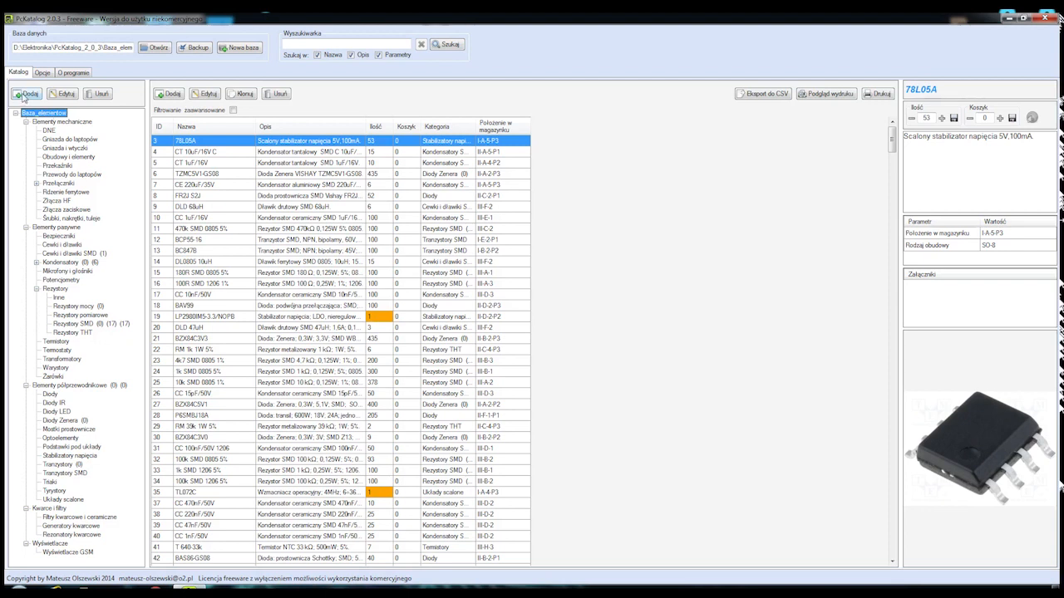
Start a new category under Baza_elementow and type the name Baterie.
{"action": "left_click", "coordinate": [26, 94]}
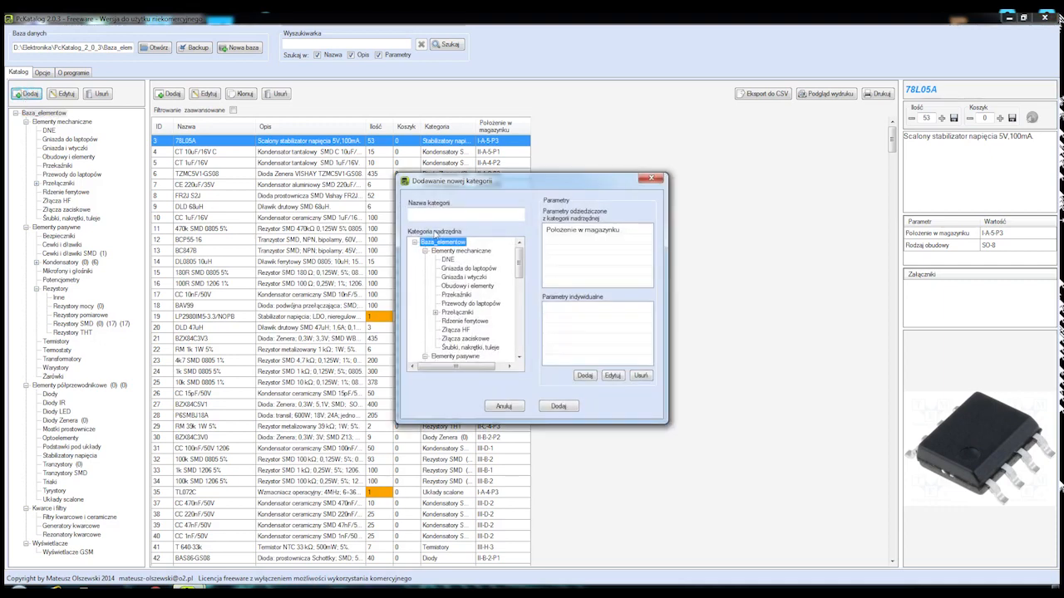
{"action": "left_click", "coordinate": [465, 216]}
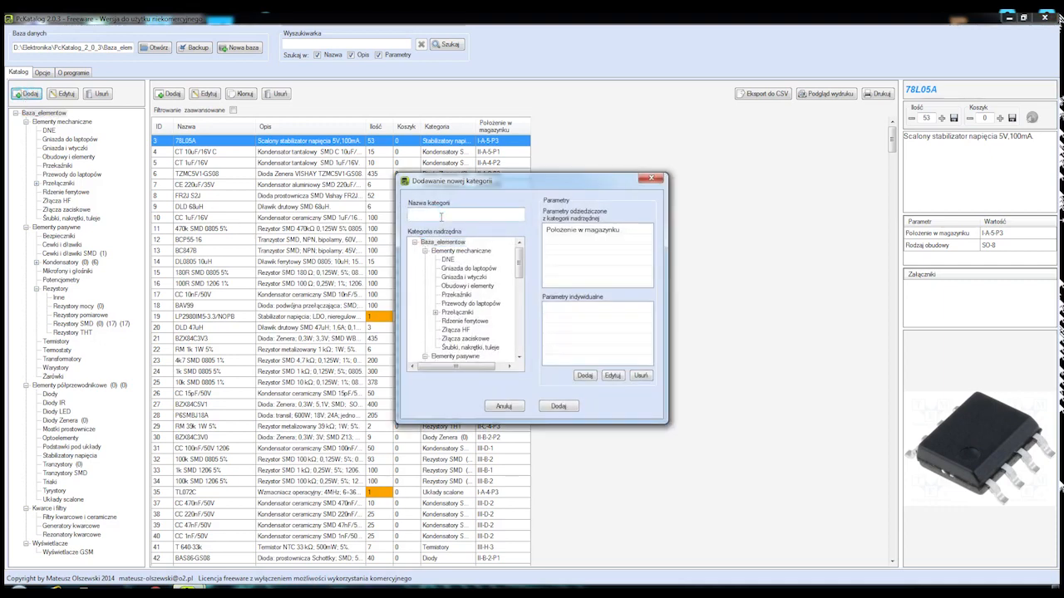
{"action": "type", "text": "B"}
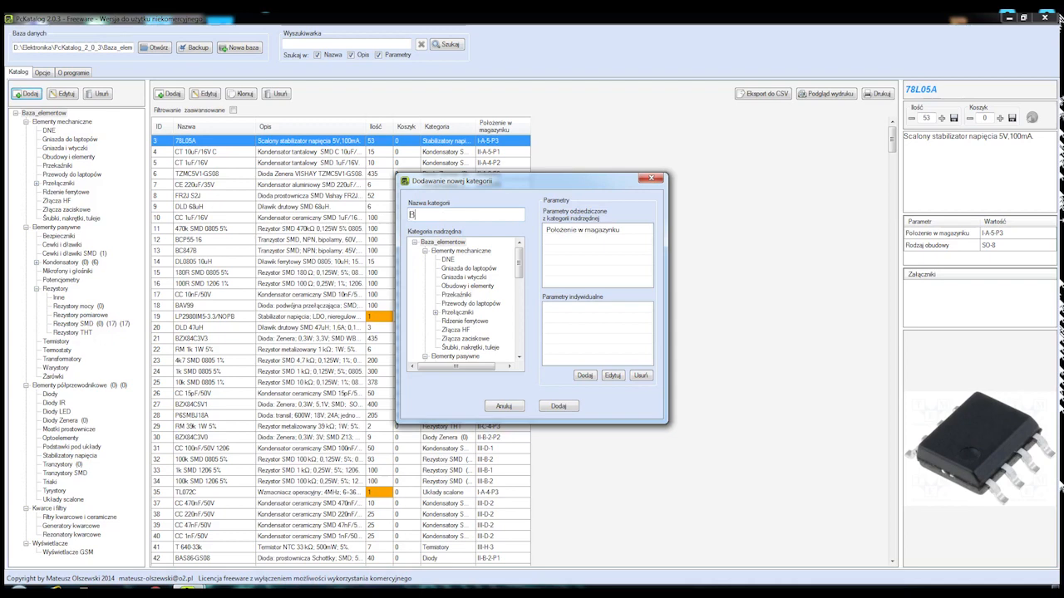
{"action": "type", "text": "Bateriw"}
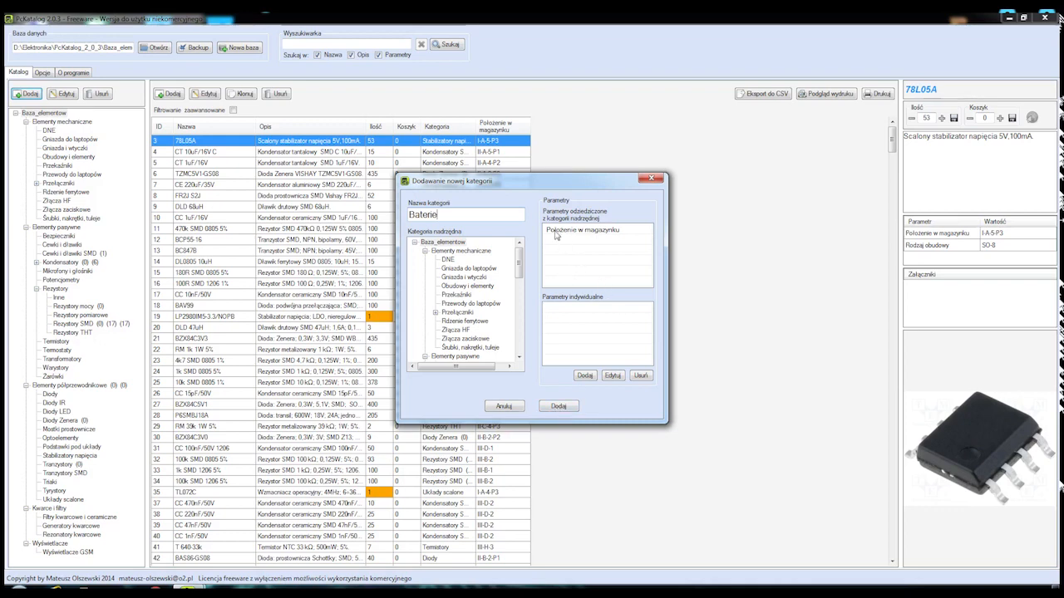
{"action": "mouse_move", "coordinate": [614, 240]}
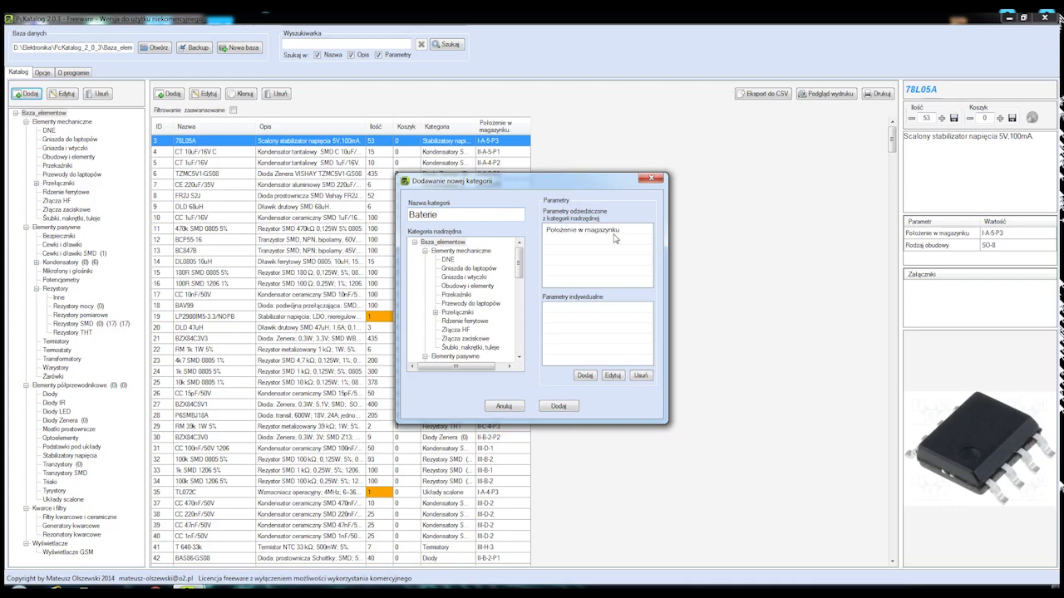
{"action": "mouse_move", "coordinate": [609, 273]}
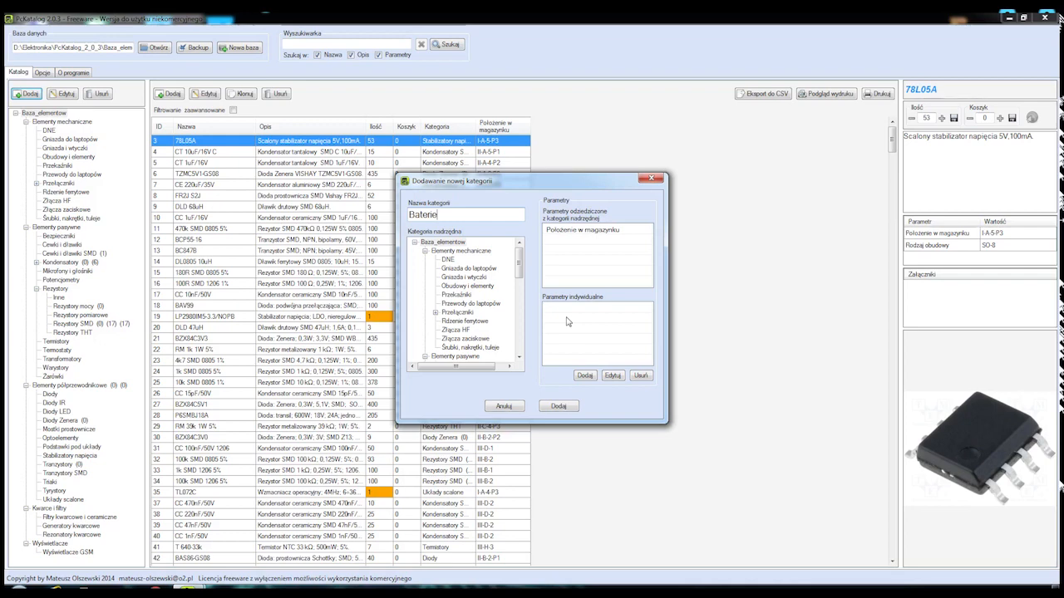
{"action": "mouse_move", "coordinate": [567, 367]}
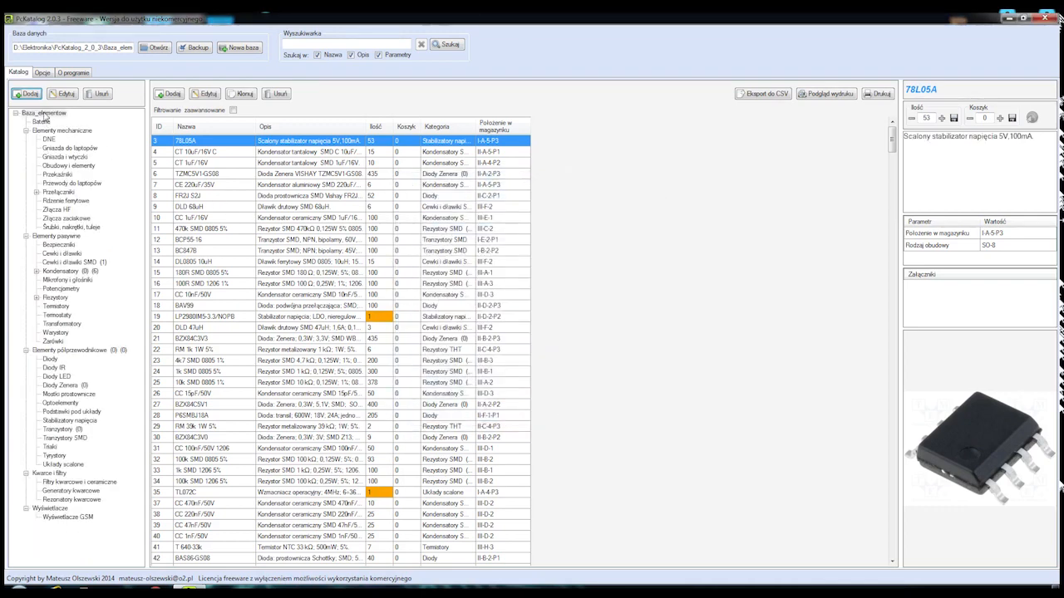
Select the empty Baterie category and bring up the new-component form.
{"action": "left_click", "coordinate": [40, 121]}
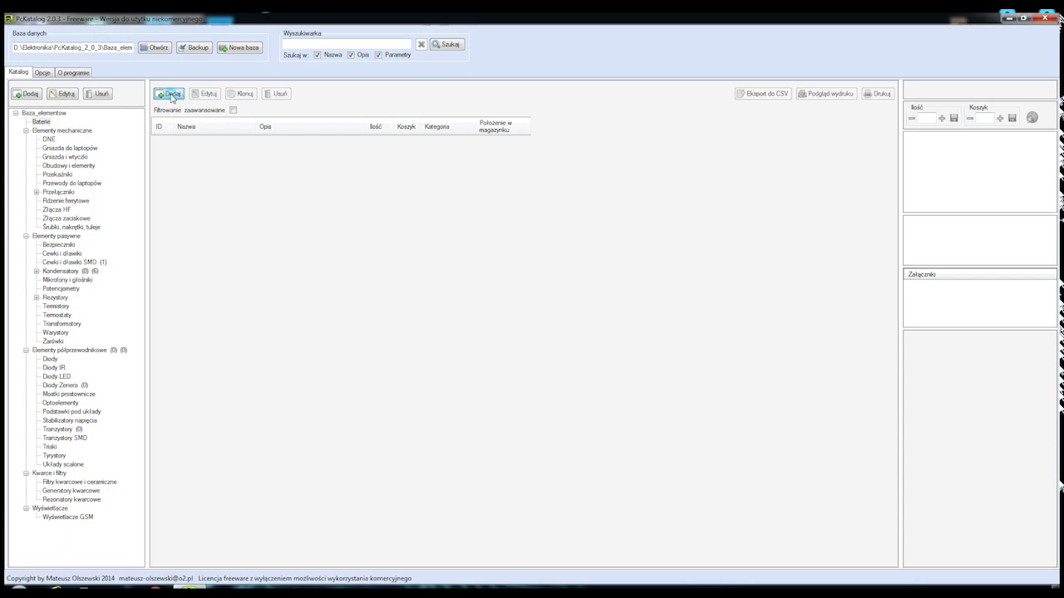
{"action": "left_click", "coordinate": [168, 93]}
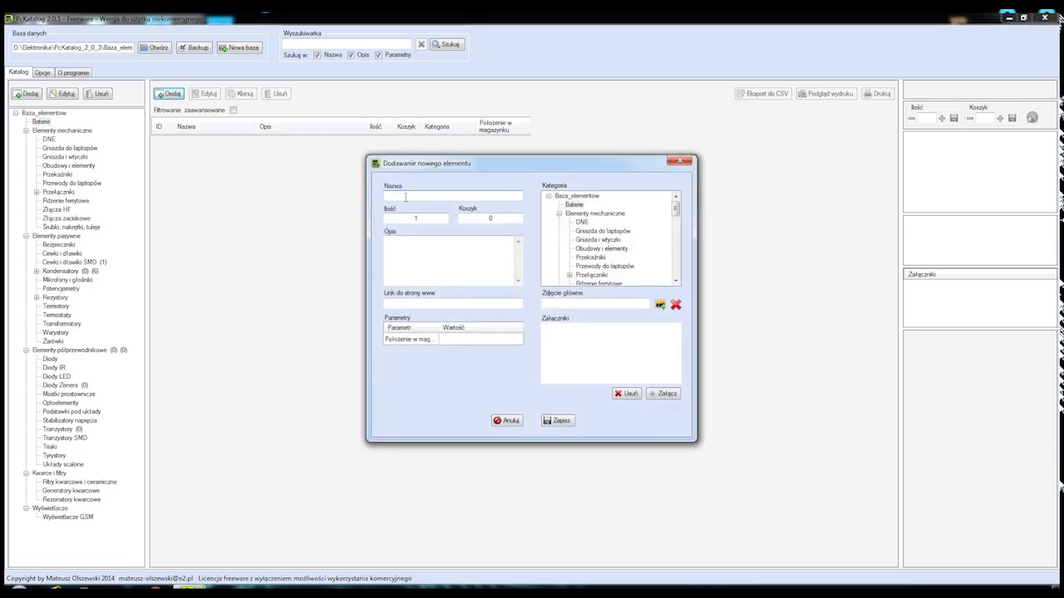
Name the new component 'Bateria VARTA 9V'.
{"action": "type", "text": "Bateria V"}
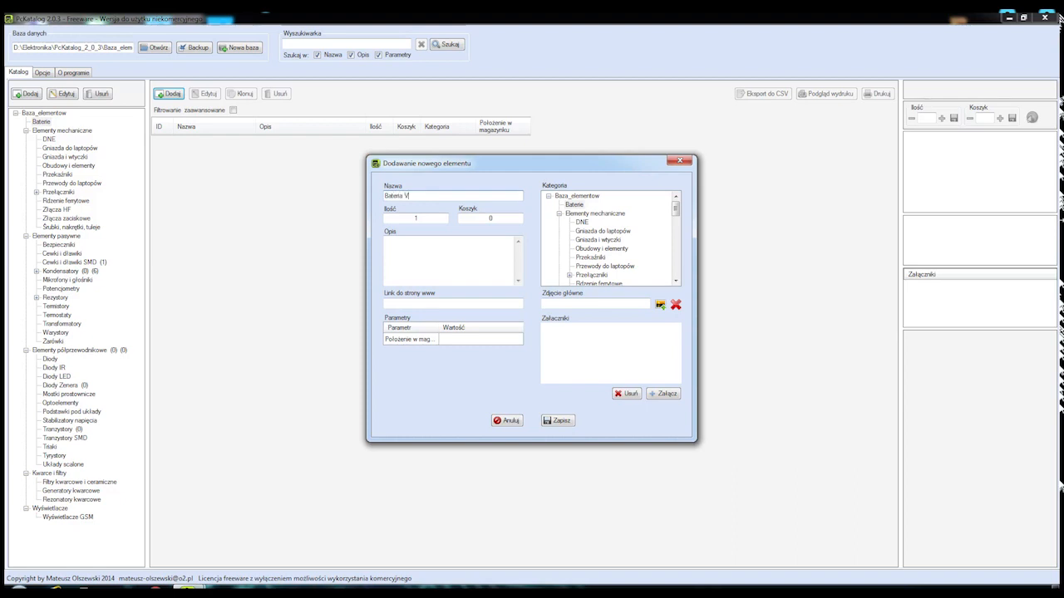
{"action": "type", "text": "ARTA 9V"}
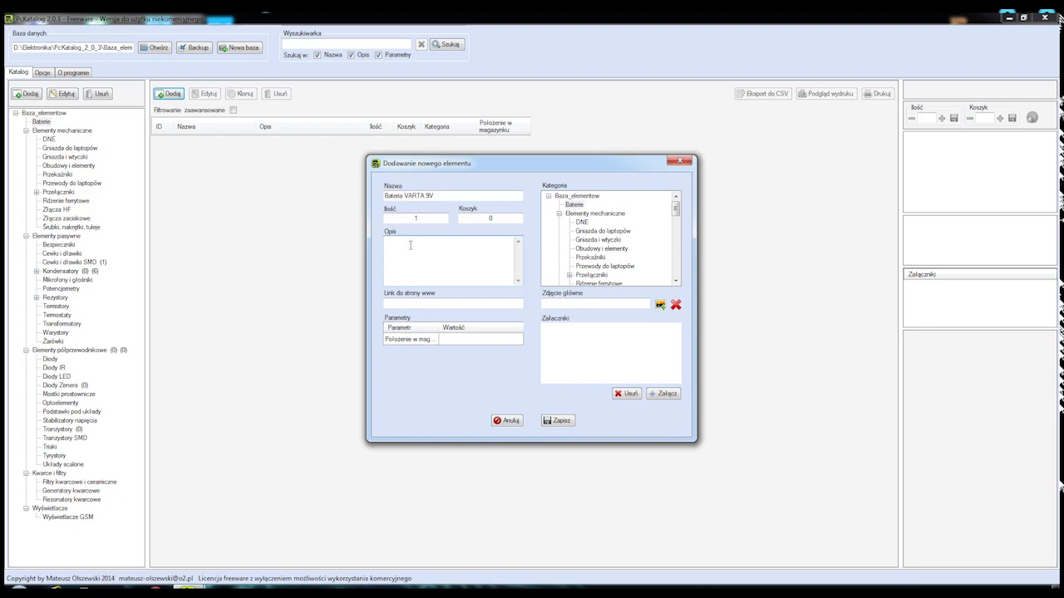
{"action": "type", "text": "B"}
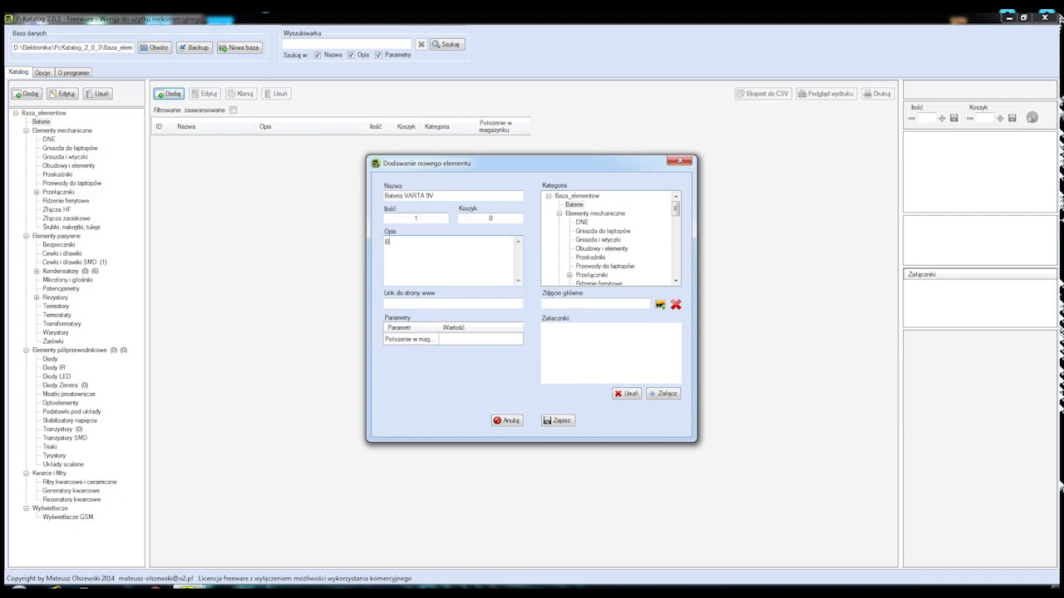
{"action": "type", "text": "ateria Varta 9V"}
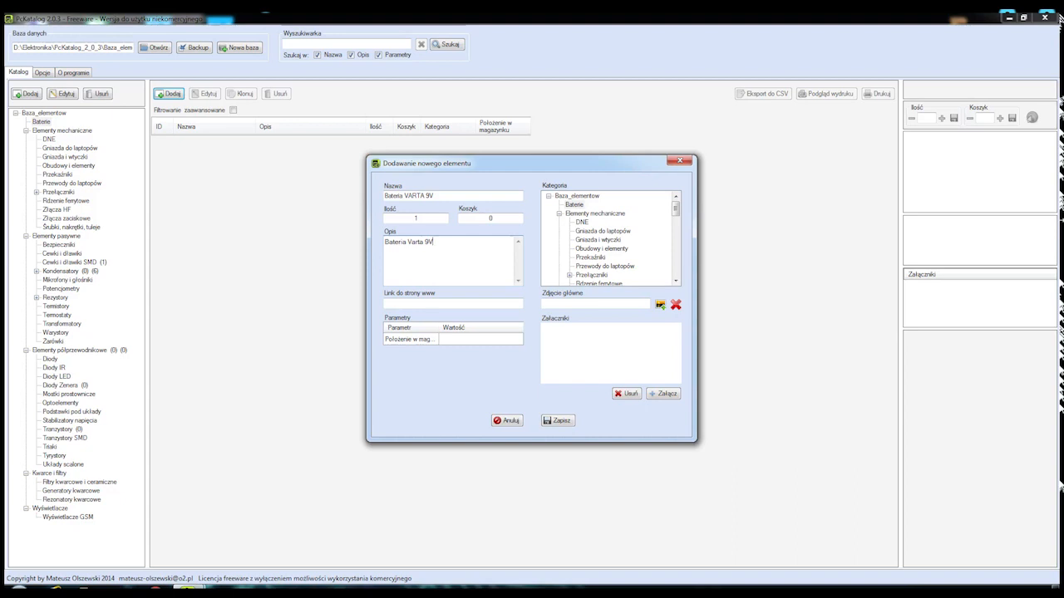
Add the two-pole positive/negative description and set storage position IV-F-1.
{"action": "type", "text": ". d"}
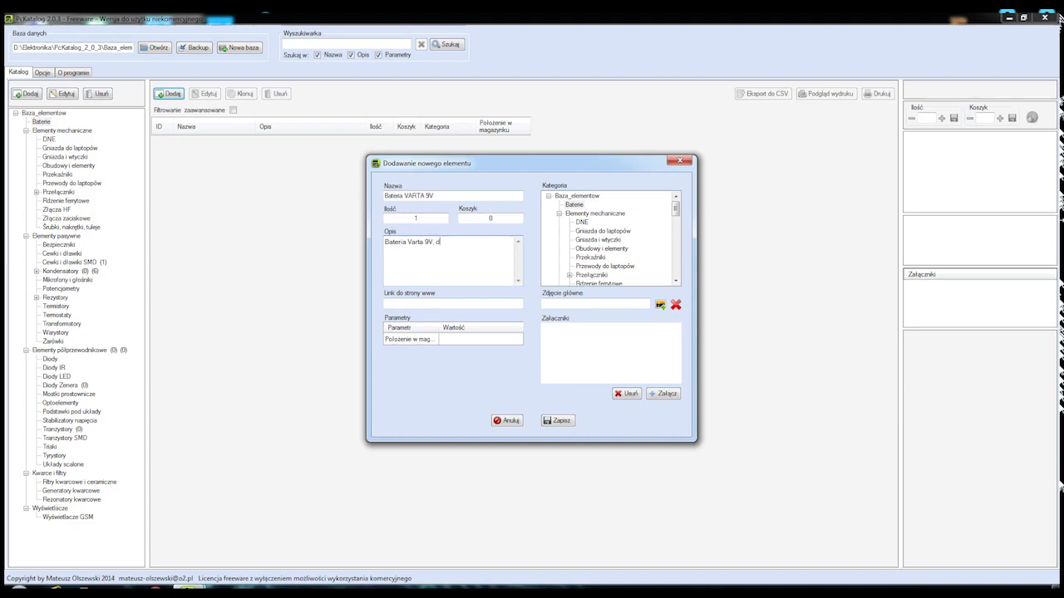
{"action": "type", "text": ", dwa bieguny,"}
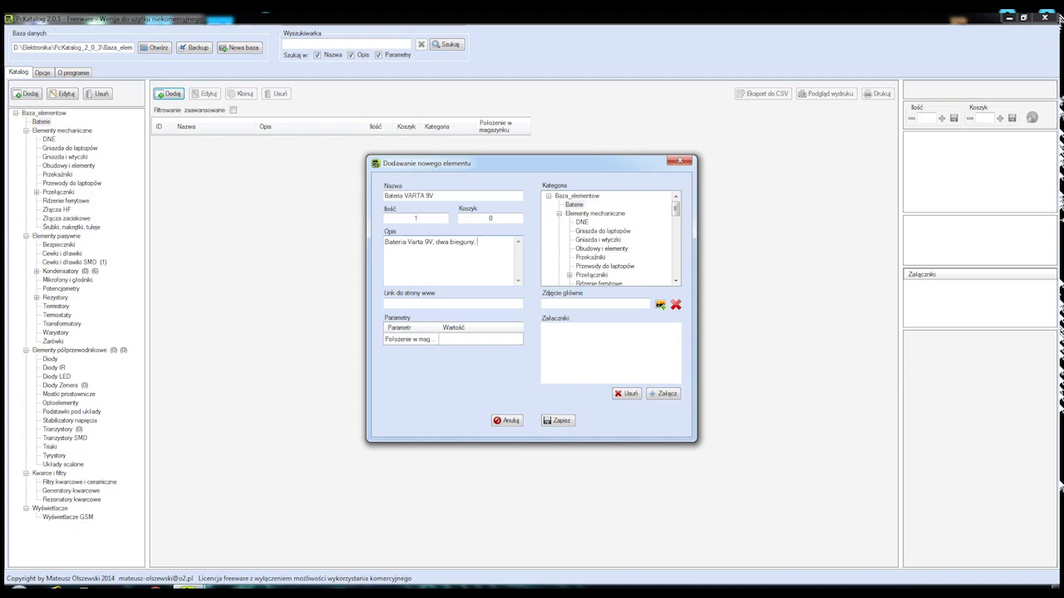
{"action": "type", "text": "dodatni"}
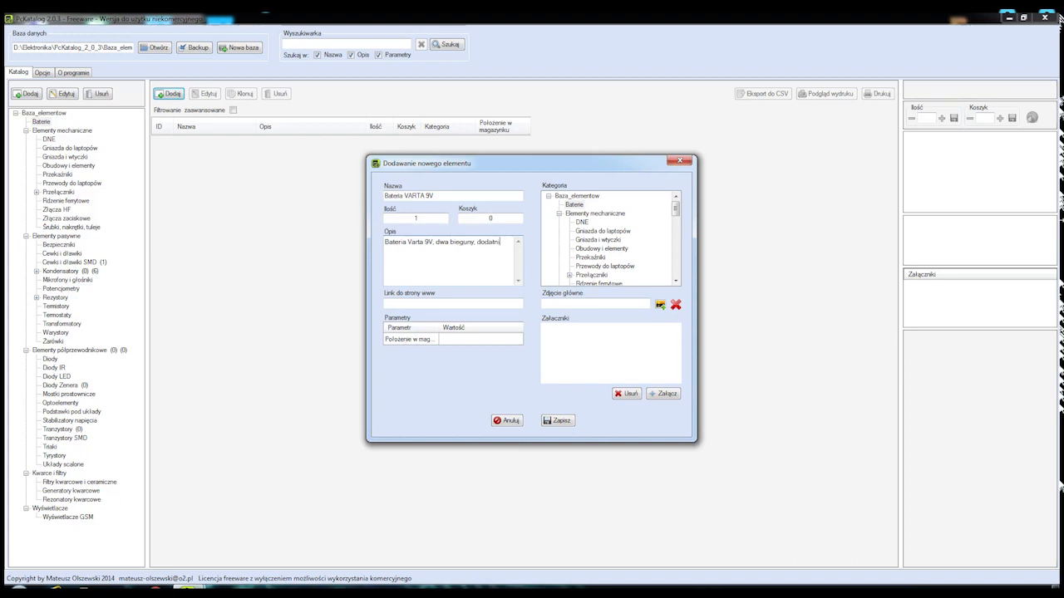
{"action": "type", "text": "i ujemny."}
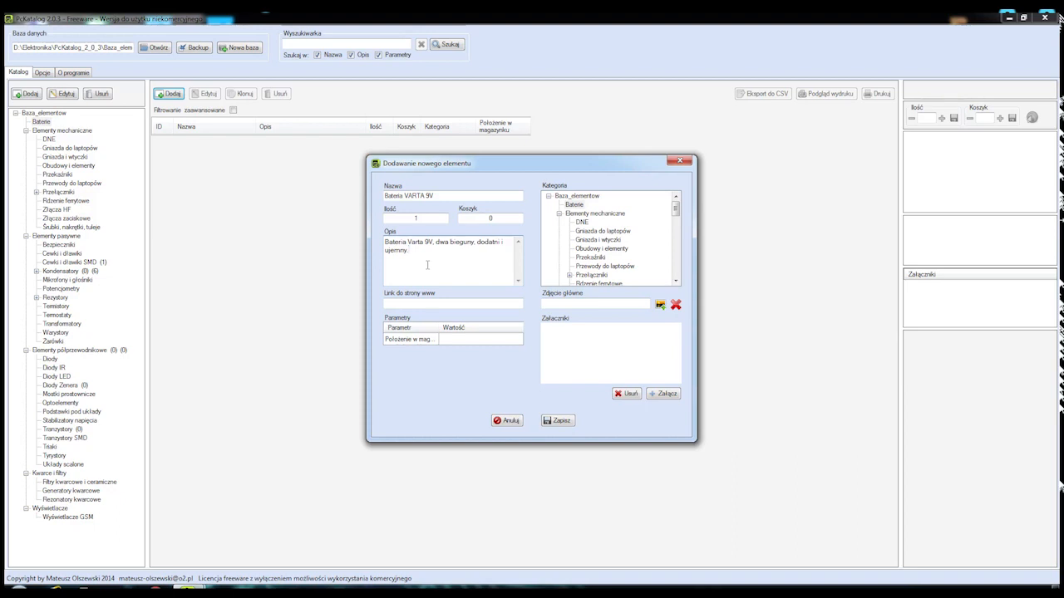
{"action": "left_click", "coordinate": [480, 339]}
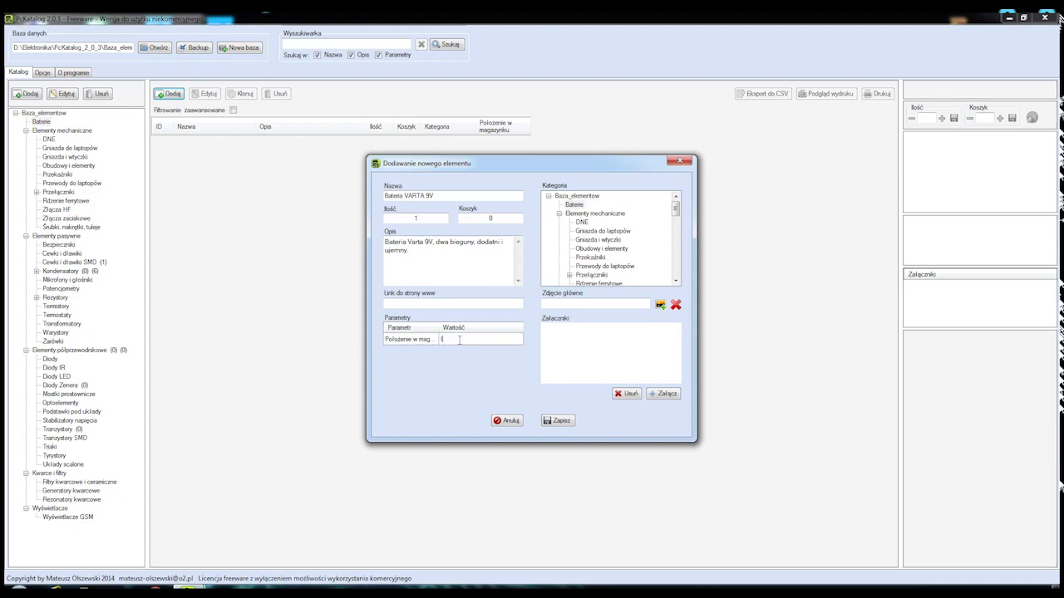
{"action": "type", "text": "IV-F-1"}
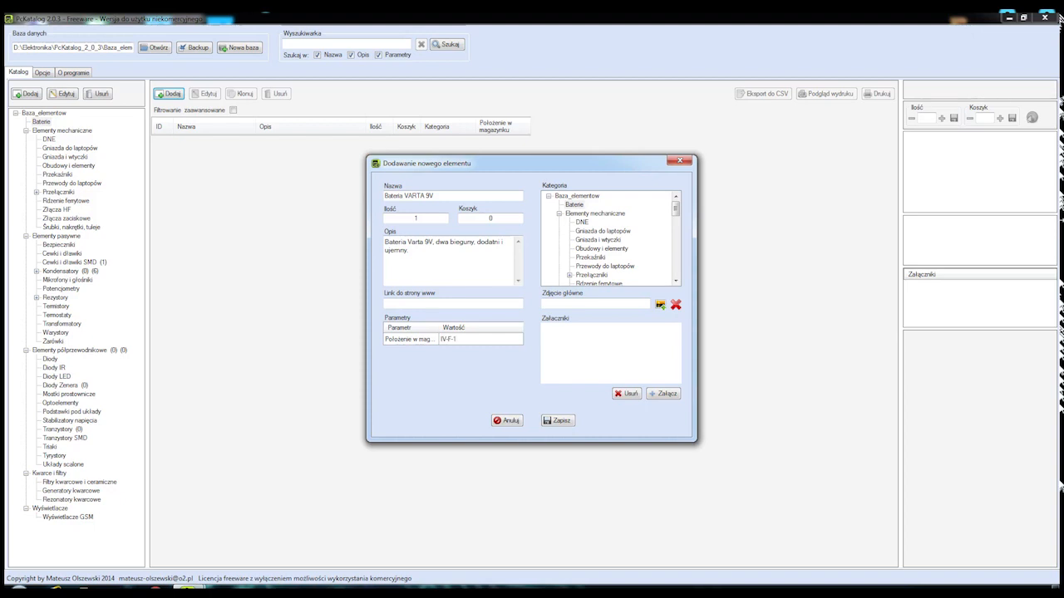
{"action": "mouse_move", "coordinate": [663, 349]}
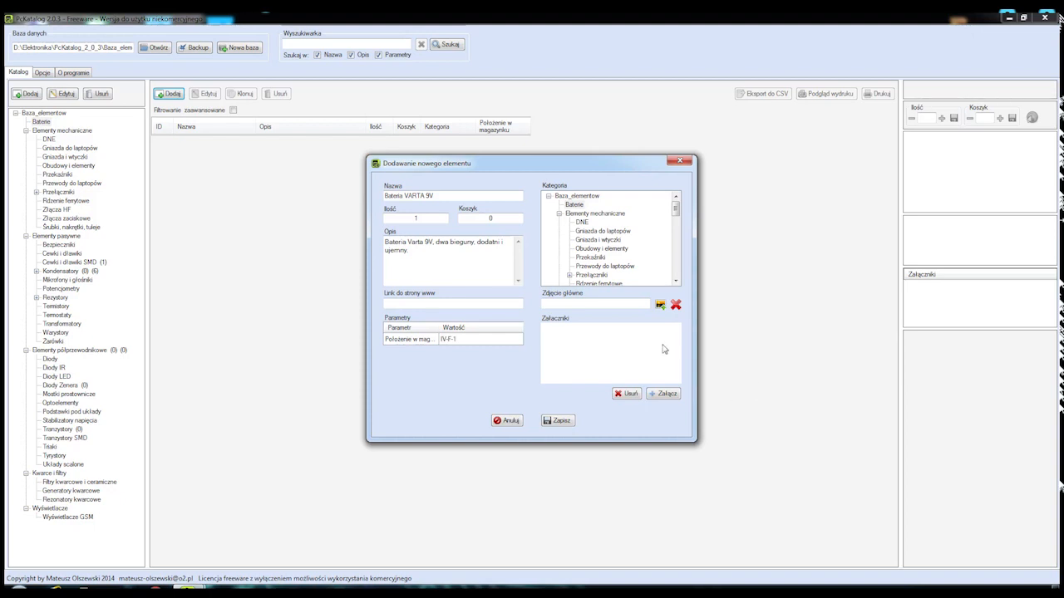
{"action": "mouse_move", "coordinate": [617, 318]}
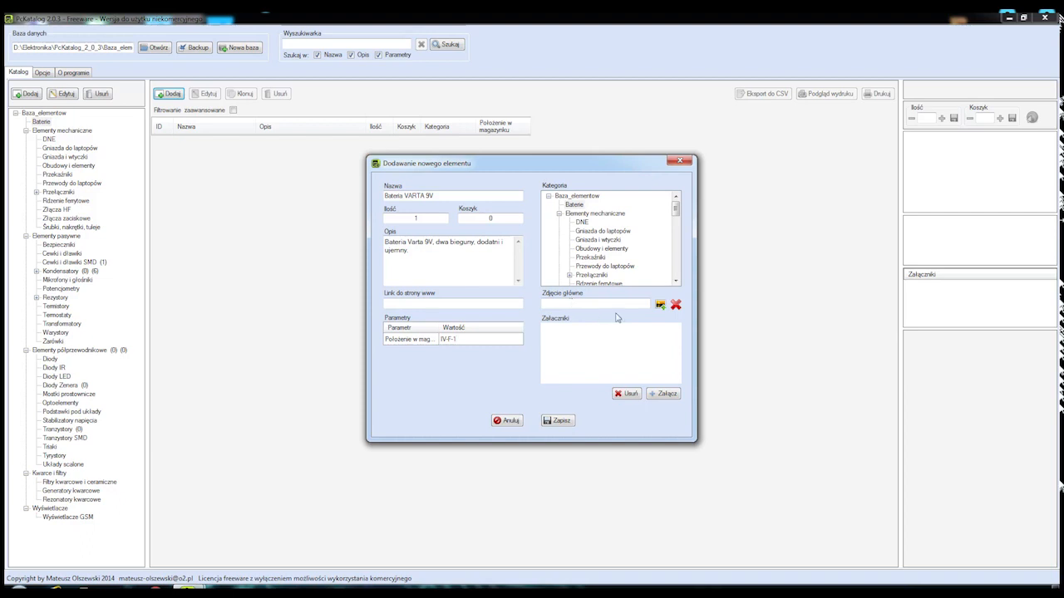
Set bateria_varta_9V.jpg as the component's main photo.
{"action": "left_click", "coordinate": [659, 304]}
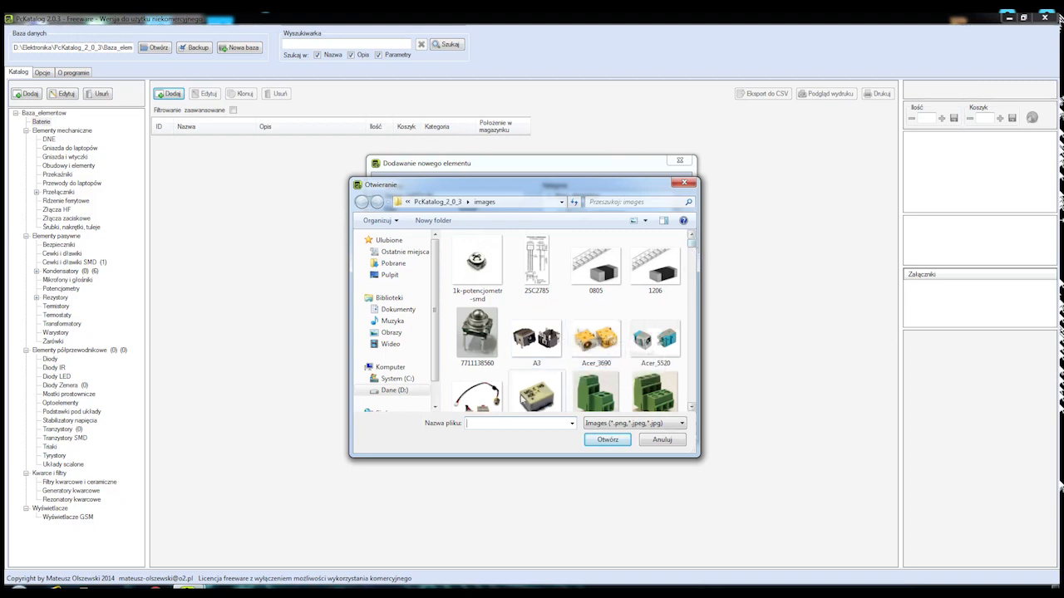
{"action": "type", "text": "b"}
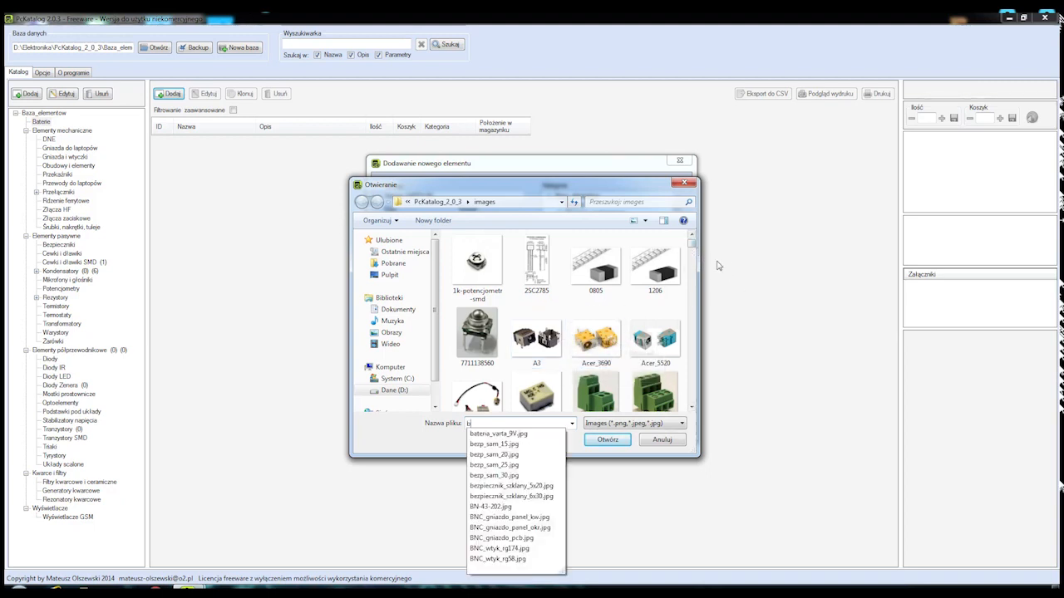
{"action": "type", "text": "at"}
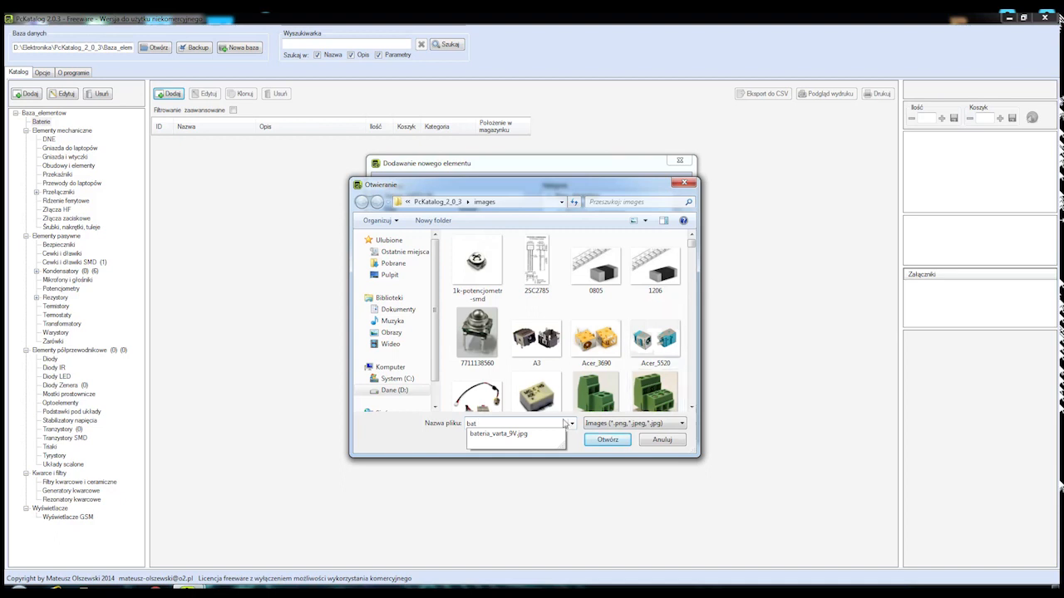
{"action": "left_click", "coordinate": [498, 434]}
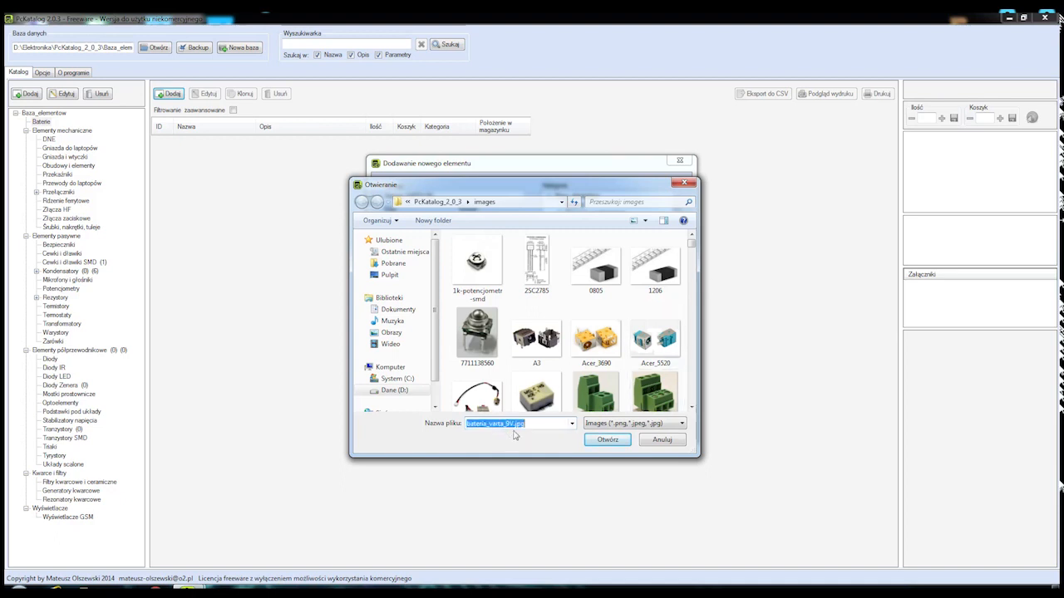
{"action": "left_click", "coordinate": [607, 438]}
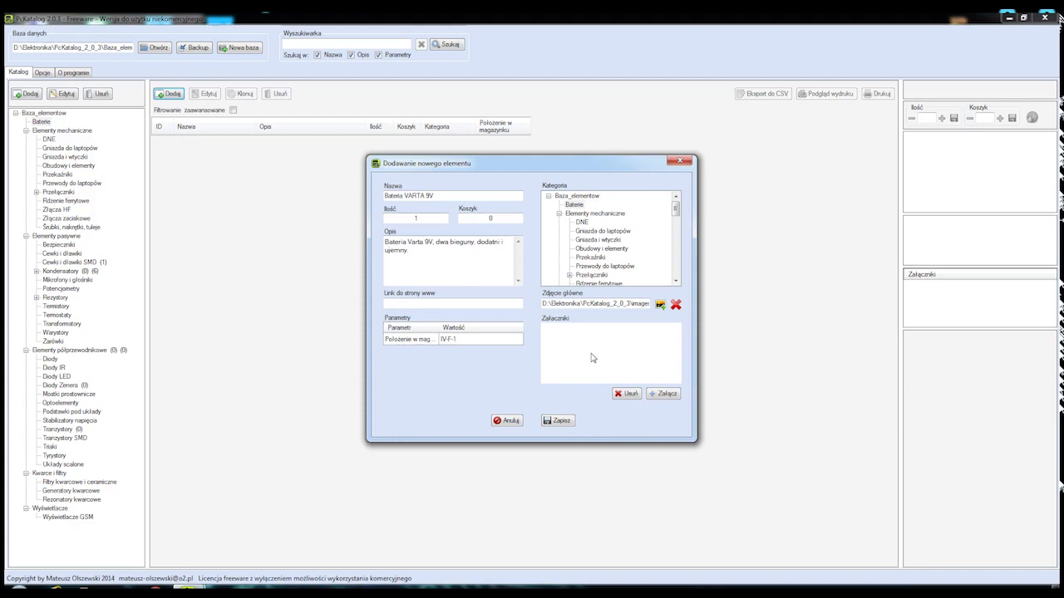
{"action": "mouse_move", "coordinate": [633, 375]}
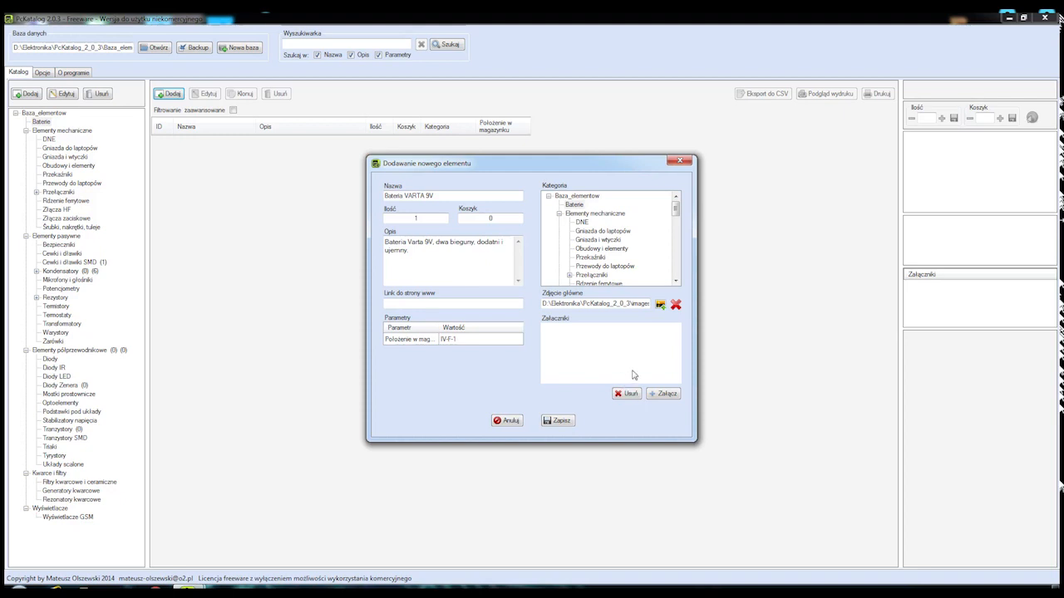
Attach the battery datasheet PDF to the component.
{"action": "left_click", "coordinate": [660, 304]}
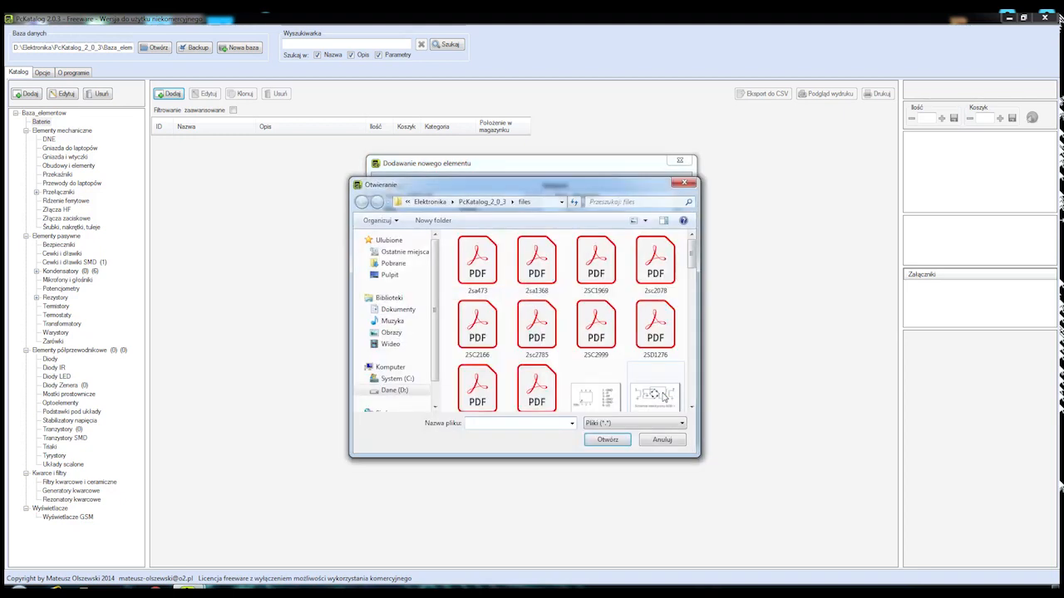
{"action": "type", "text": "bat"}
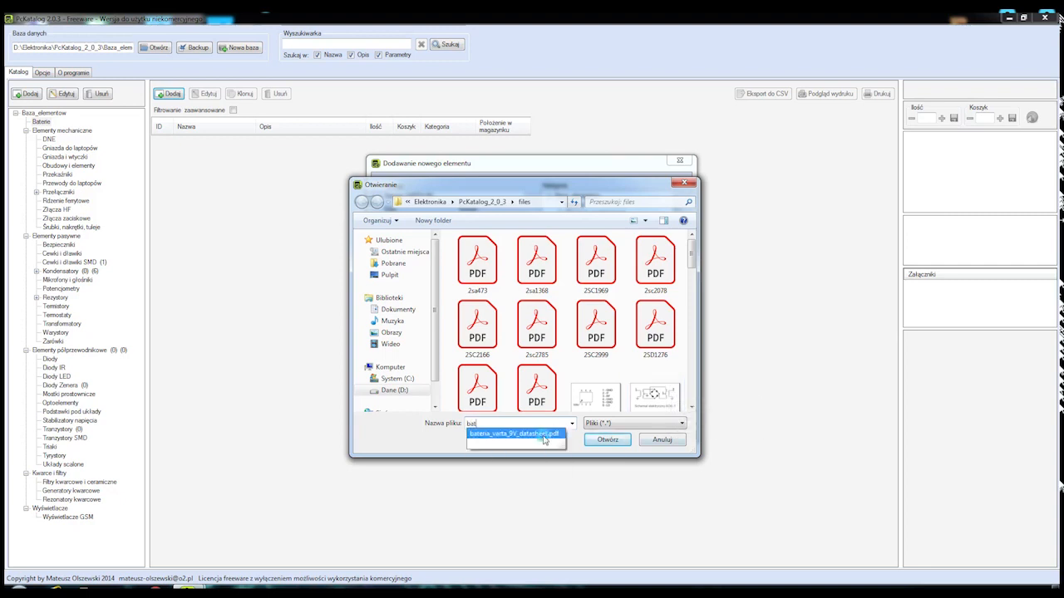
{"action": "left_click", "coordinate": [607, 440]}
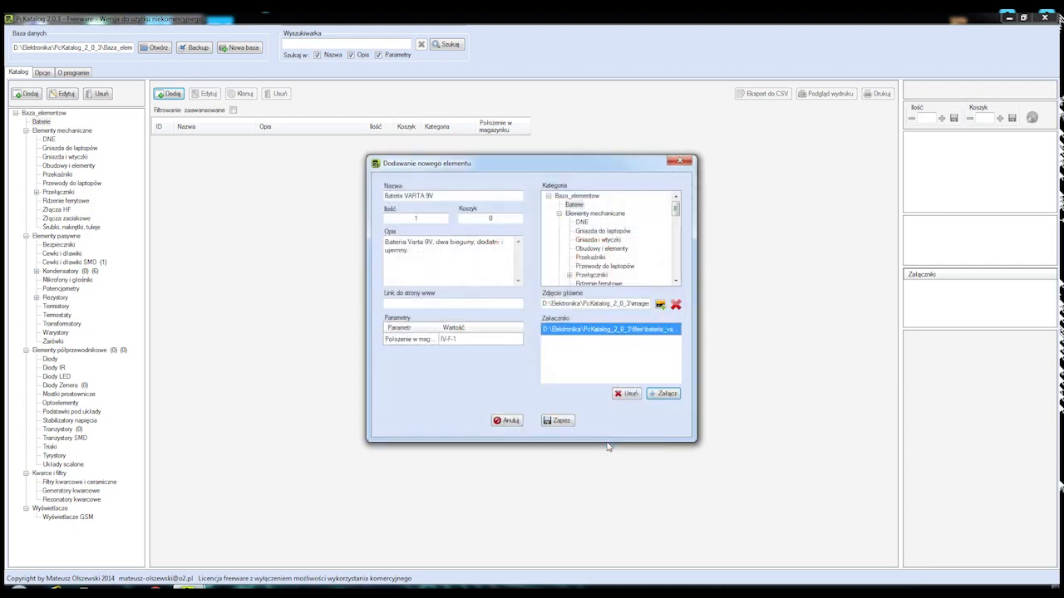
Save the VARTA 9V battery and open bateria_varta_9V_datasheet.pdf from attachments.
{"action": "left_click", "coordinate": [557, 420]}
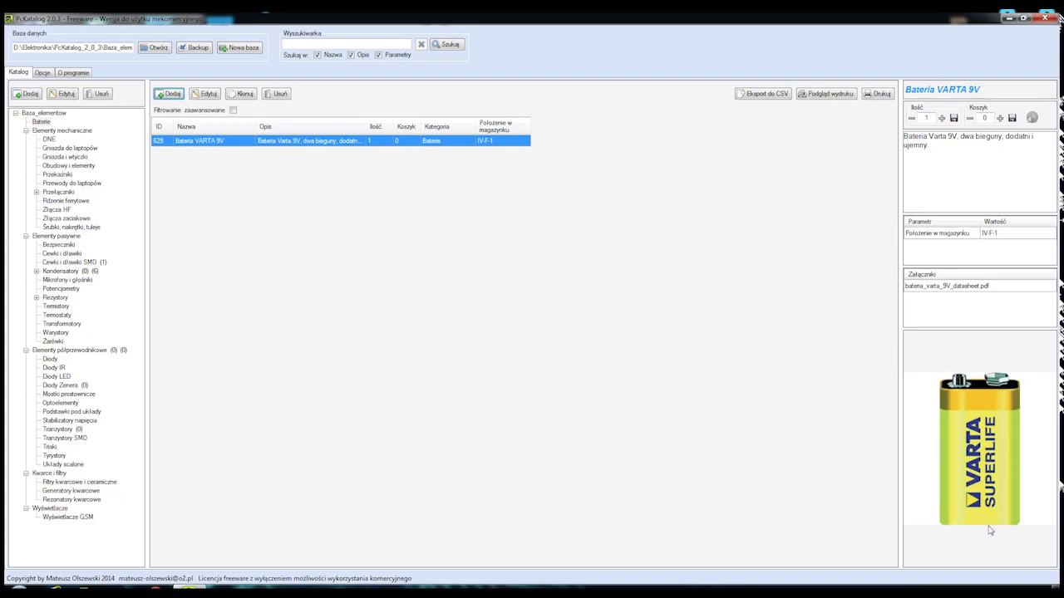
{"action": "mouse_move", "coordinate": [933, 427]}
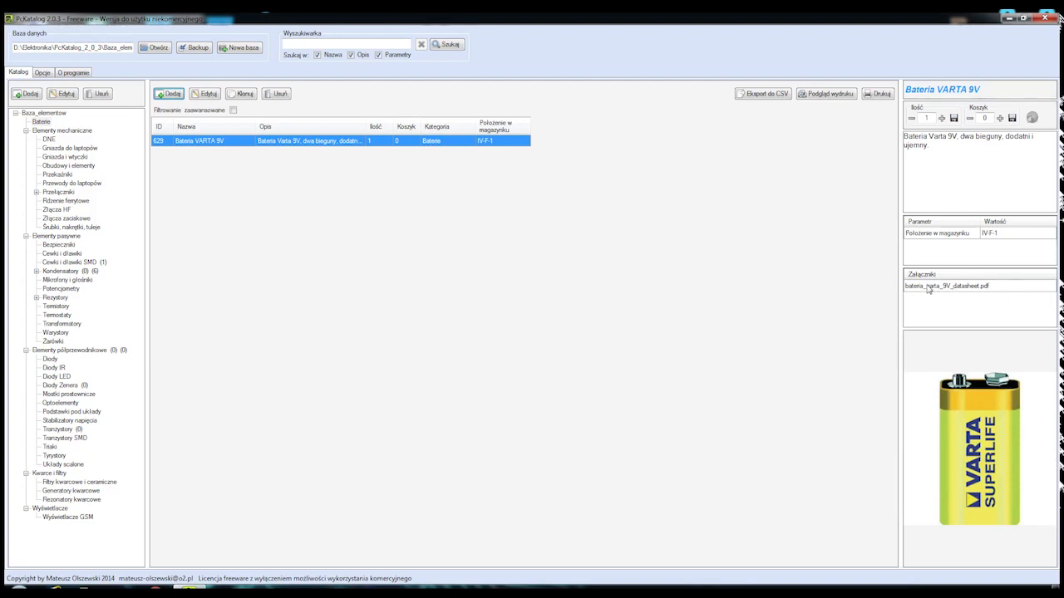
{"action": "mouse_move", "coordinate": [952, 289]}
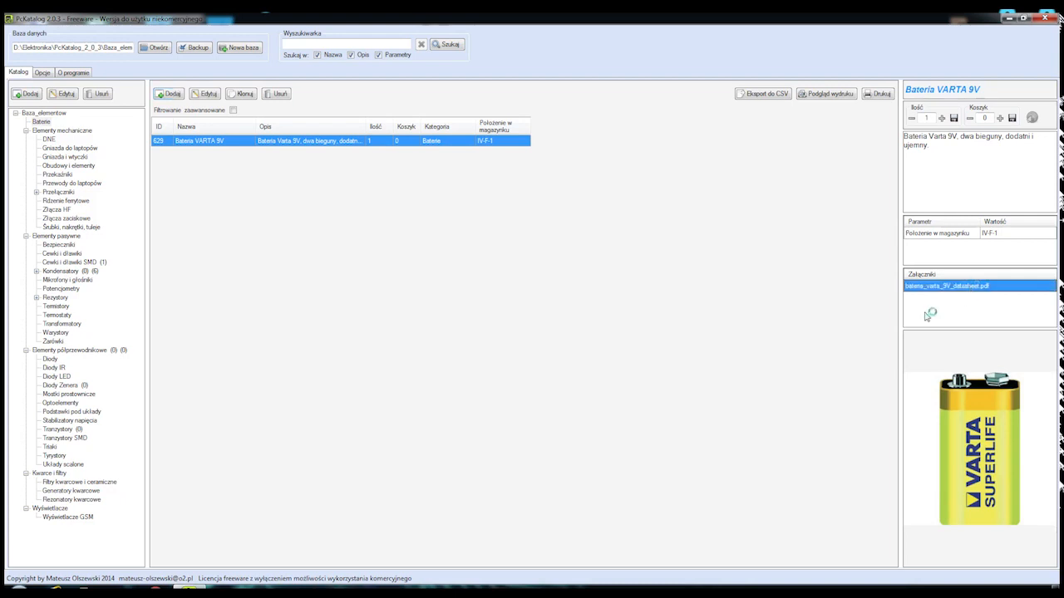
{"action": "double_click", "coordinate": [946, 286]}
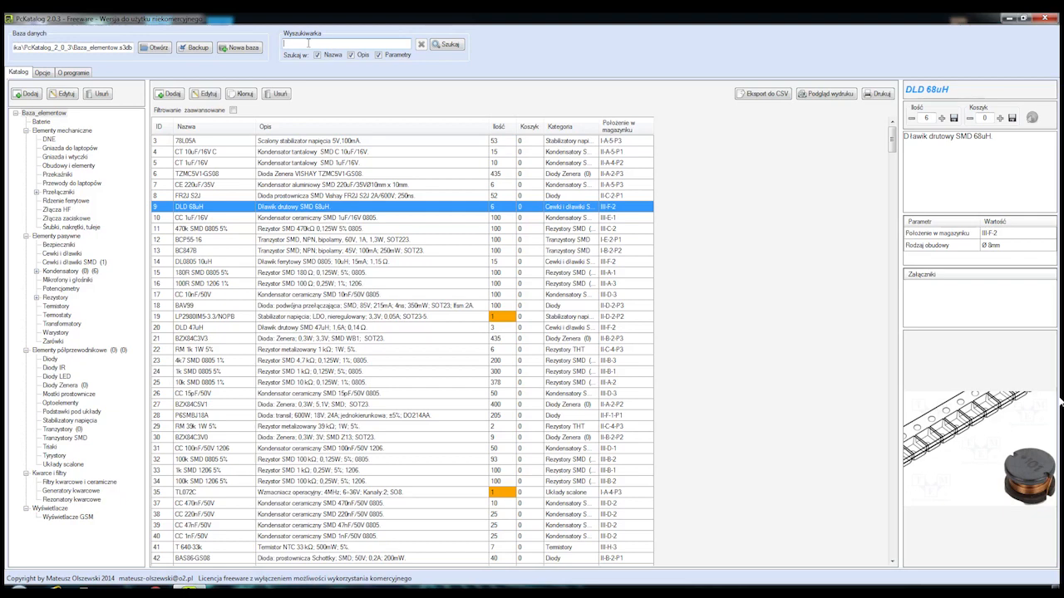
Search 'atmega' and show ATMEGA8-16AU details: quantity 4, TQFP32, location I-C-4-P2.
{"action": "type", "text": "atmega8"}
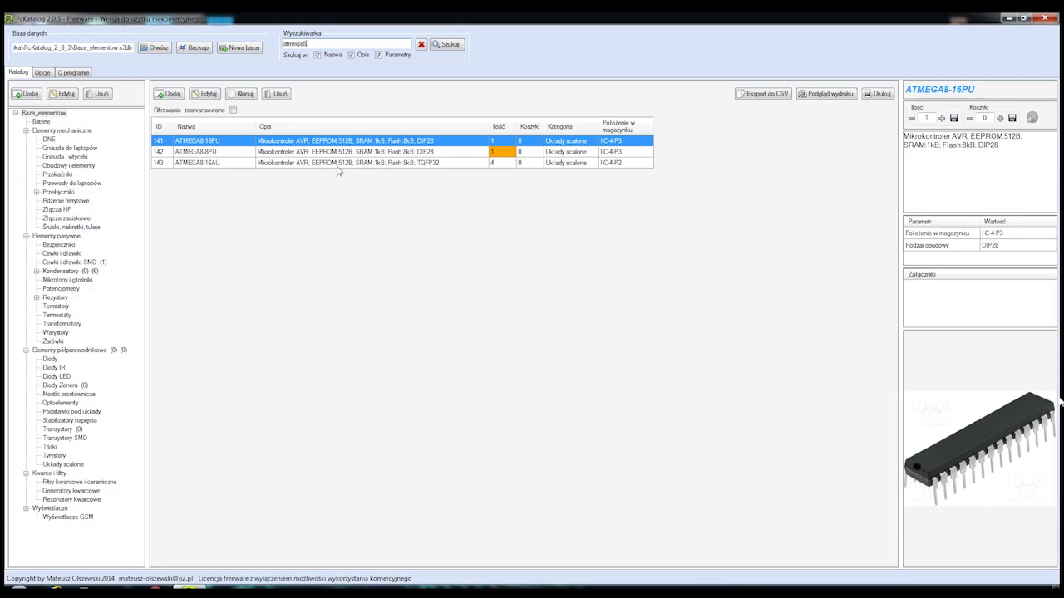
{"action": "mouse_move", "coordinate": [1004, 249]}
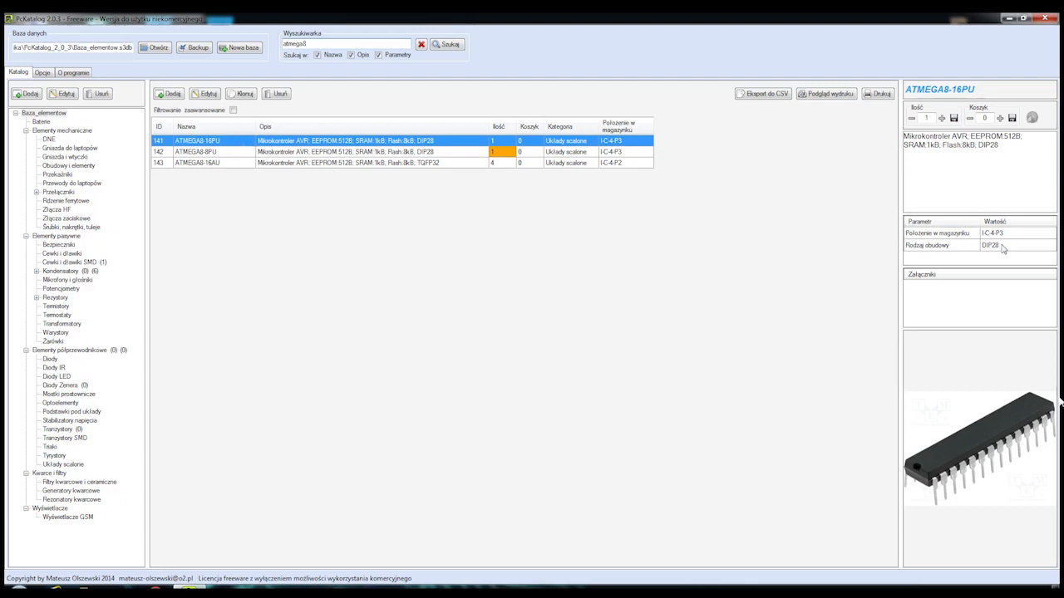
{"action": "mouse_move", "coordinate": [789, 248]}
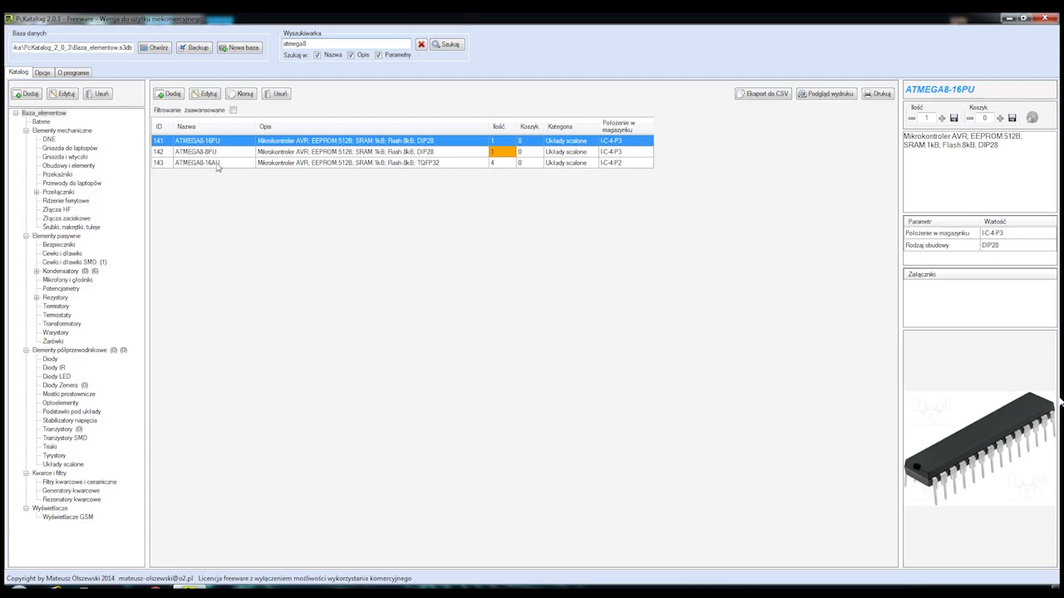
{"action": "left_click", "coordinate": [195, 151]}
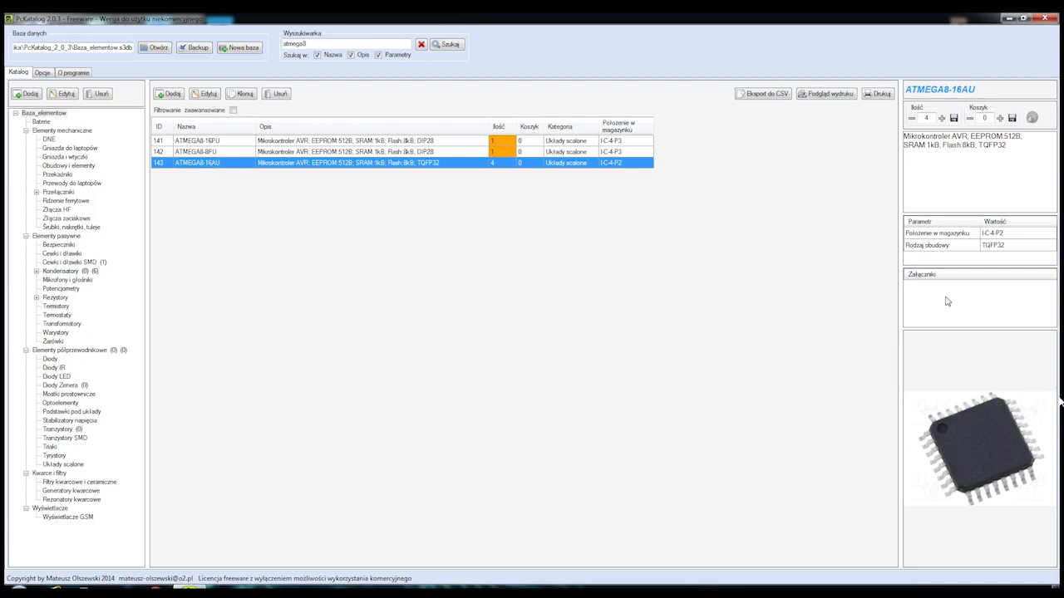
{"action": "mouse_move", "coordinate": [984, 274]}
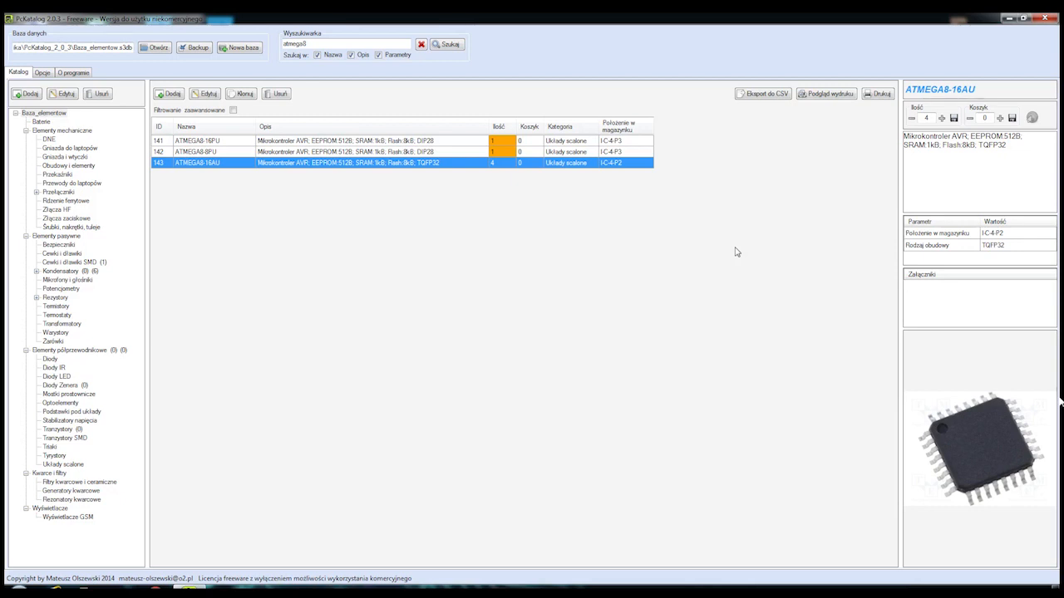
{"action": "mouse_move", "coordinate": [1026, 447]}
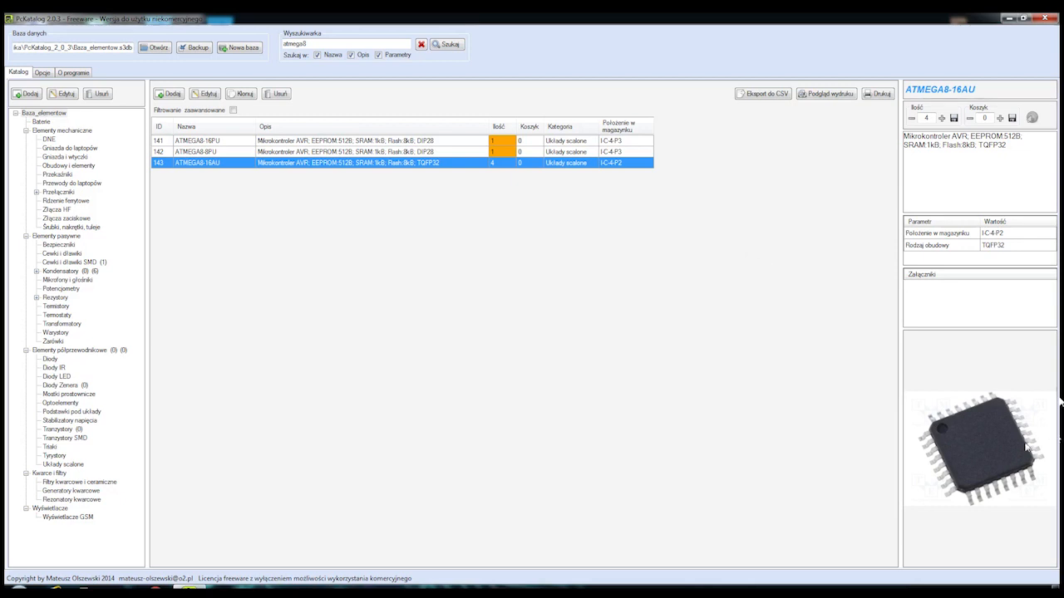
{"action": "mouse_move", "coordinate": [985, 240]}
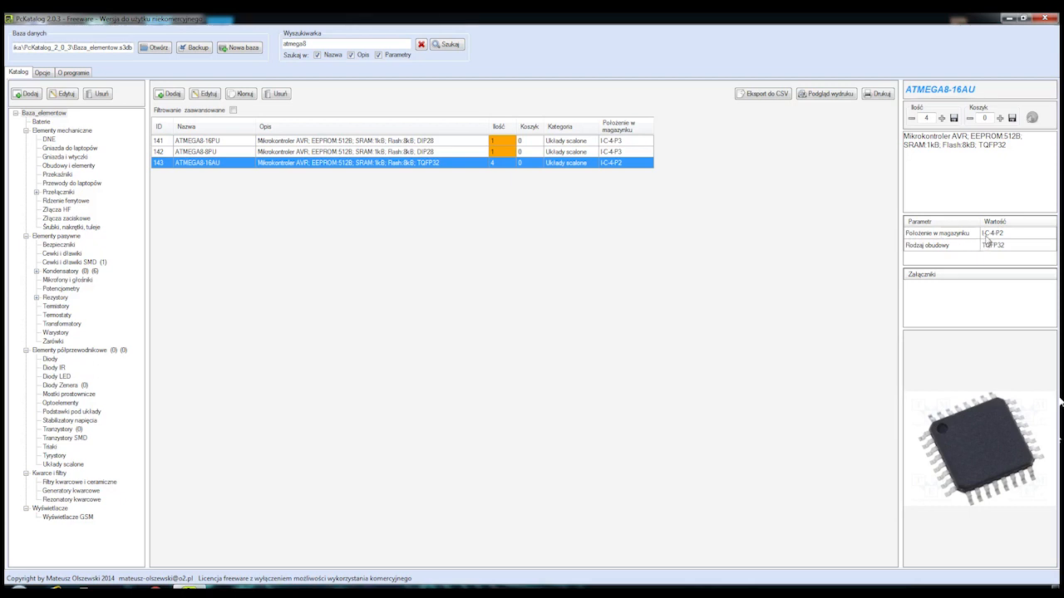
{"action": "mouse_move", "coordinate": [1003, 240]}
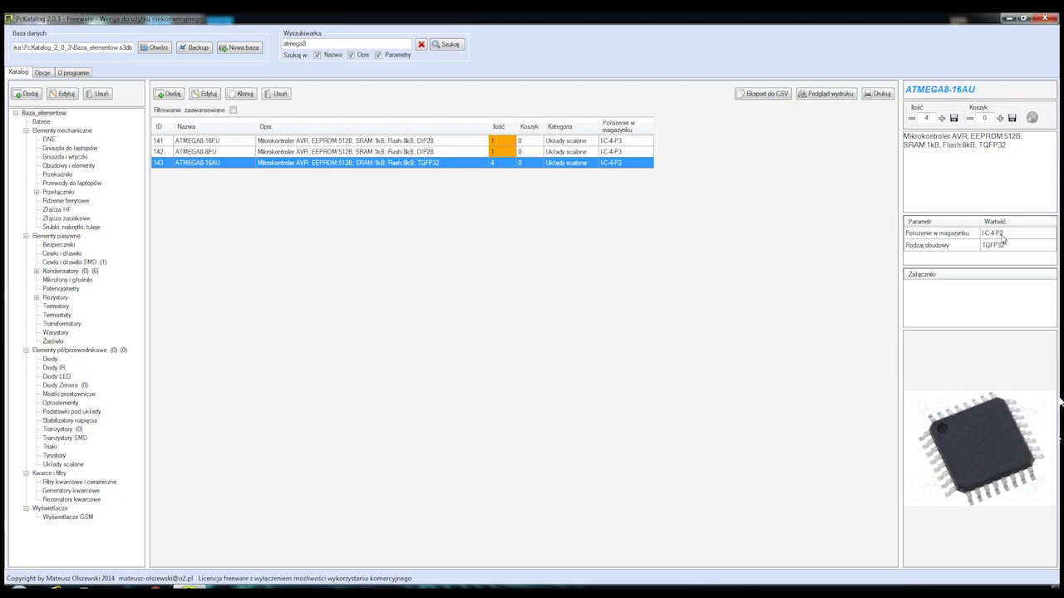
{"action": "mouse_move", "coordinate": [1000, 237]}
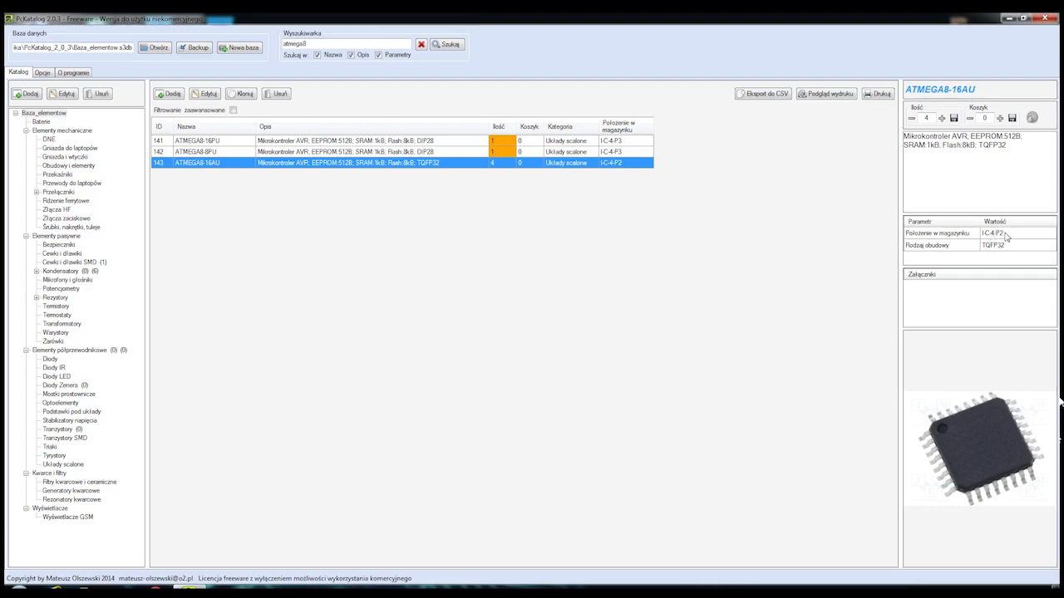
{"action": "mouse_move", "coordinate": [1006, 237]}
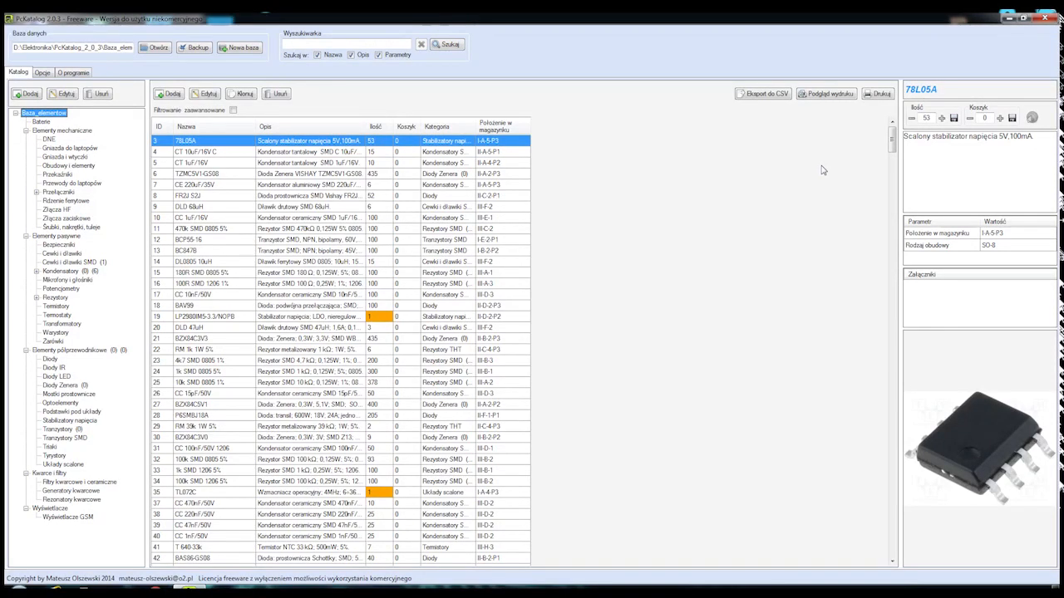
{"action": "mouse_move", "coordinate": [902, 163]}
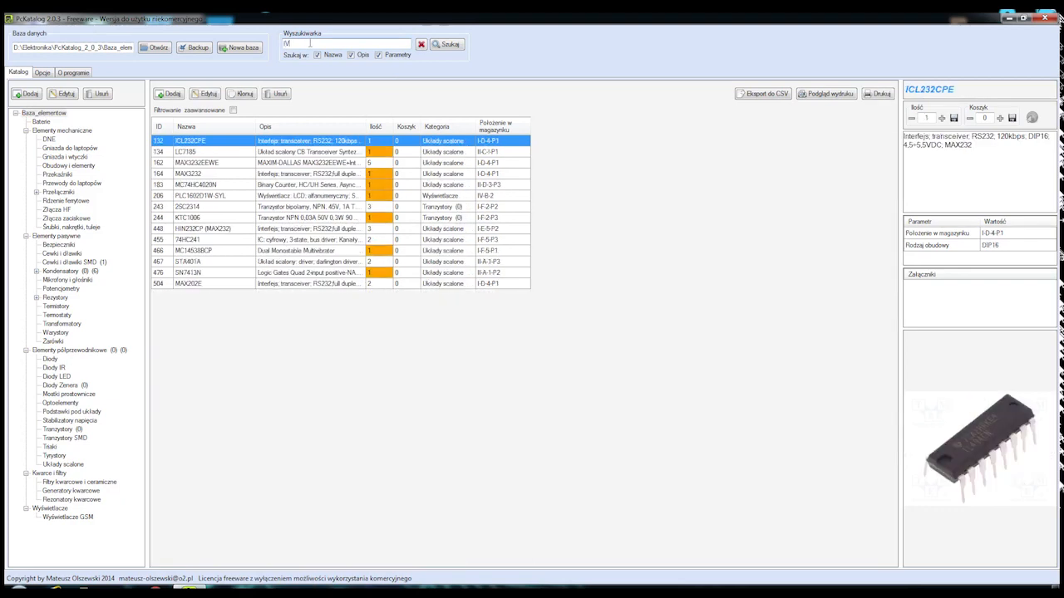
Search IV-B-2, view the KM-48 filter and PLC1602D1W-SYL display, then clear the search.
{"action": "type", "text": "IV-B-2"}
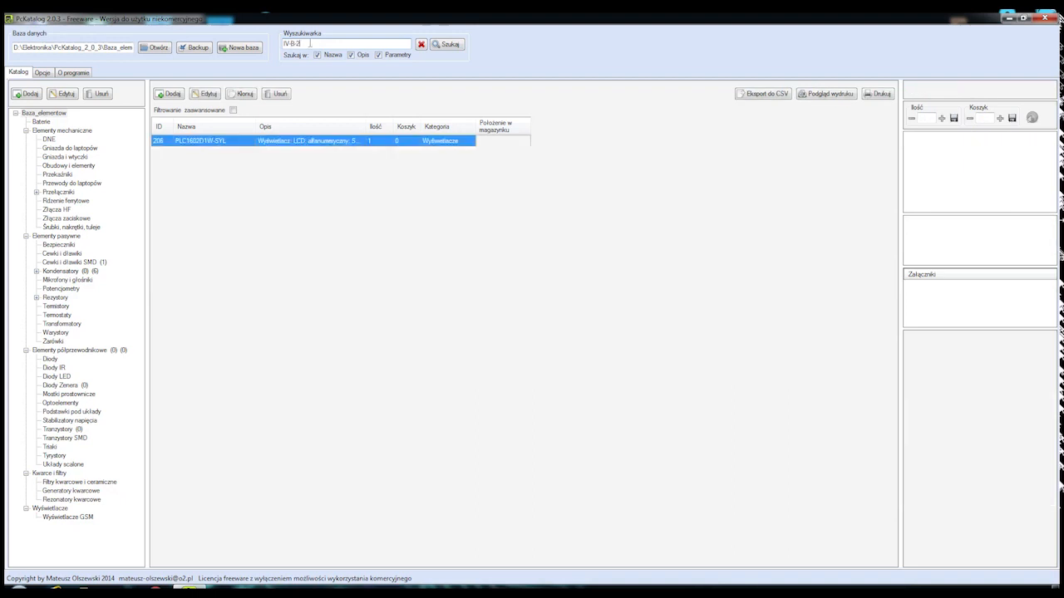
{"action": "left_click", "coordinate": [446, 44]}
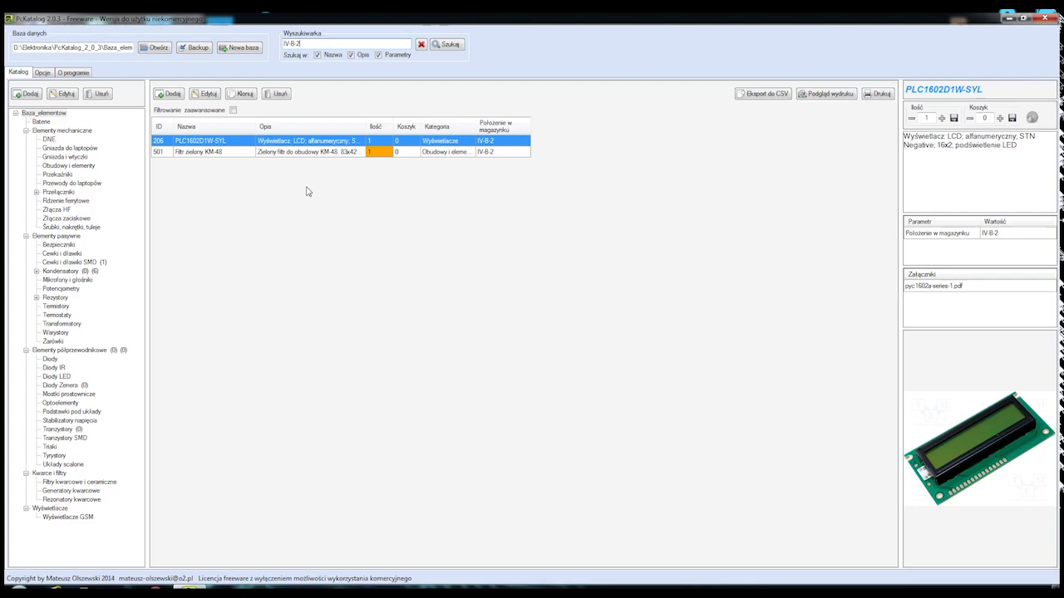
{"action": "mouse_move", "coordinate": [524, 167]}
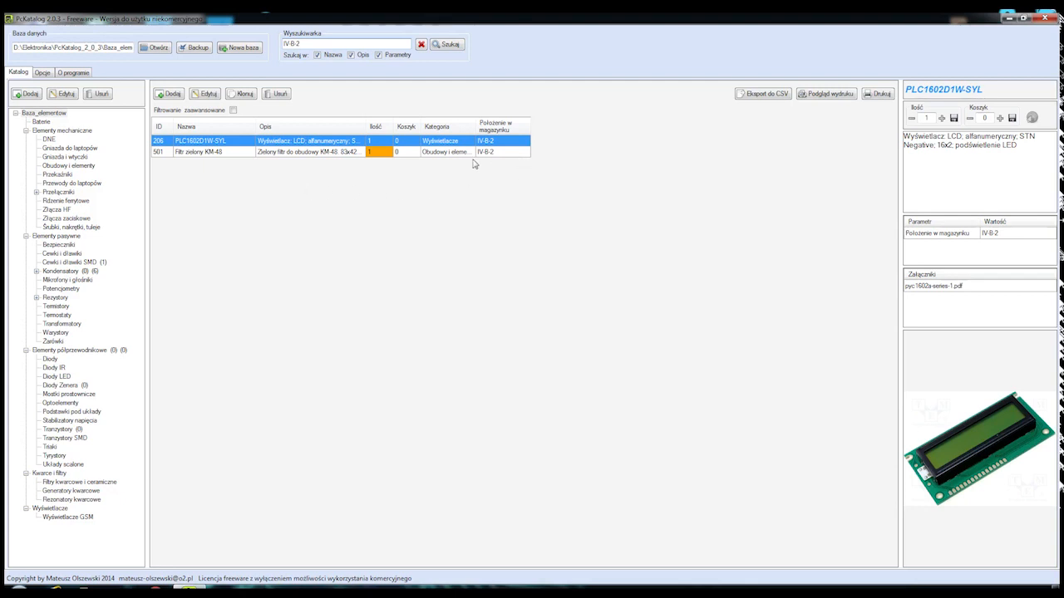
{"action": "mouse_move", "coordinate": [1004, 474]}
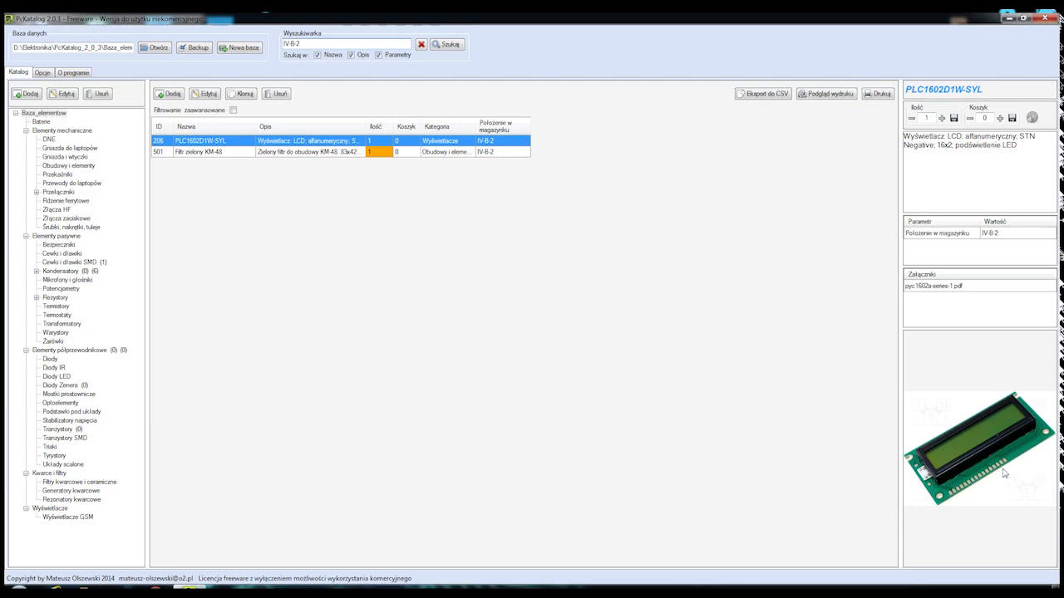
{"action": "mouse_move", "coordinate": [995, 390]}
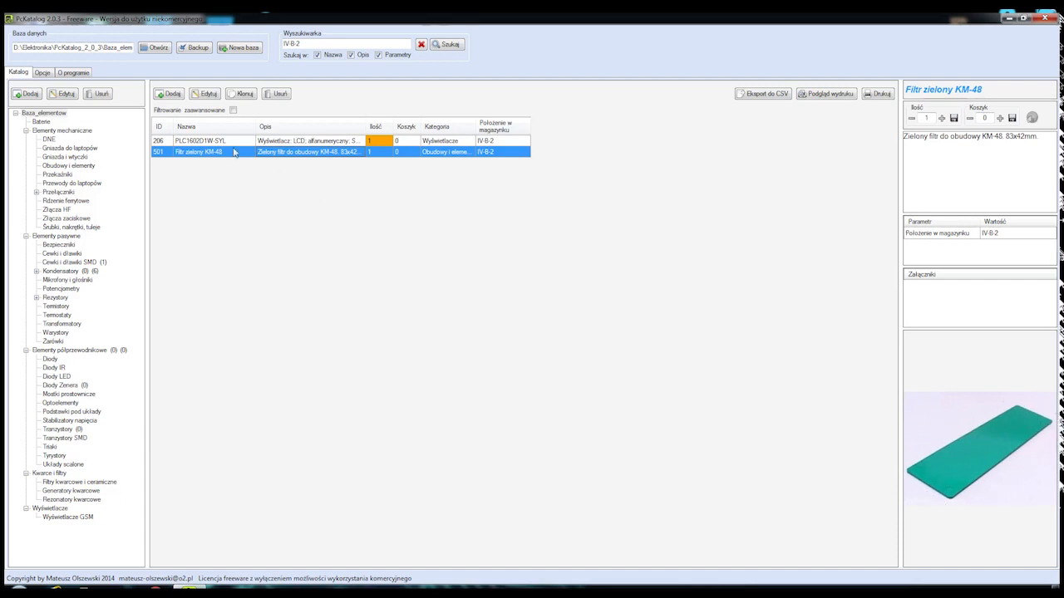
{"action": "left_click", "coordinate": [199, 141]}
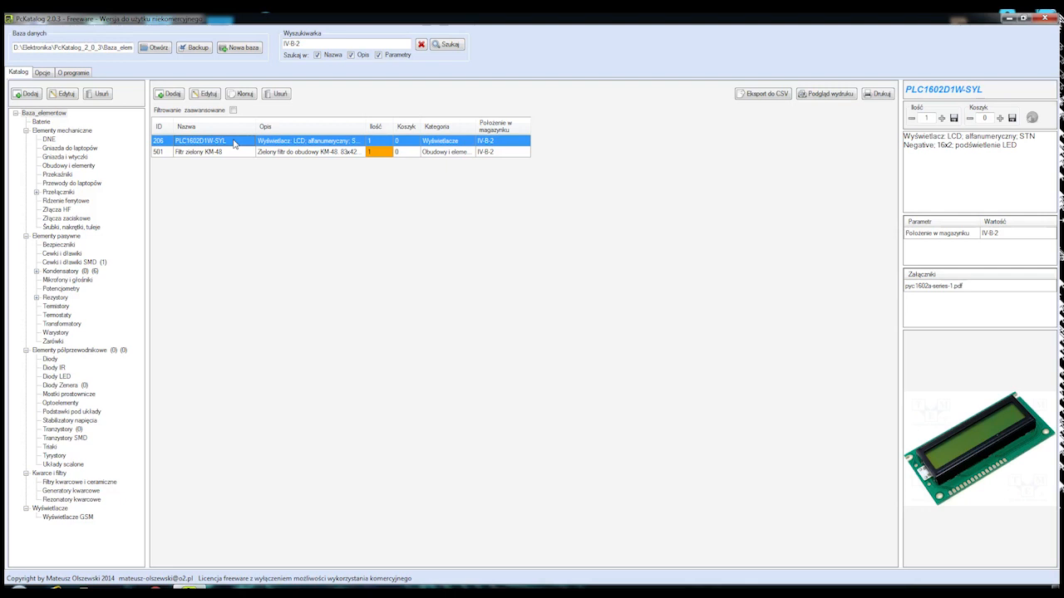
{"action": "left_click", "coordinate": [345, 43]}
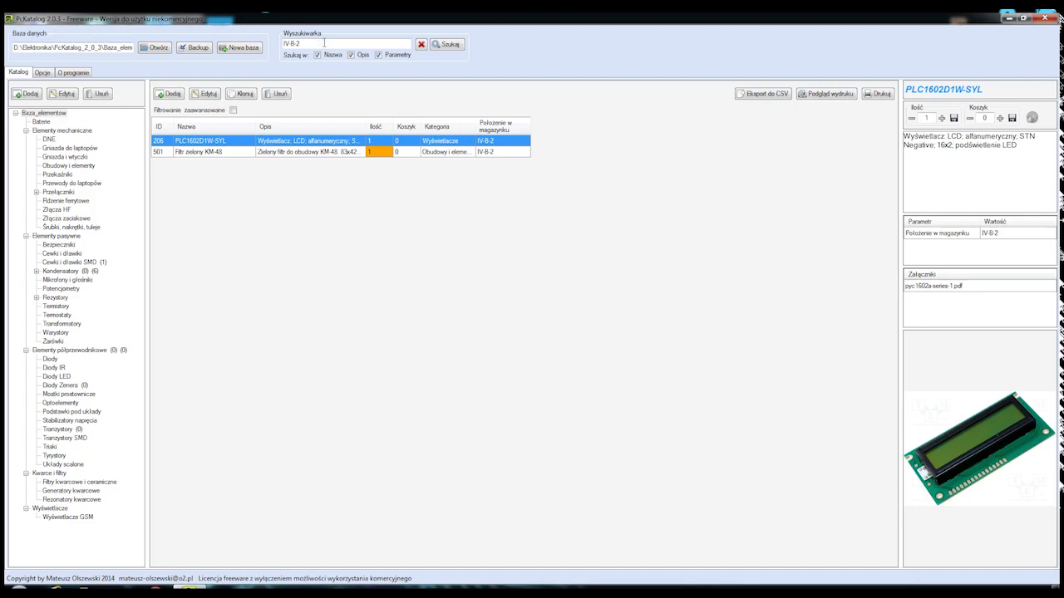
{"action": "left_click", "coordinate": [421, 43]}
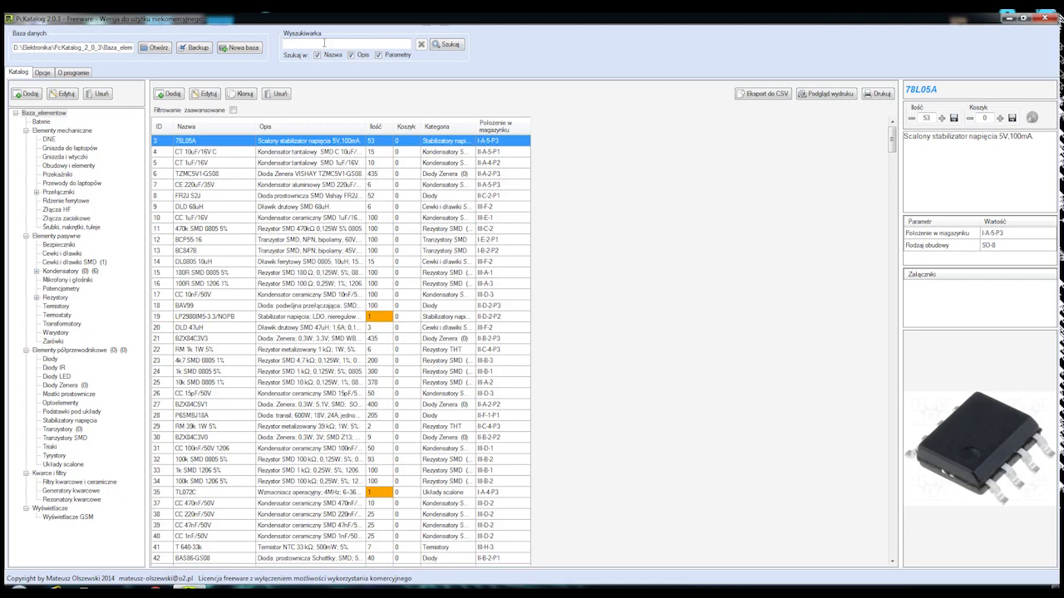
Search for BOX3, finding the black RG59 strain relief boot.
{"action": "type", "text": "BOX"}
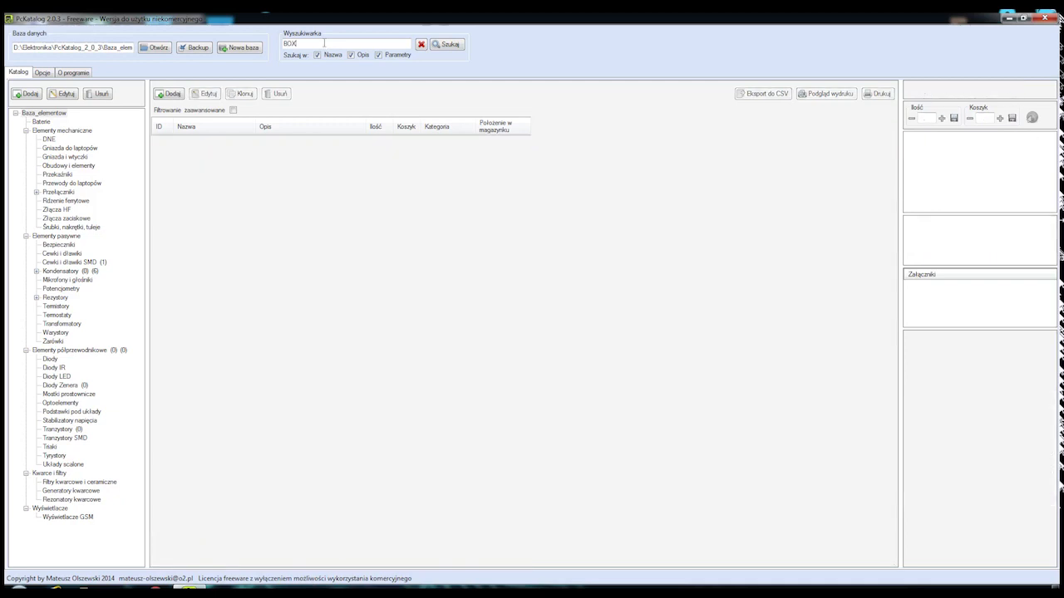
{"action": "left_click", "coordinate": [447, 44]}
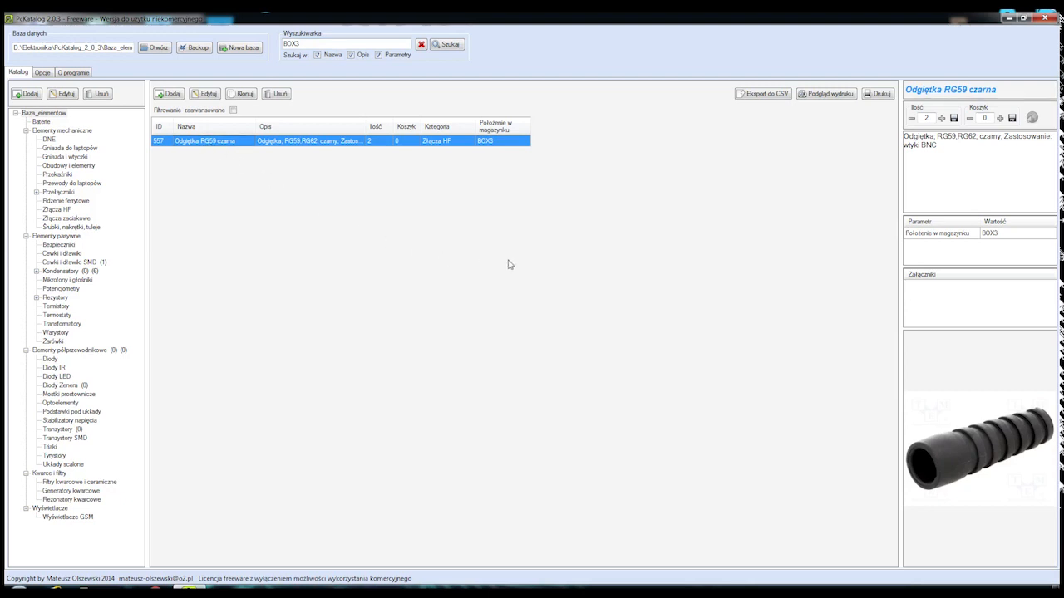
{"action": "mouse_move", "coordinate": [296, 164]}
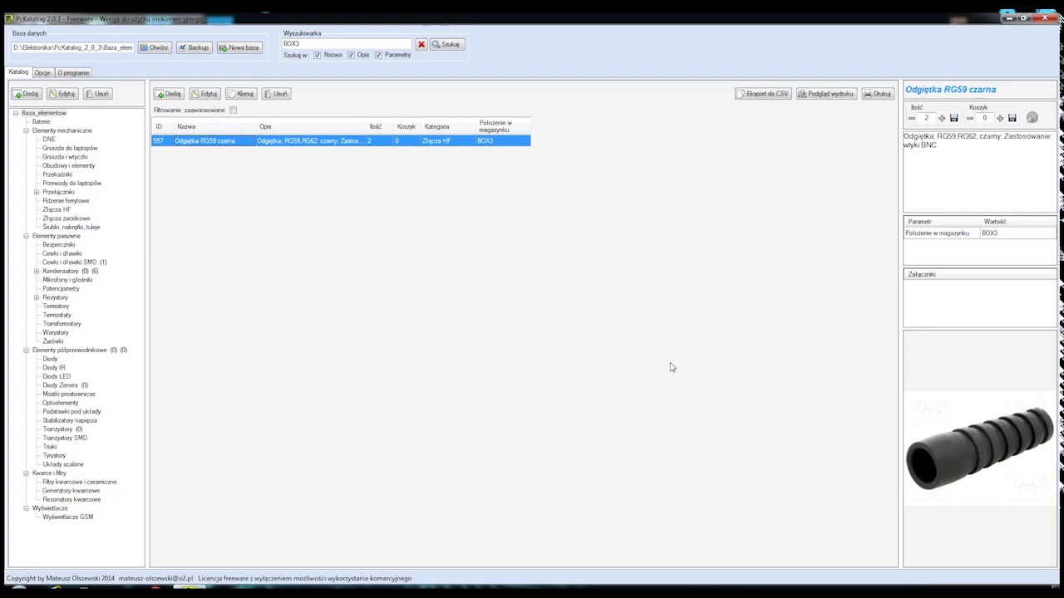
{"action": "mouse_move", "coordinate": [453, 198]}
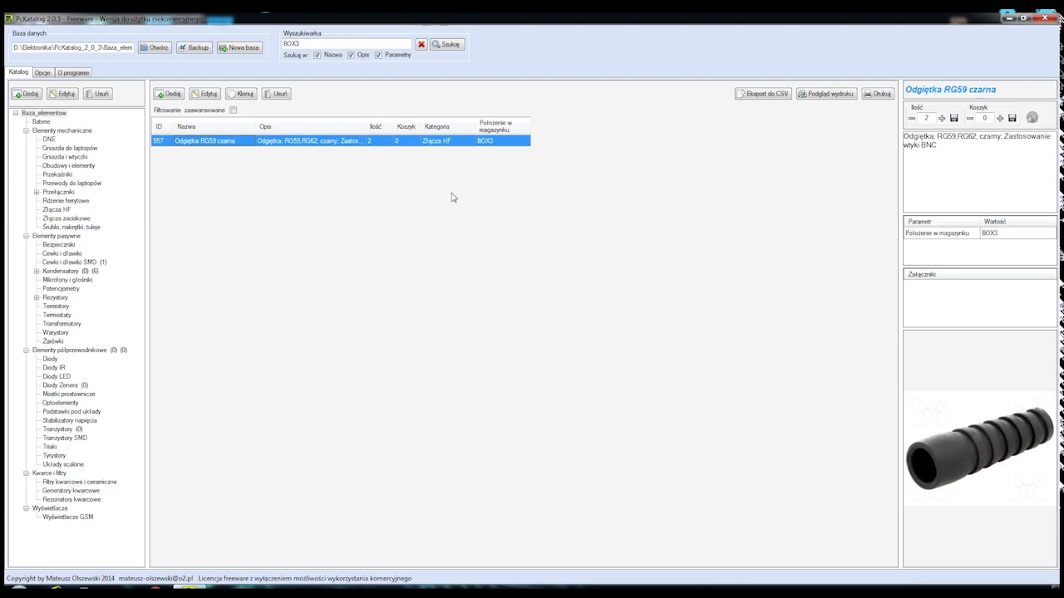
With the BOX3 filter applied, browse Tranzystory, Optoelementy, Kondensatory, Obudowy i elementy and Przewody do laptopów, all showing no parts.
{"action": "left_click", "coordinate": [58, 429]}
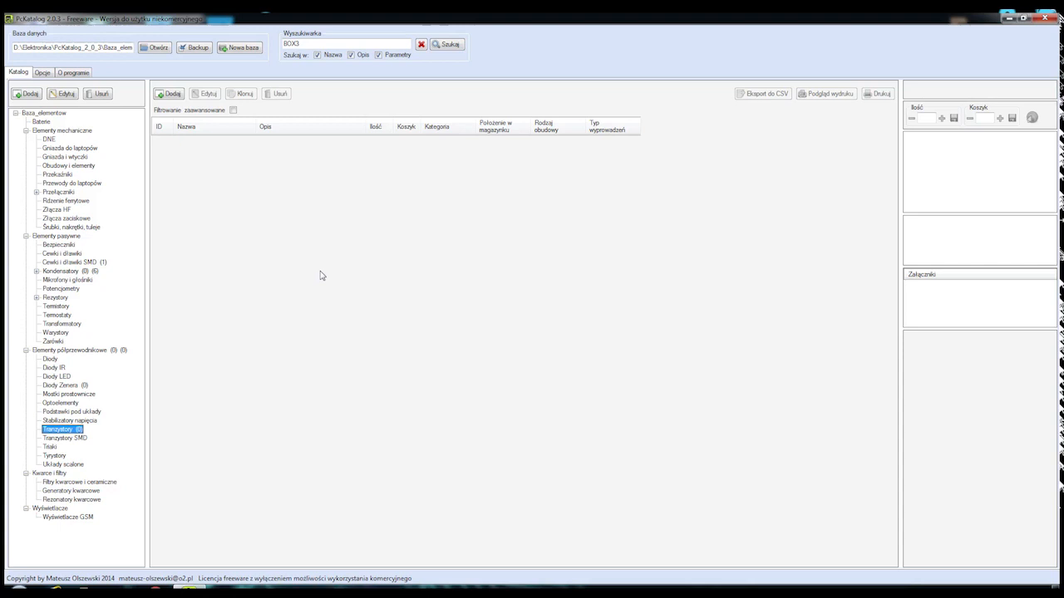
{"action": "mouse_move", "coordinate": [321, 278]}
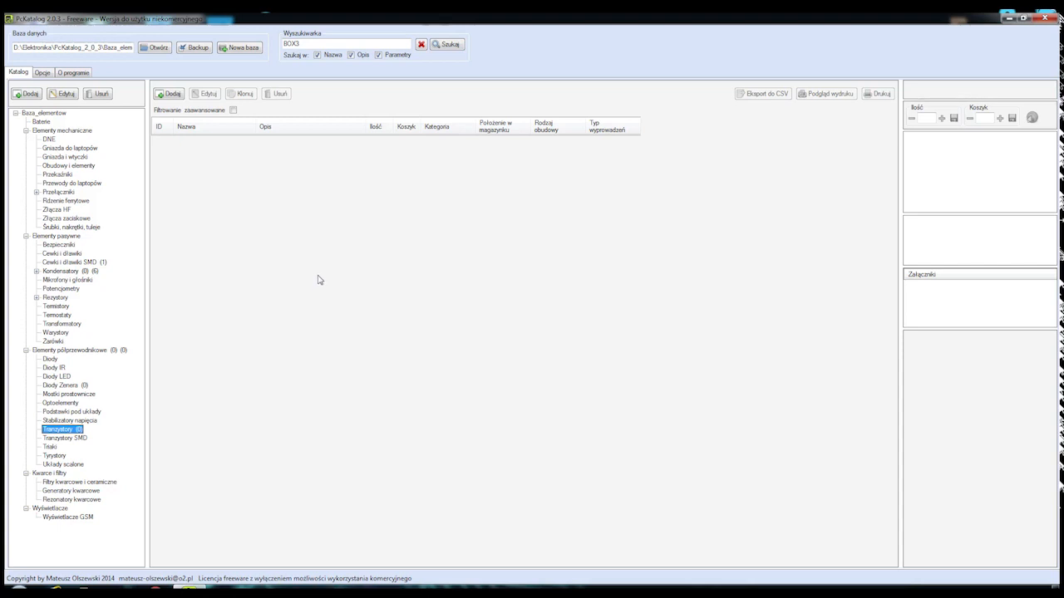
{"action": "mouse_move", "coordinate": [243, 256]}
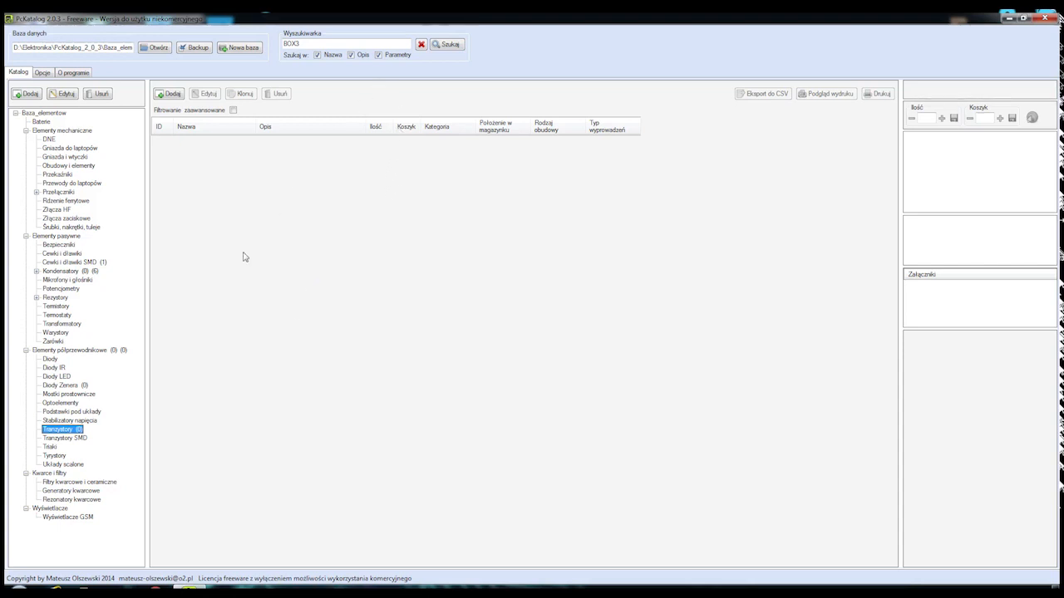
{"action": "mouse_move", "coordinate": [339, 68]}
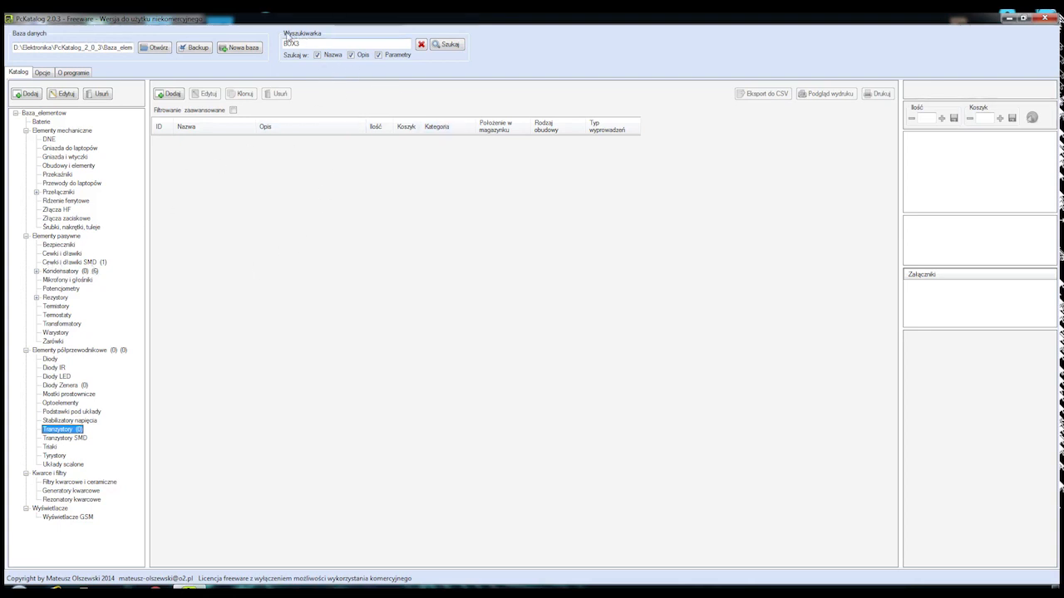
{"action": "type", "text": "BOX1"}
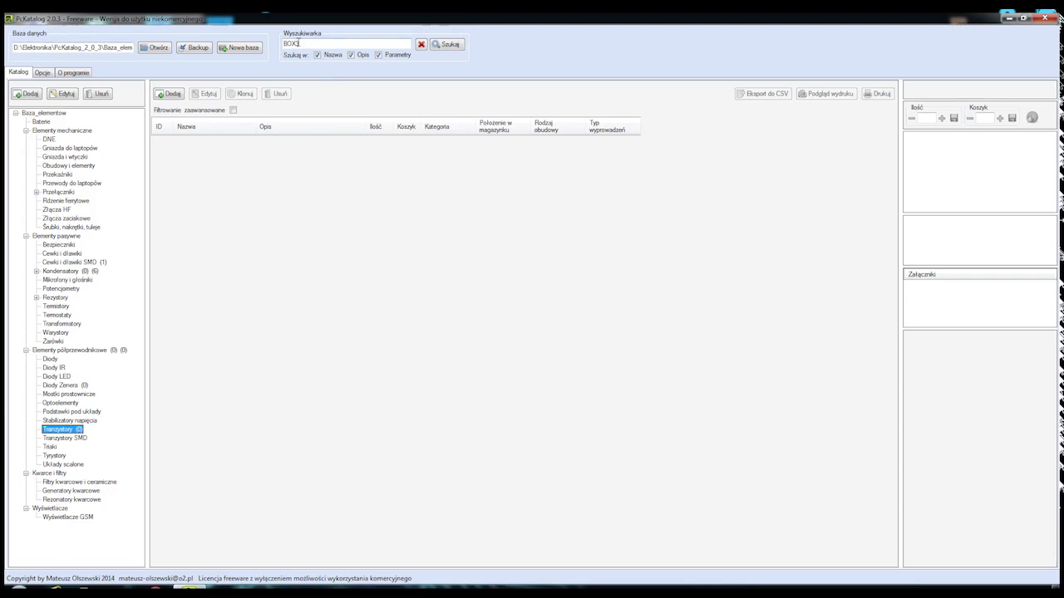
{"action": "left_click", "coordinate": [60, 403]}
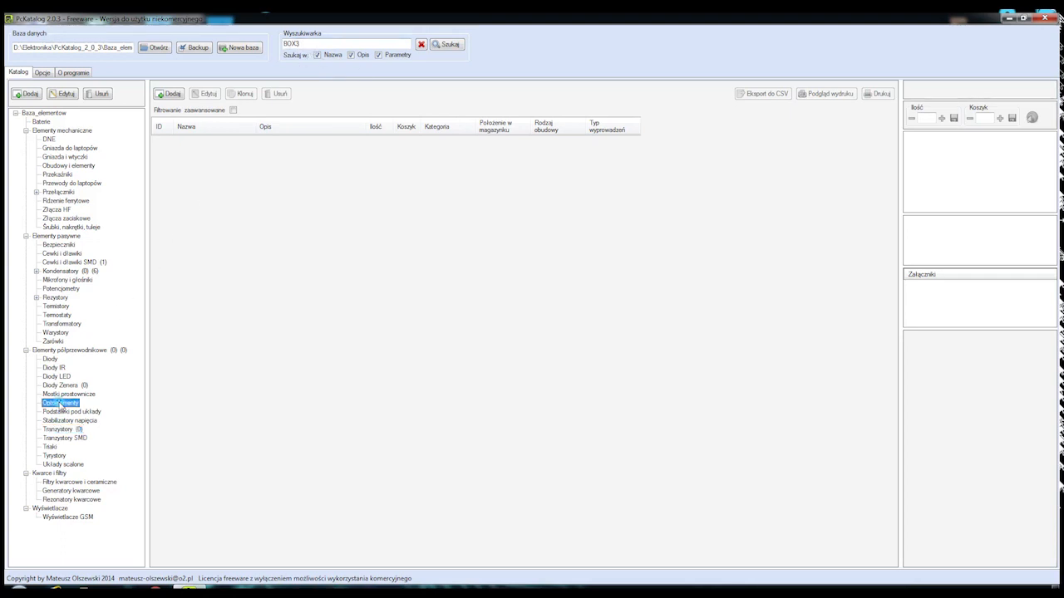
{"action": "left_click", "coordinate": [61, 271]}
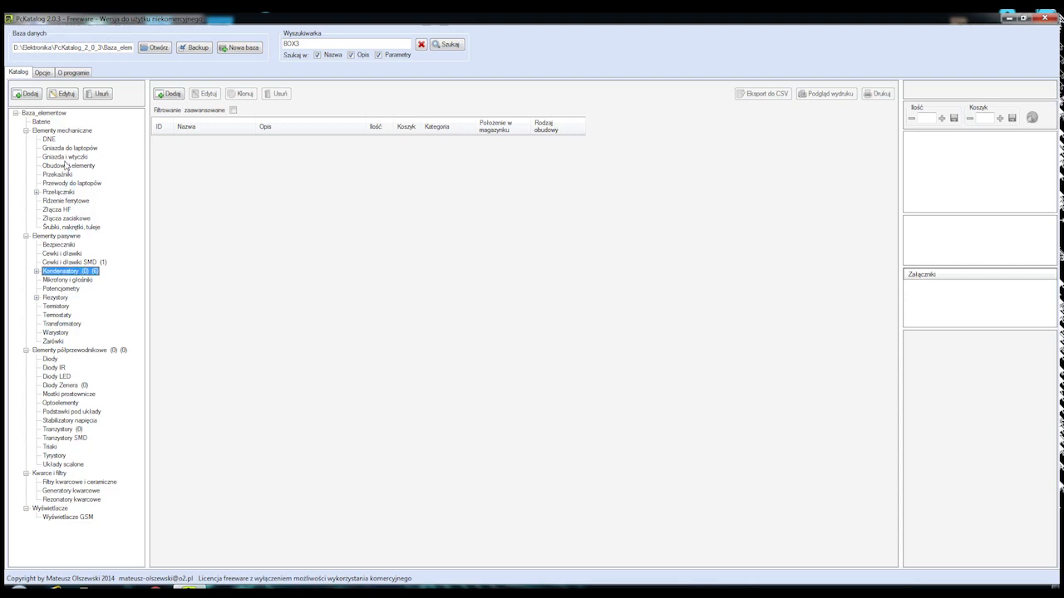
{"action": "left_click", "coordinate": [68, 166]}
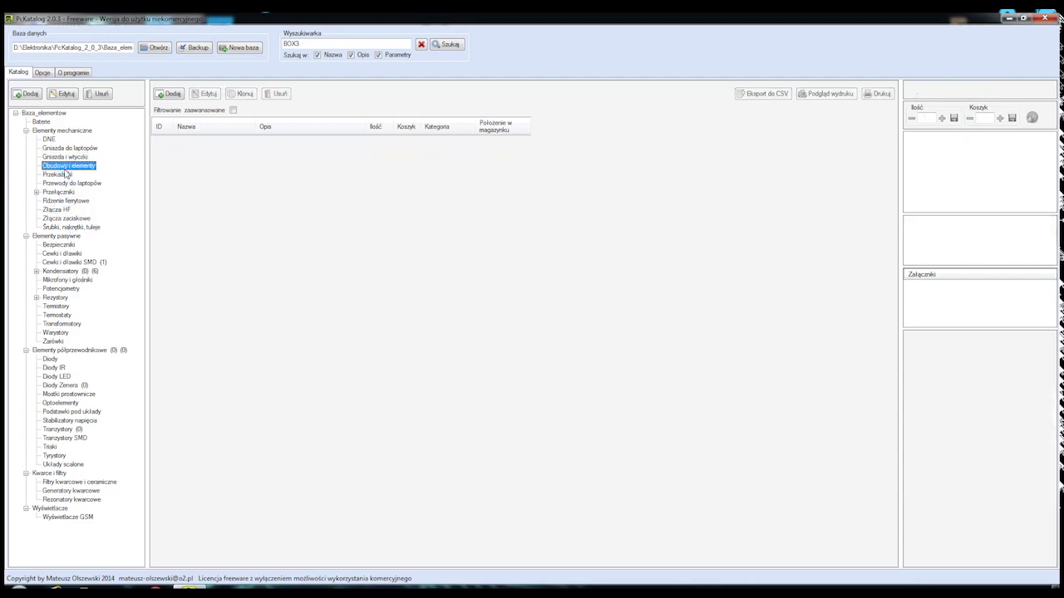
{"action": "left_click", "coordinate": [72, 182]}
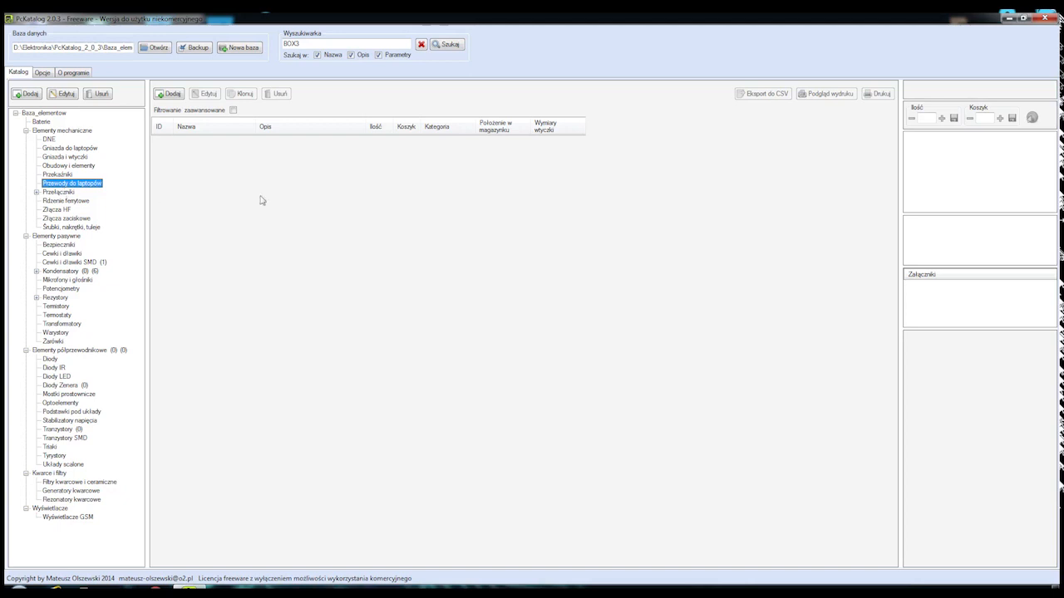
{"action": "left_click", "coordinate": [349, 44]}
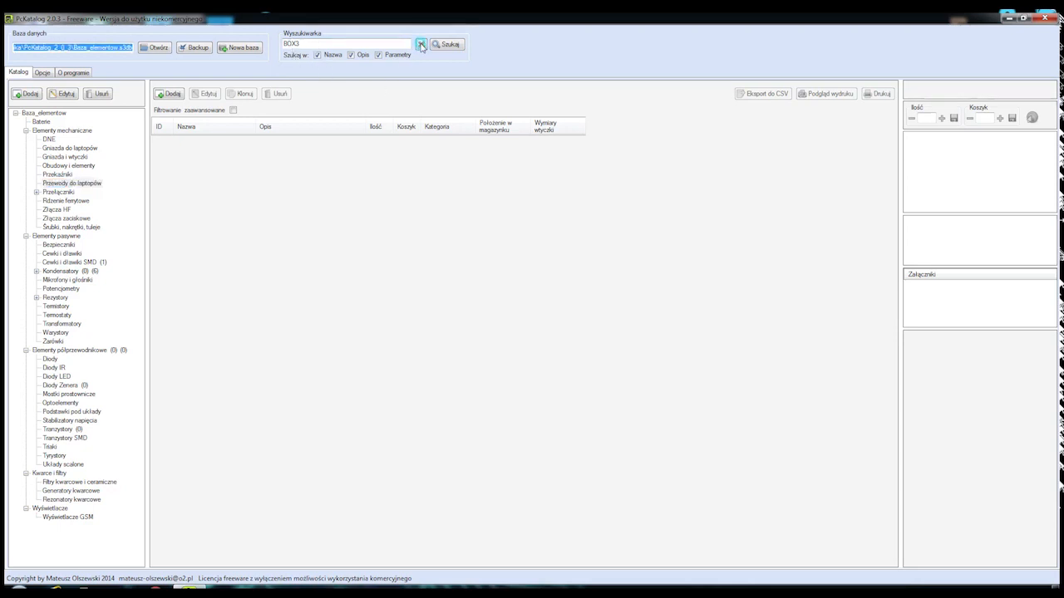
Clear the BOX3 filter and revisit Gniazda do laptopów and Przewody do laptopów to see their stored parts.
{"action": "left_click", "coordinate": [420, 44]}
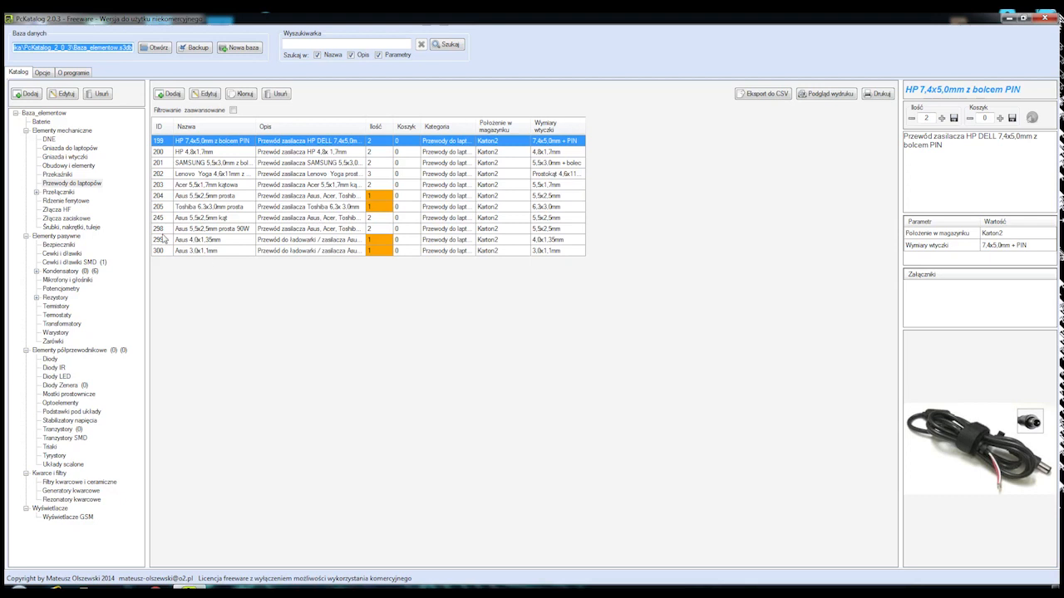
{"action": "left_click", "coordinate": [63, 148]}
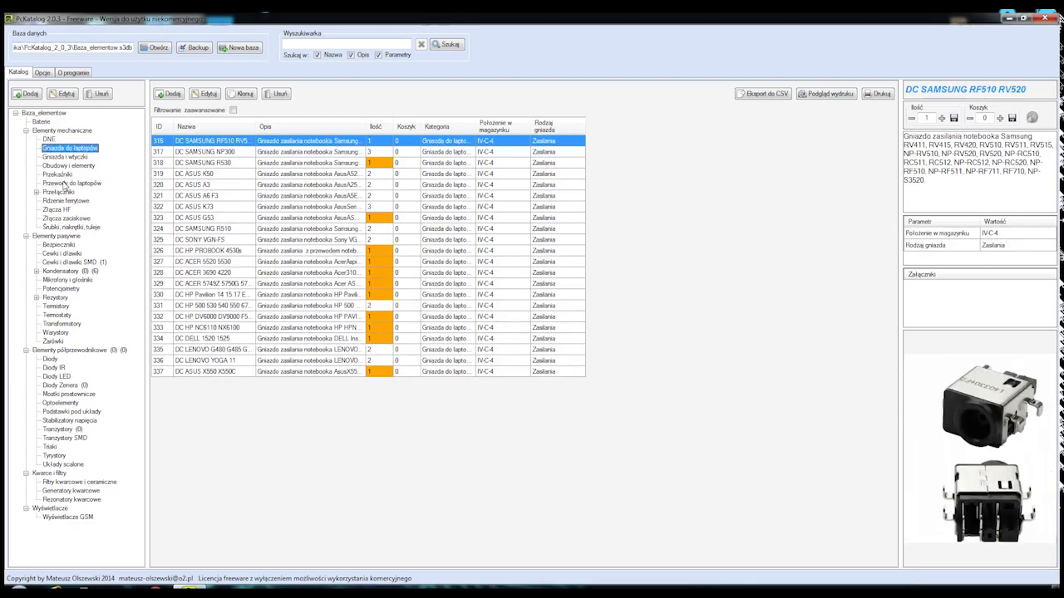
{"action": "left_click", "coordinate": [71, 183]}
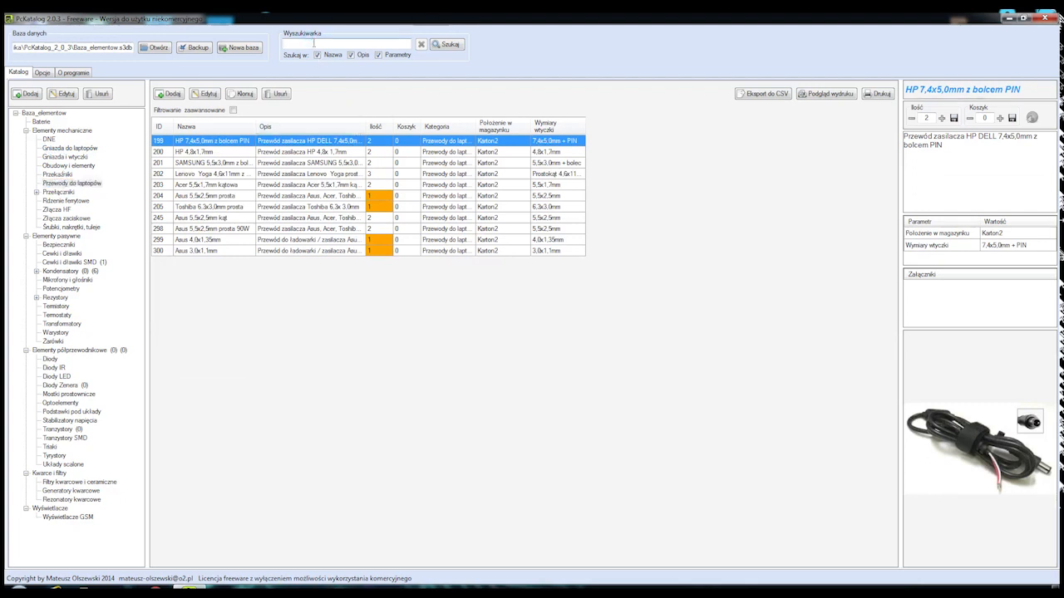
Search for 'tranzystor', browse categories to Tranzystory SMD, and view the 2SA1368 details.
{"action": "type", "text": "tranzystor"}
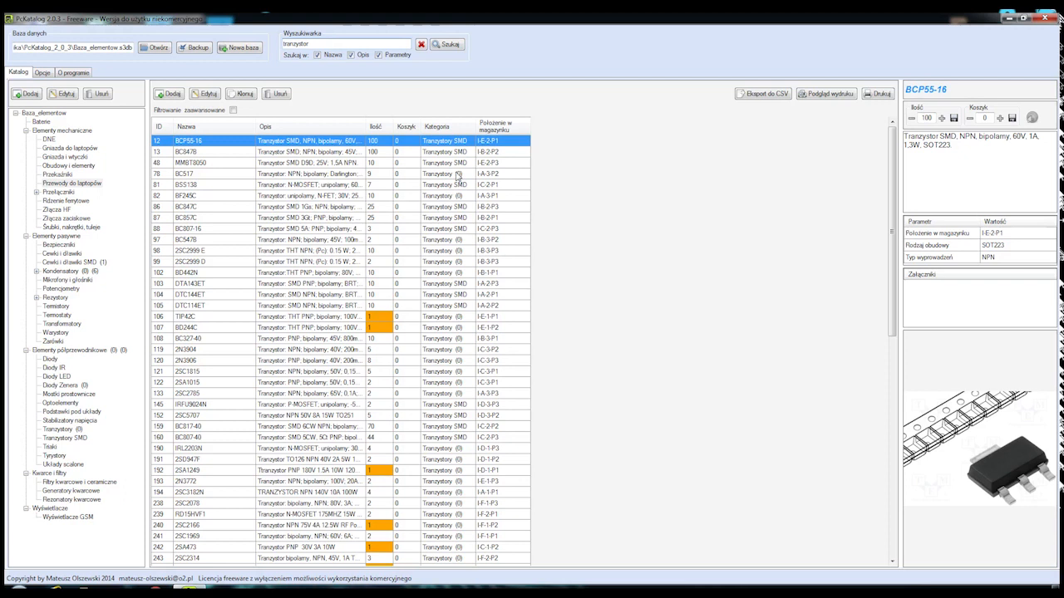
{"action": "mouse_move", "coordinate": [246, 304]}
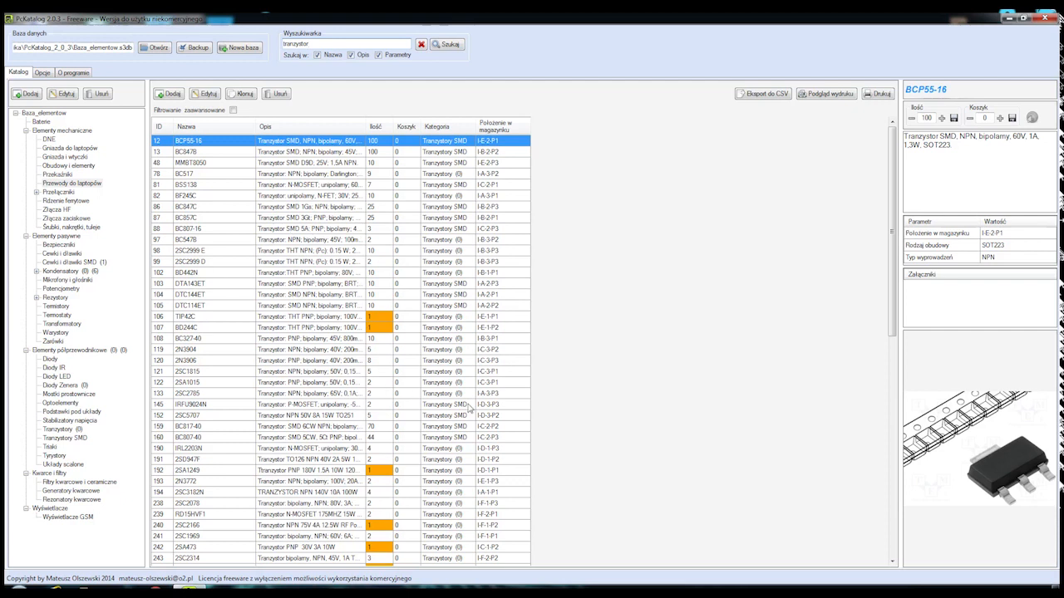
{"action": "mouse_move", "coordinate": [383, 386]}
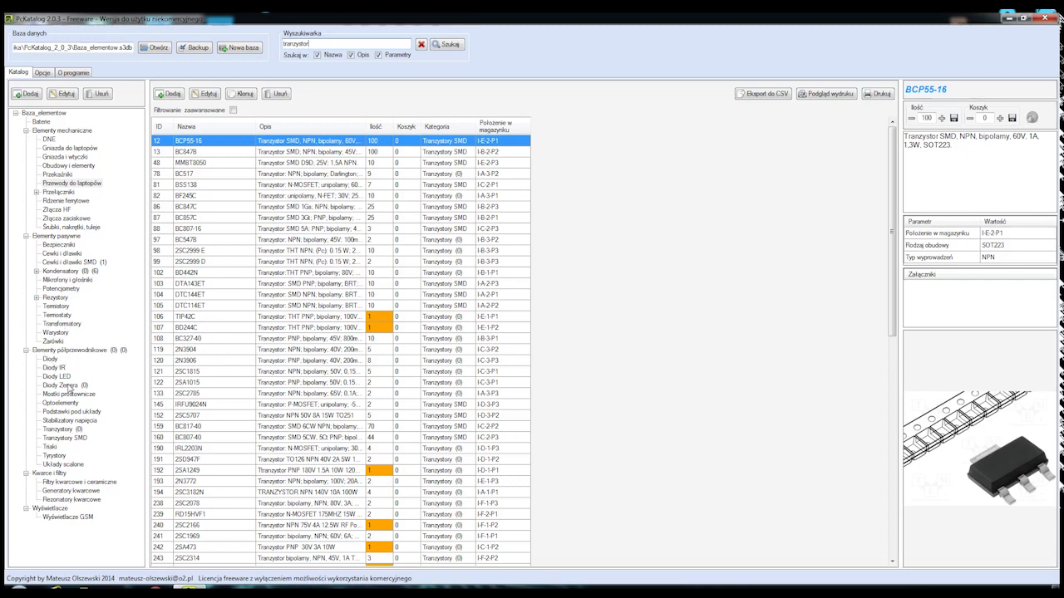
{"action": "left_click", "coordinate": [62, 324]}
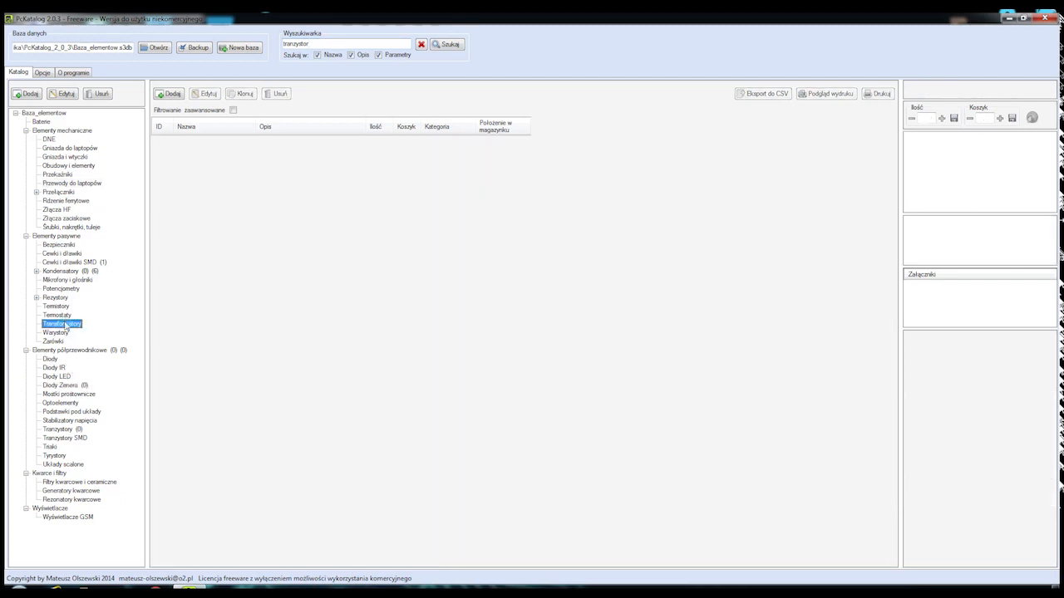
{"action": "left_click", "coordinate": [60, 271]}
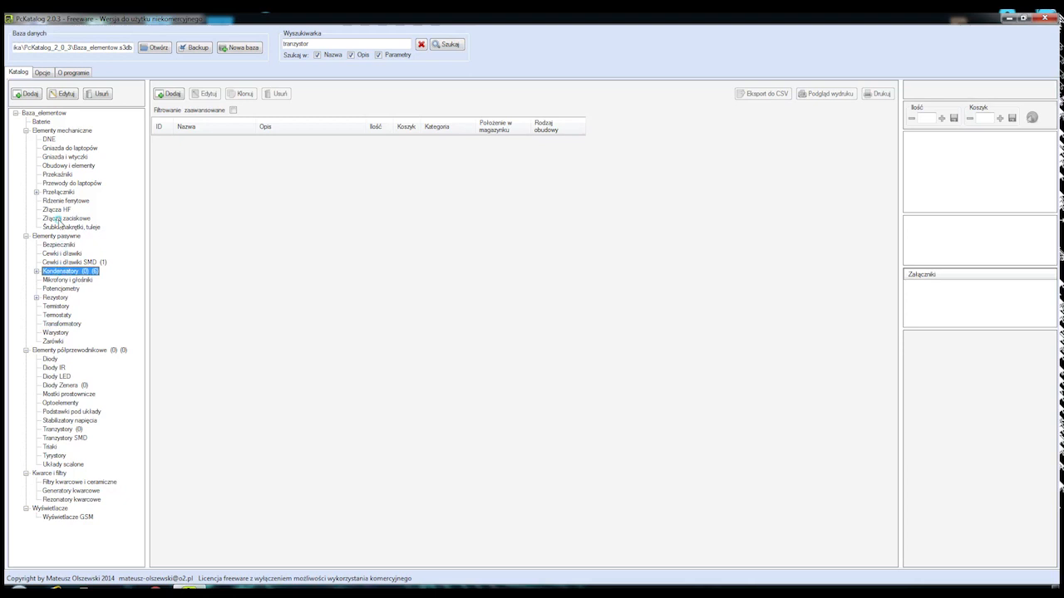
{"action": "left_click", "coordinate": [58, 192]}
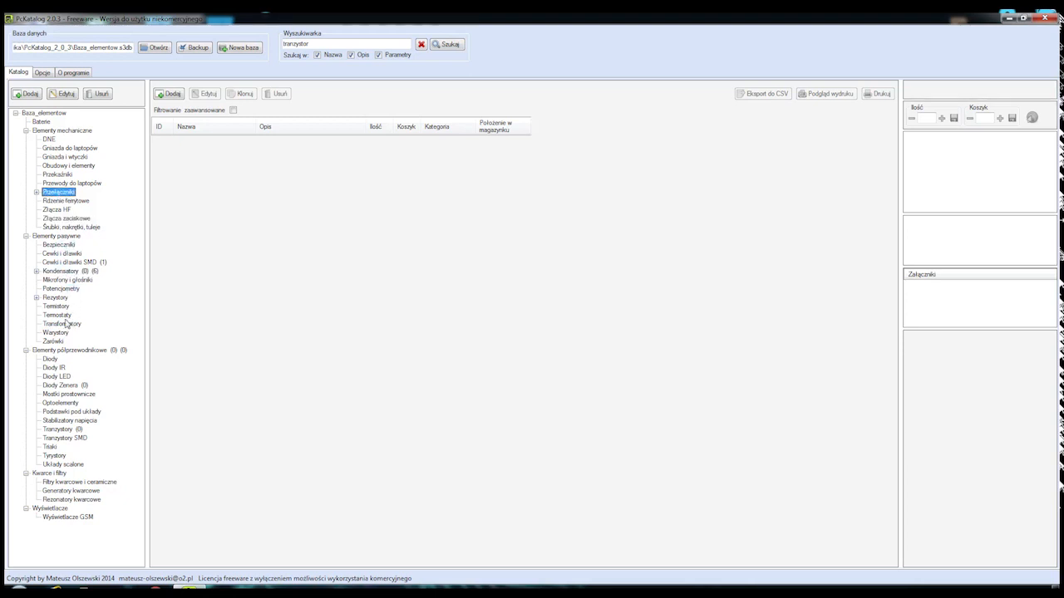
{"action": "left_click", "coordinate": [62, 289]}
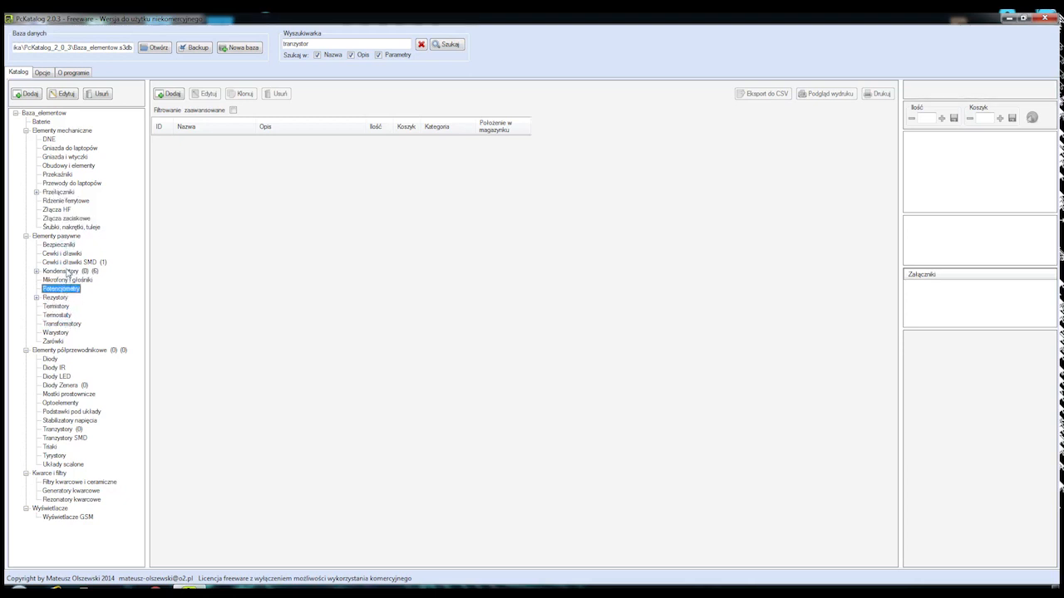
{"action": "left_click", "coordinate": [58, 430]}
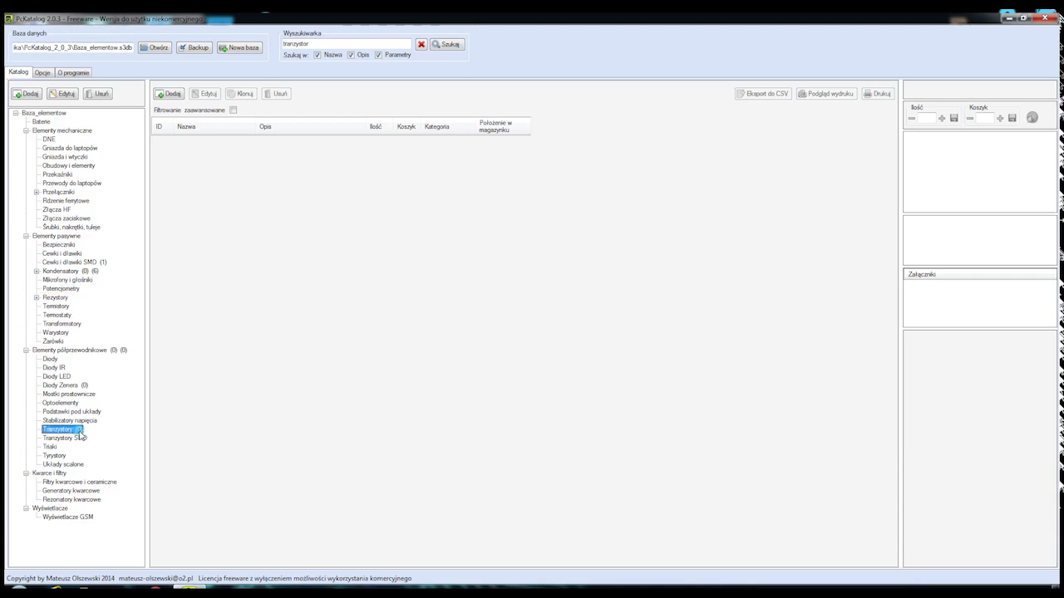
{"action": "left_click", "coordinate": [65, 438]}
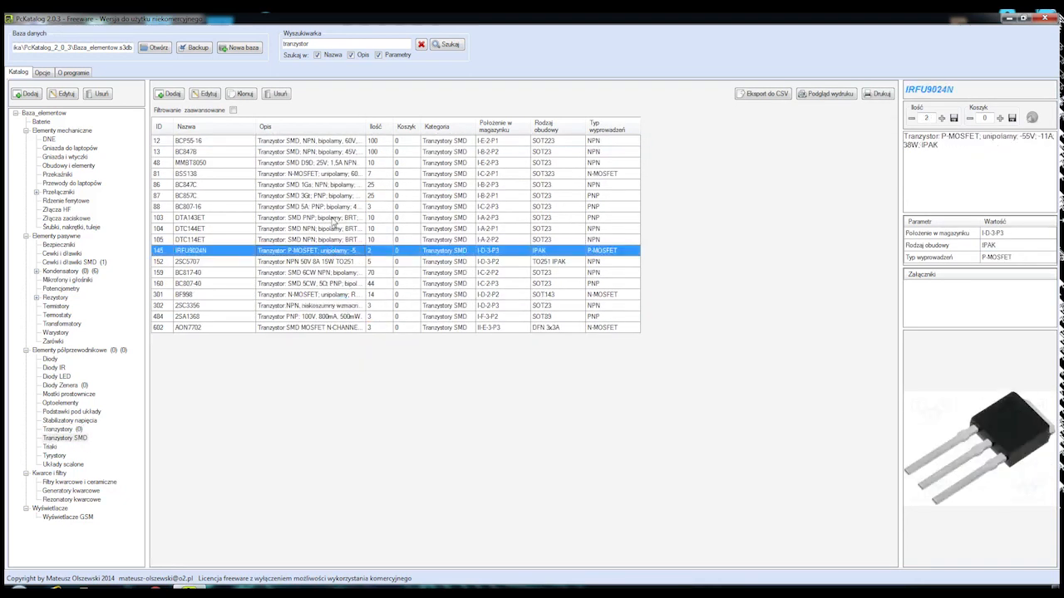
{"action": "left_click", "coordinate": [191, 152]}
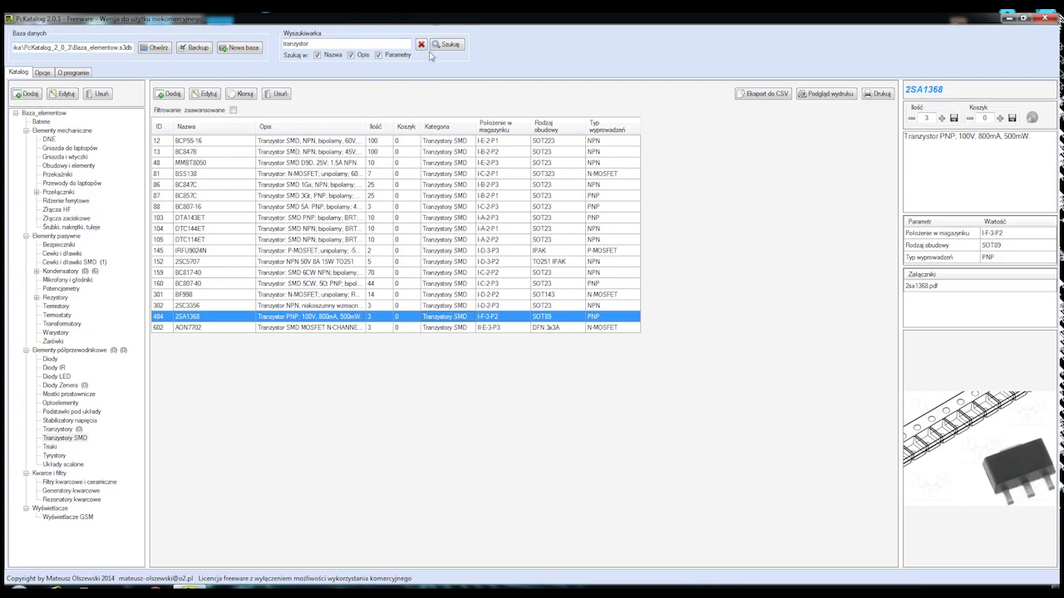
Clear the search, browse Złącza HF, then Stabilizatory napięcia showing 78L05A (qty 53, I-A-5-P3).
{"action": "left_click", "coordinate": [188, 141]}
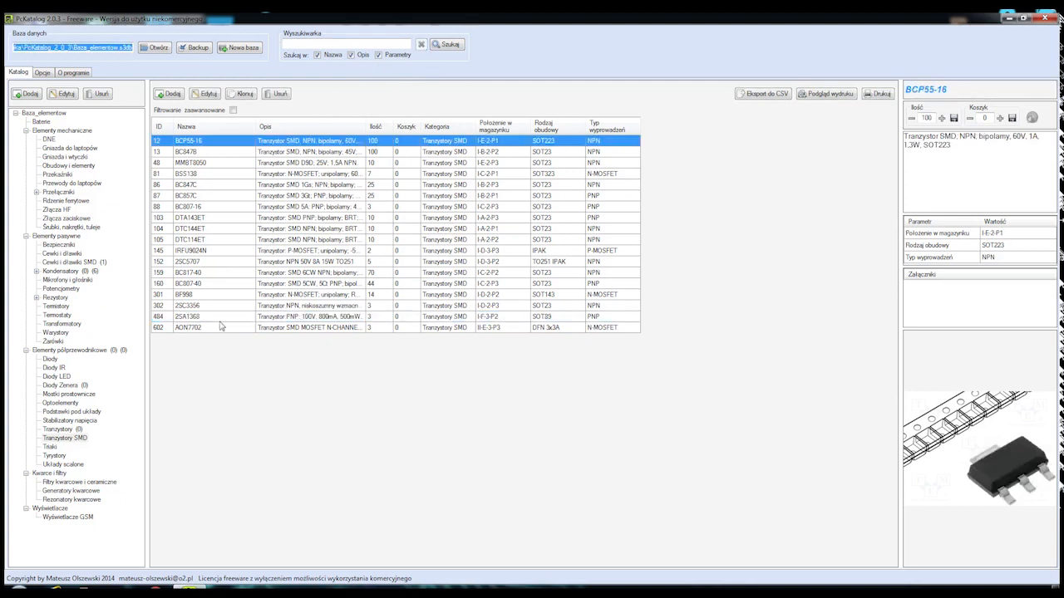
{"action": "left_click", "coordinate": [55, 210]}
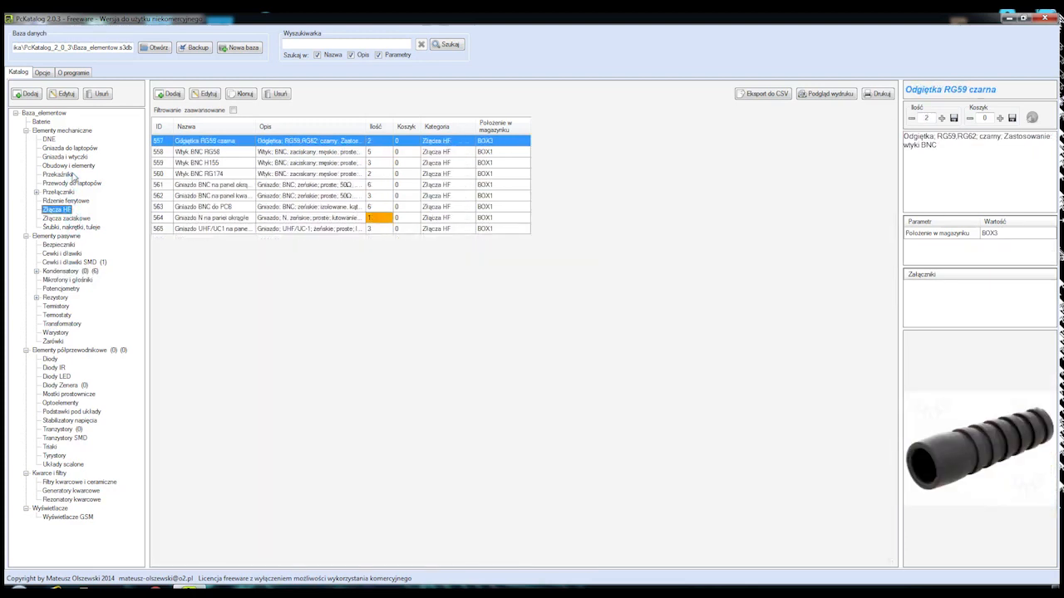
{"action": "left_click", "coordinate": [70, 420]}
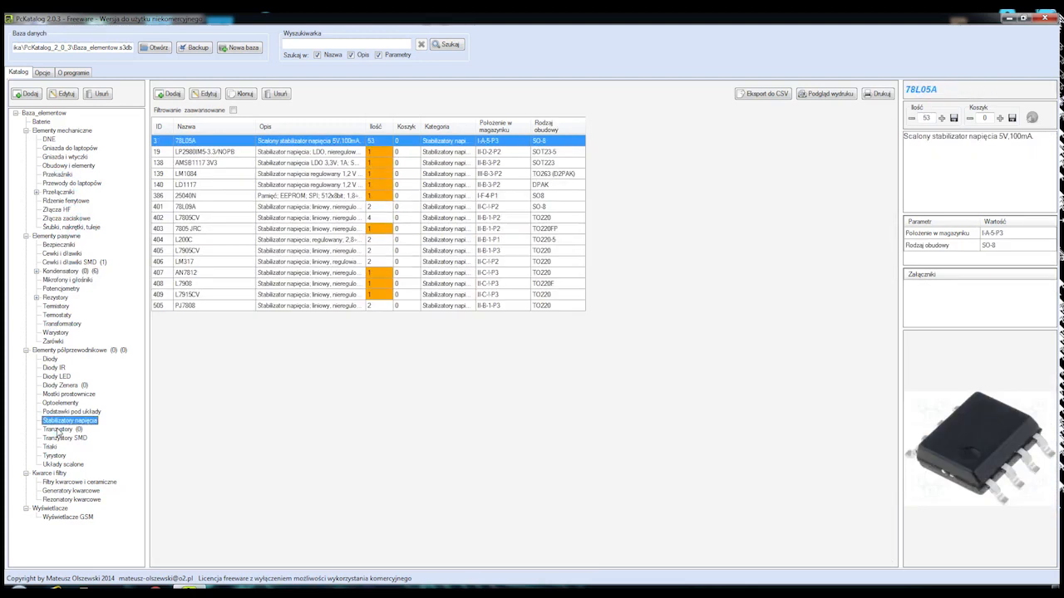